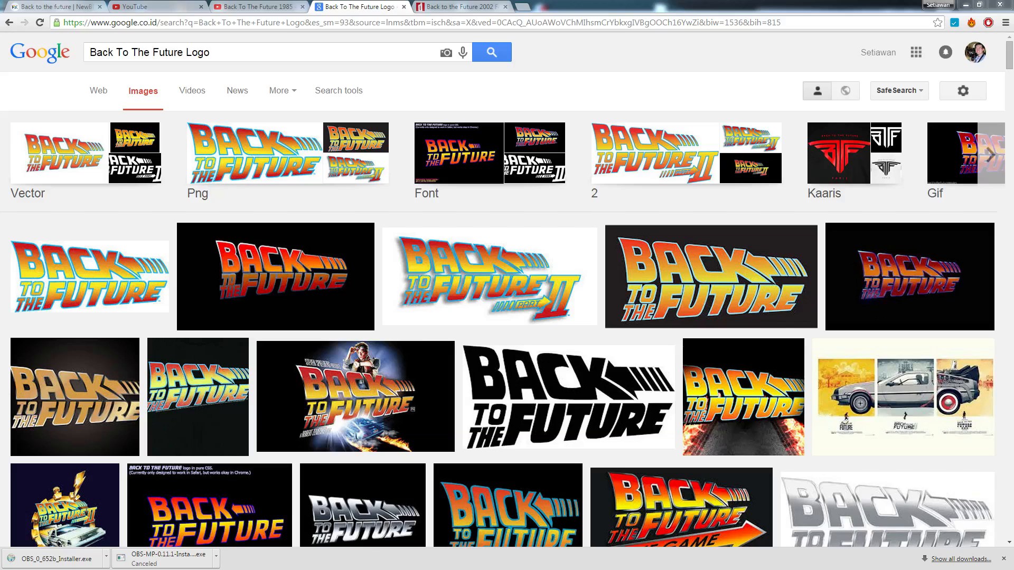
pyautogui.moveTo(558, 285)
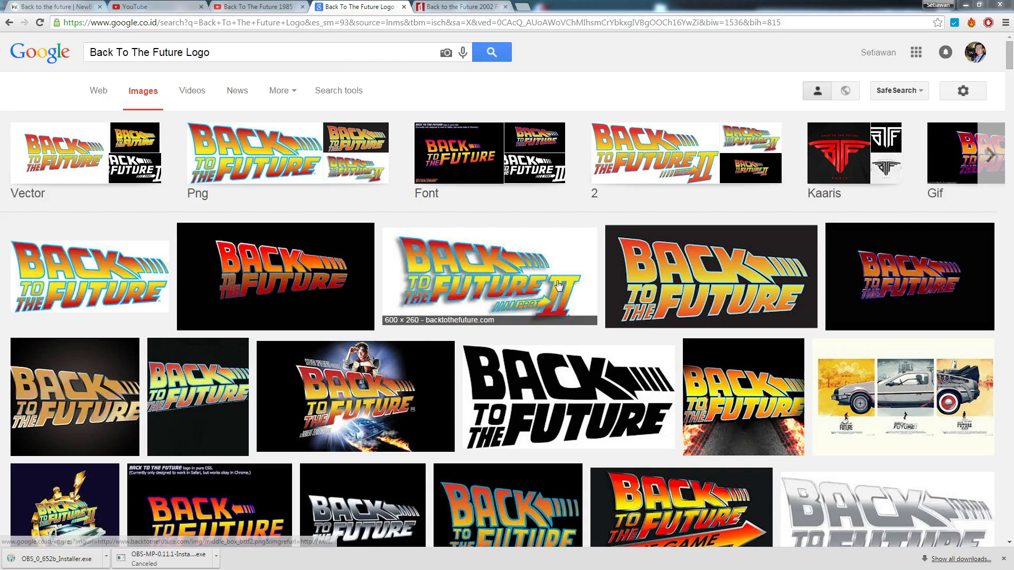
pyautogui.moveTo(672, 81)
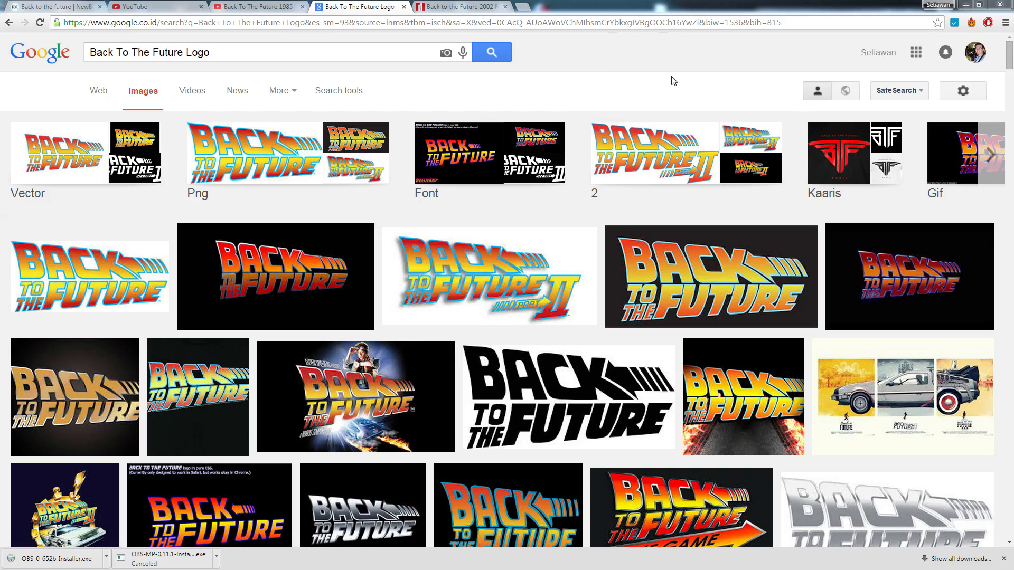
pyautogui.moveTo(668, 187)
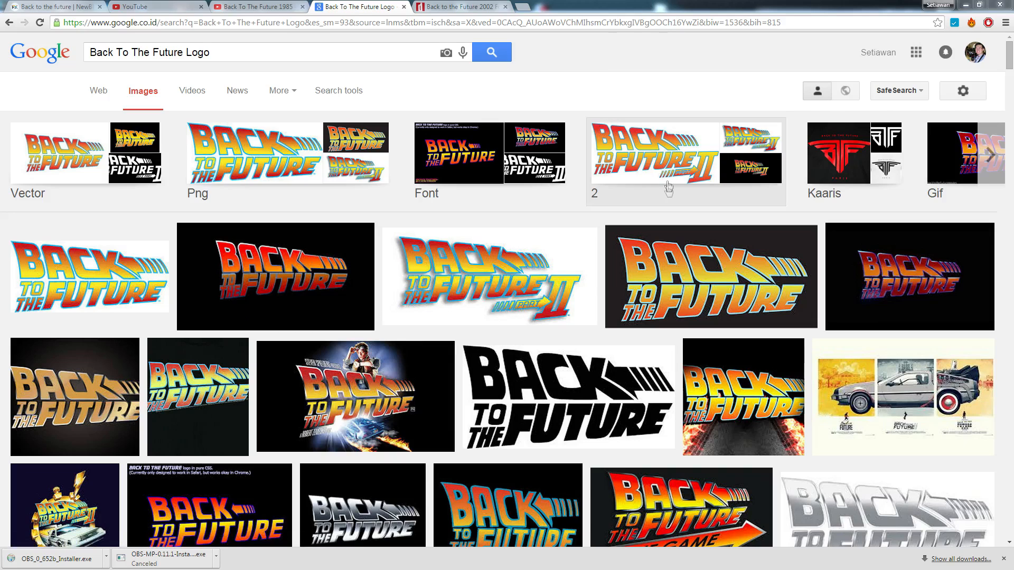
# Browse the Google Images results for the Back To The Future logo
pyautogui.scroll(-3)
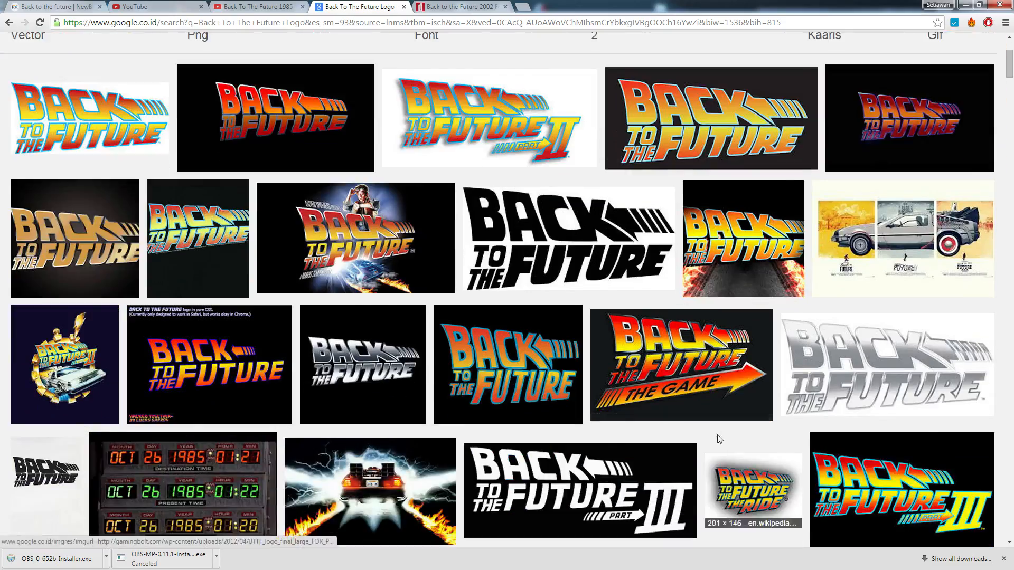
pyautogui.scroll(-3)
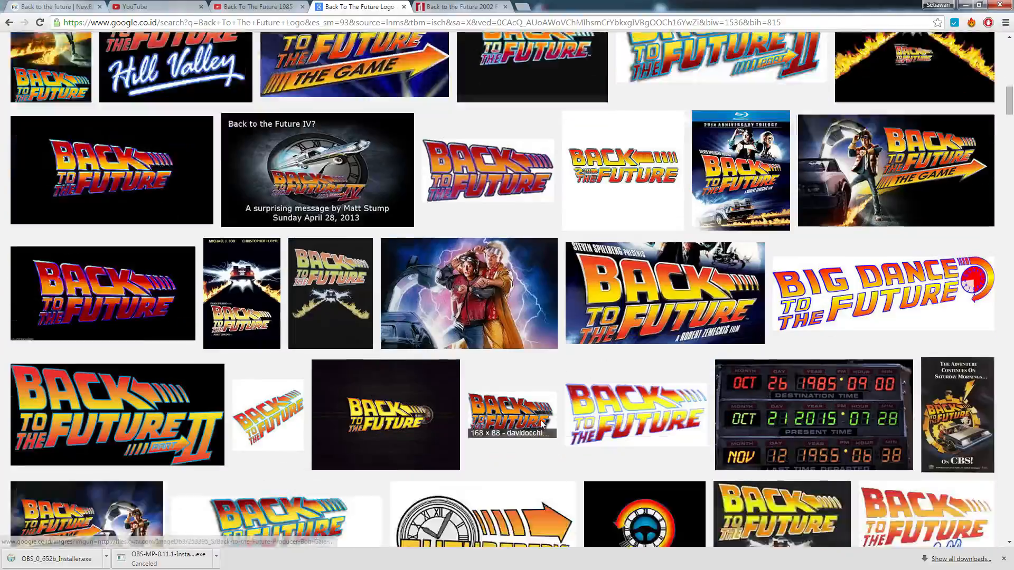
pyautogui.scroll(-3)
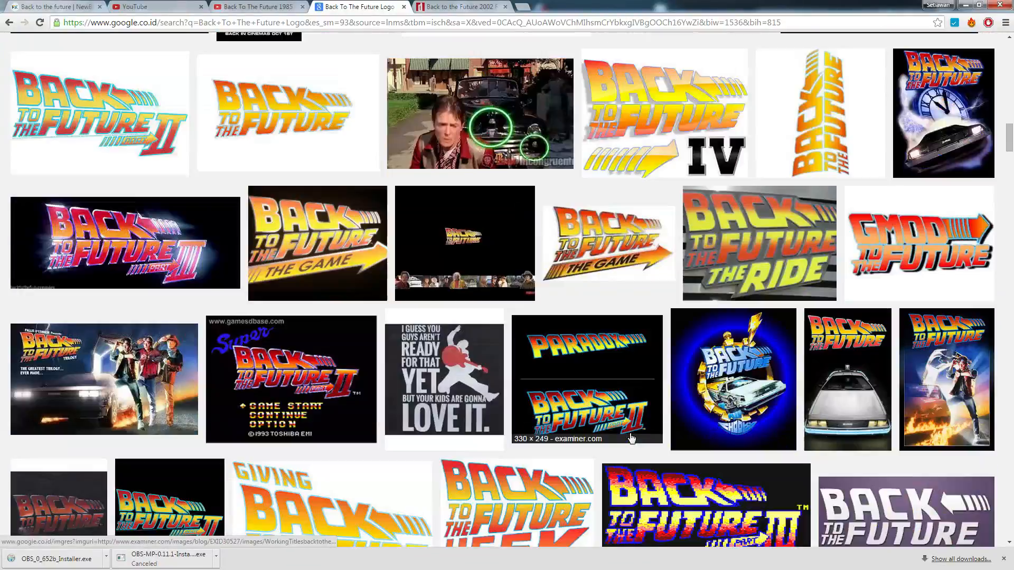
pyautogui.scroll(-3)
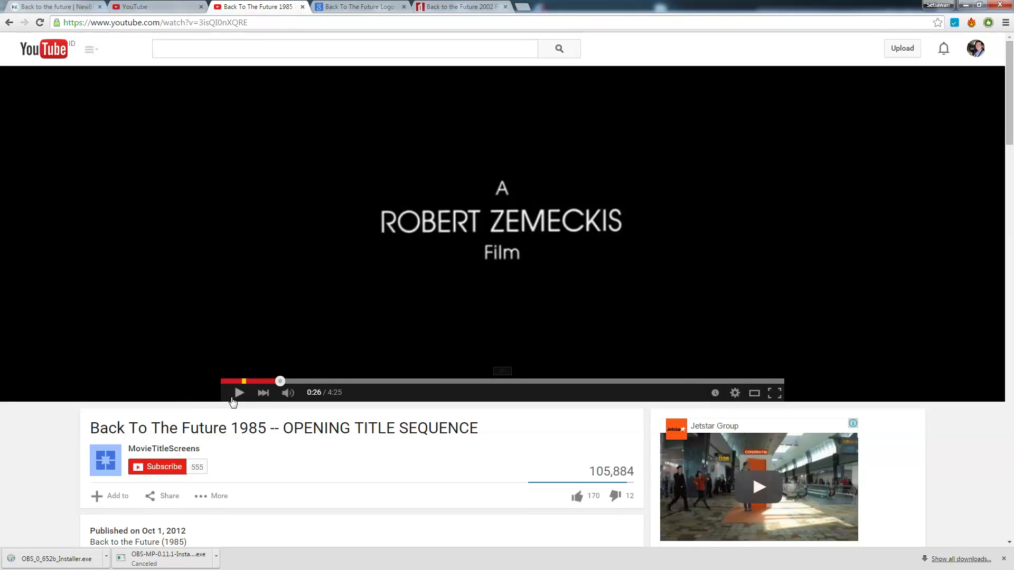
# Play the opening title sequence and scrub to where the full logo shows
pyautogui.click(239, 393)
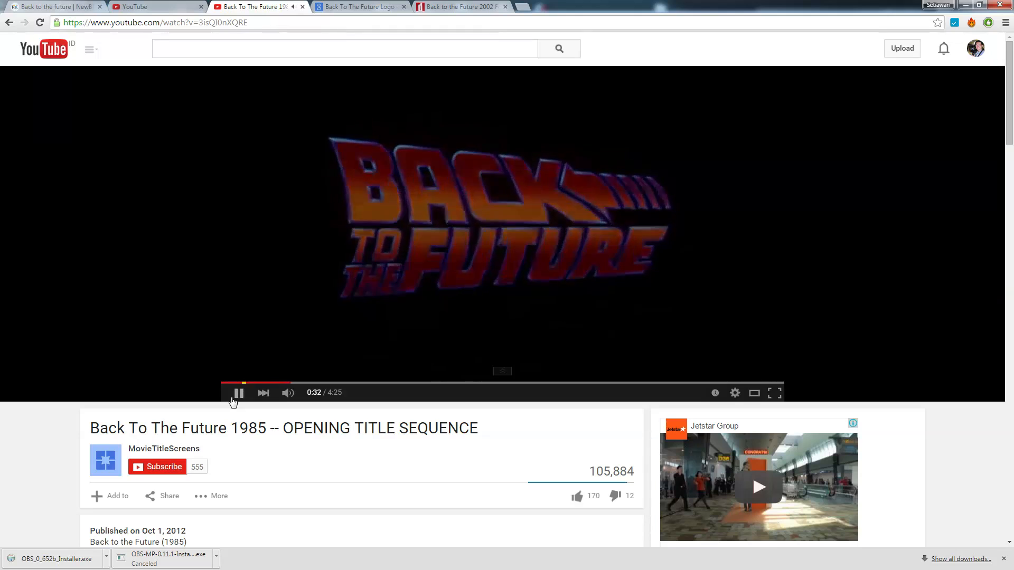
pyautogui.click(279, 381)
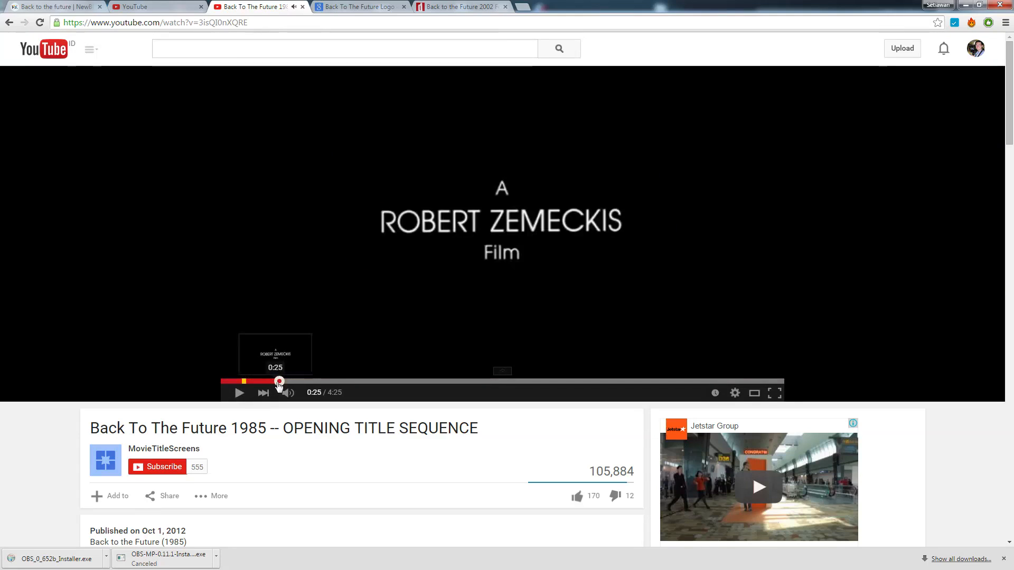
pyautogui.click(290, 381)
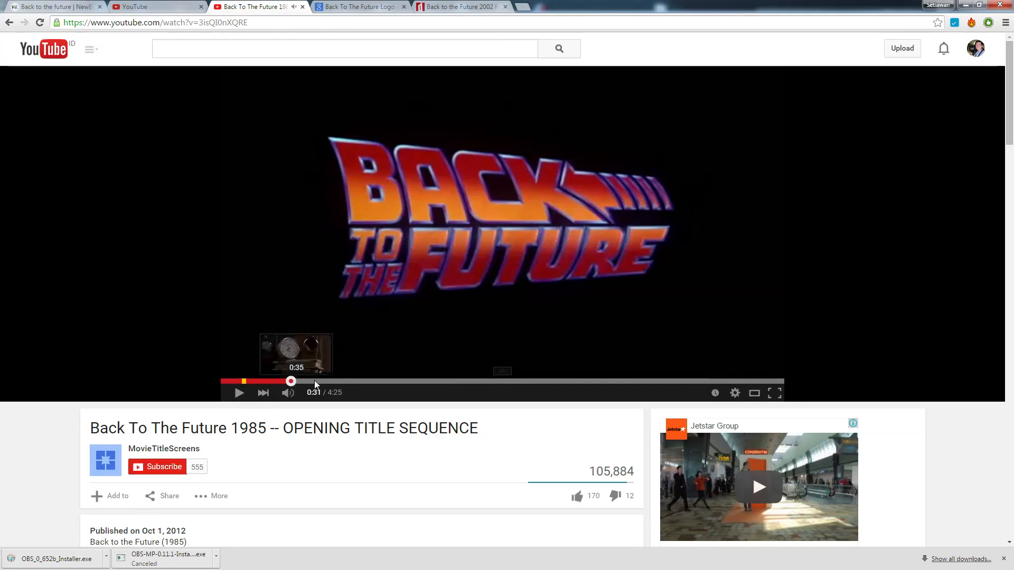
pyautogui.moveTo(375, 202)
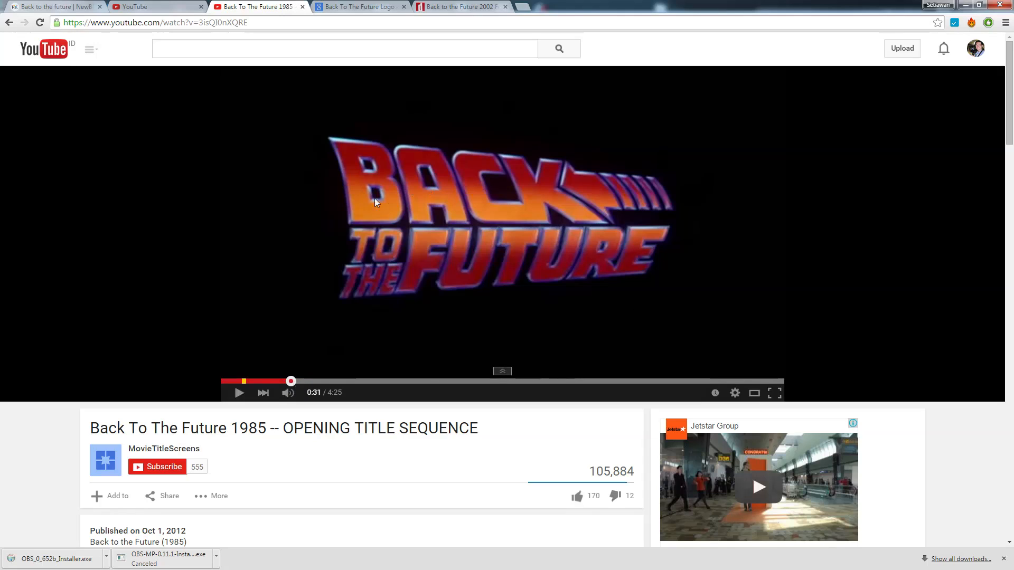
pyautogui.moveTo(348, 213)
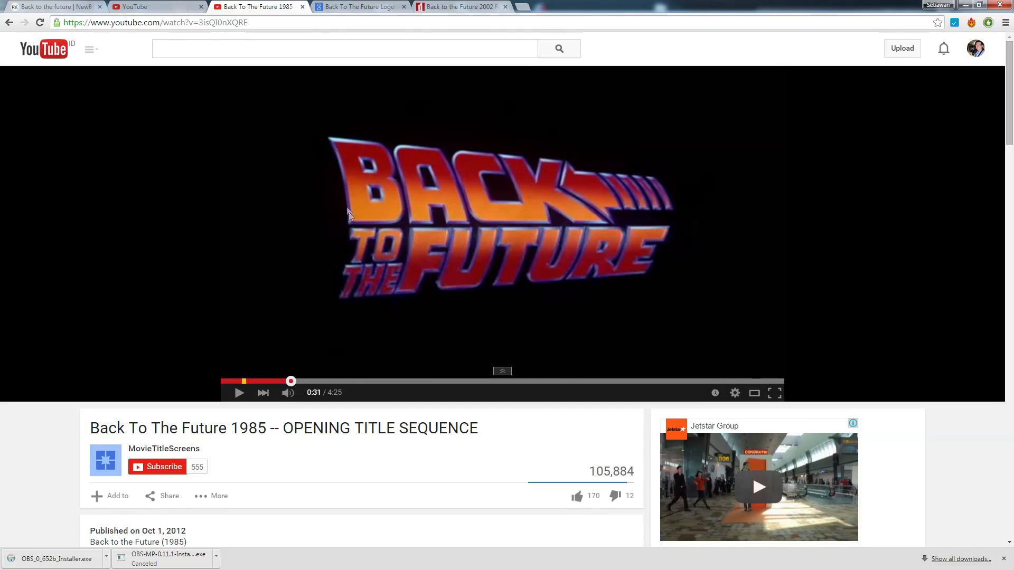
pyautogui.moveTo(346, 170)
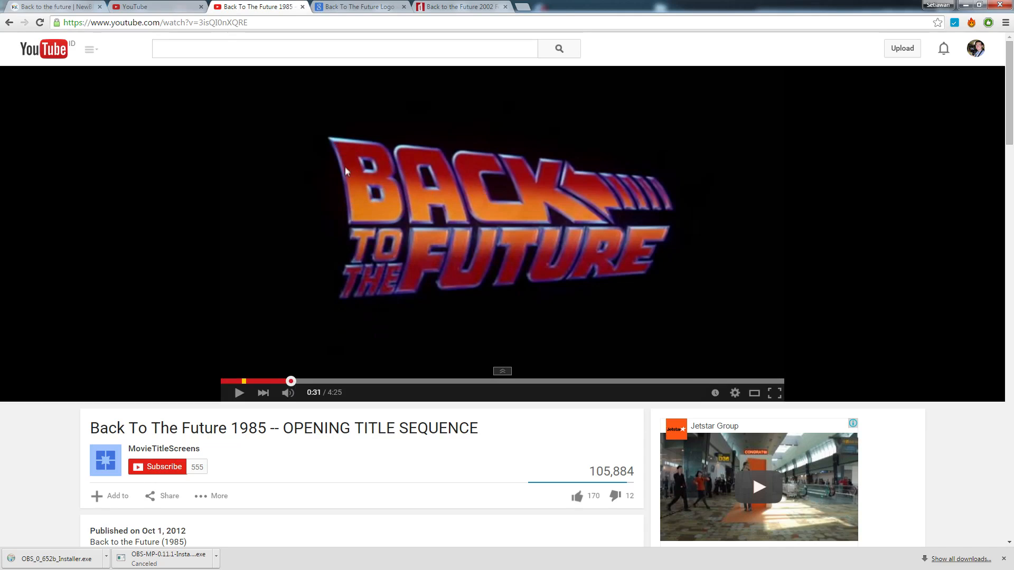
pyautogui.moveTo(473, 163)
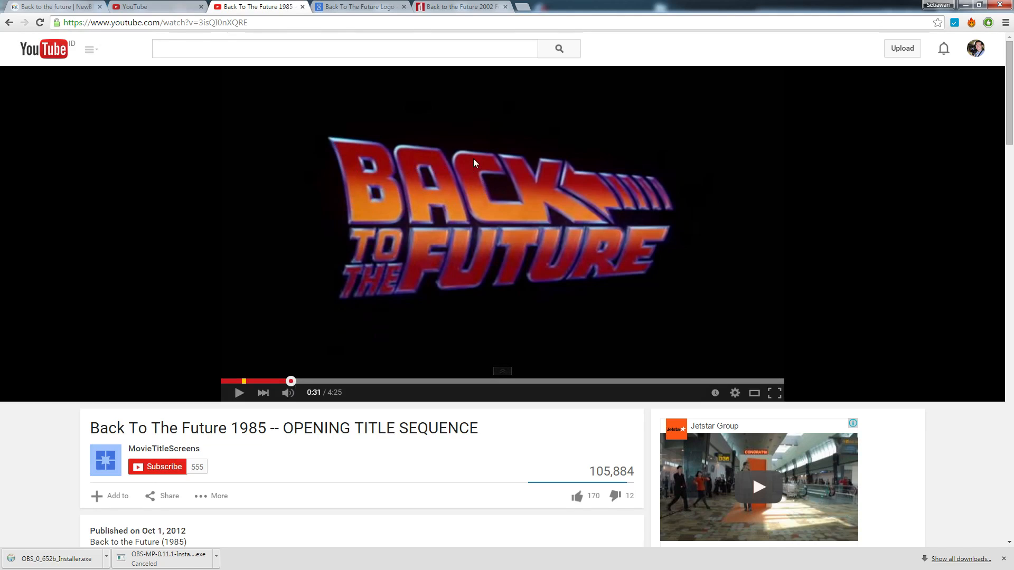
pyautogui.moveTo(546, 173)
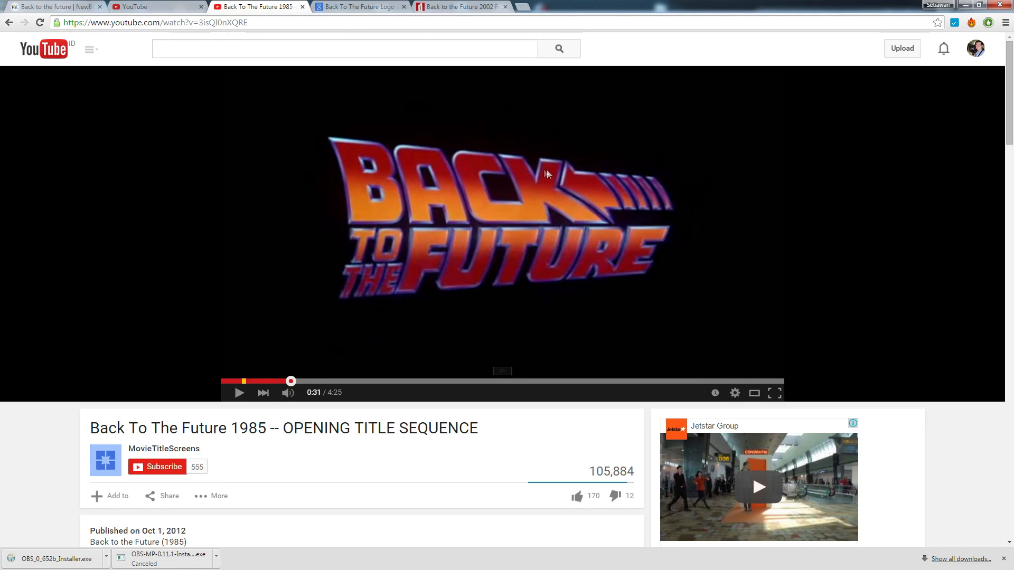
pyautogui.moveTo(594, 202)
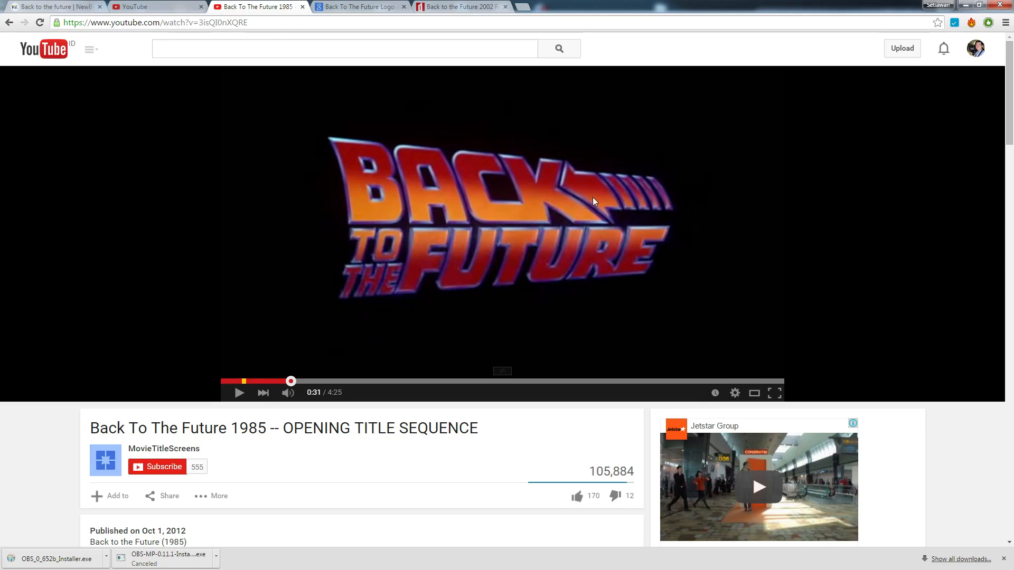
pyautogui.moveTo(343, 253)
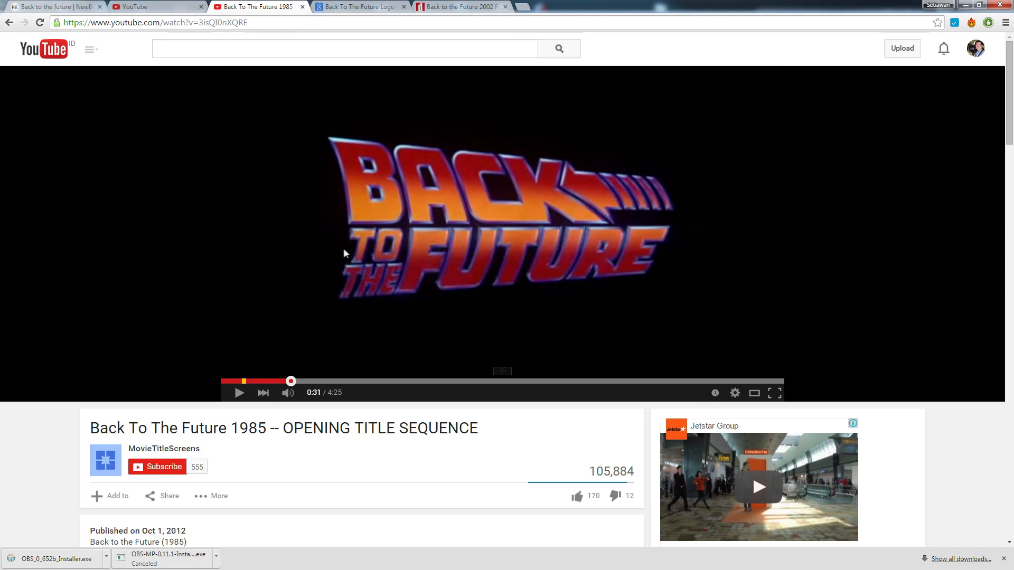
pyautogui.moveTo(594, 252)
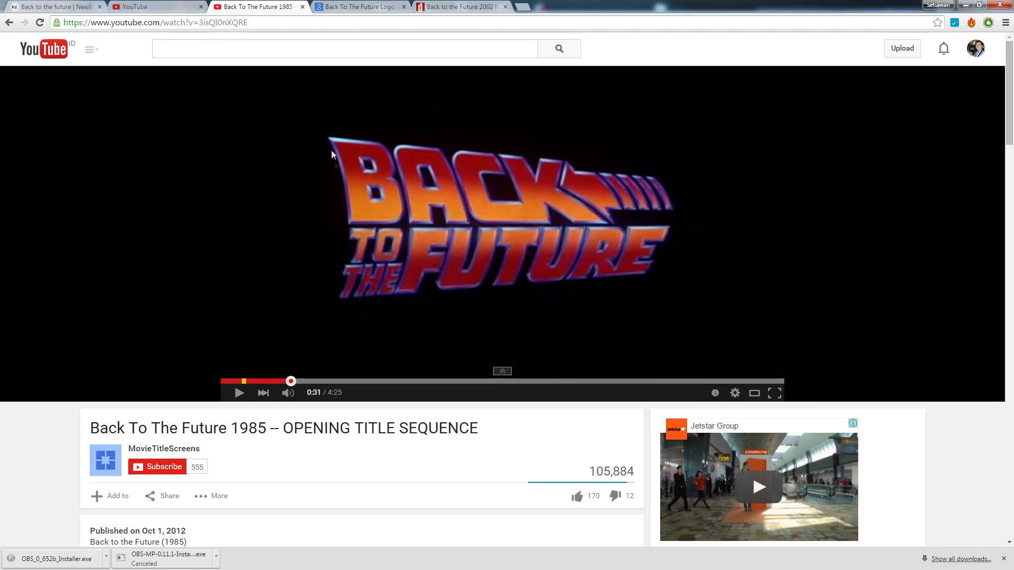
pyautogui.moveTo(390, 166)
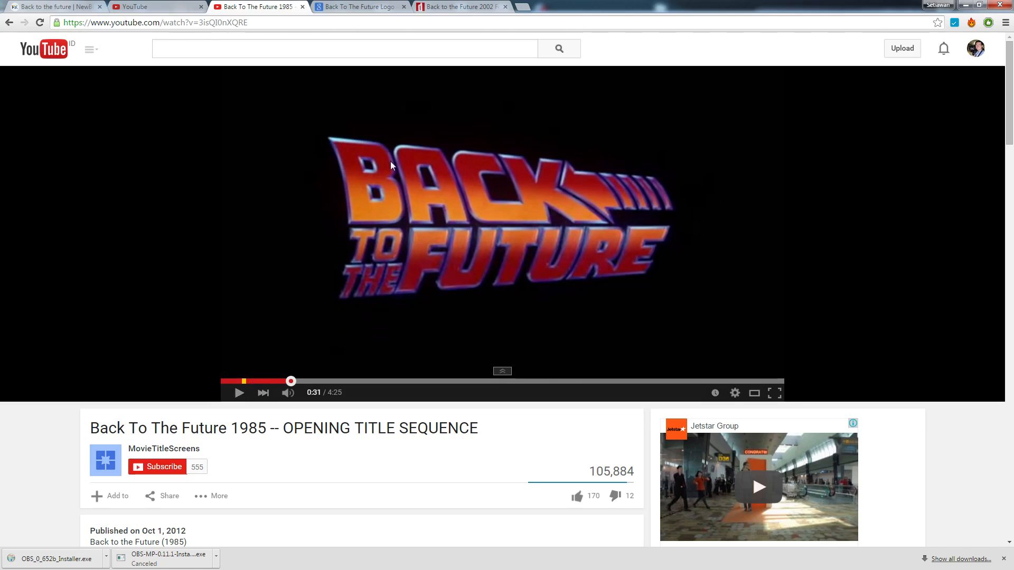
pyautogui.moveTo(412, 128)
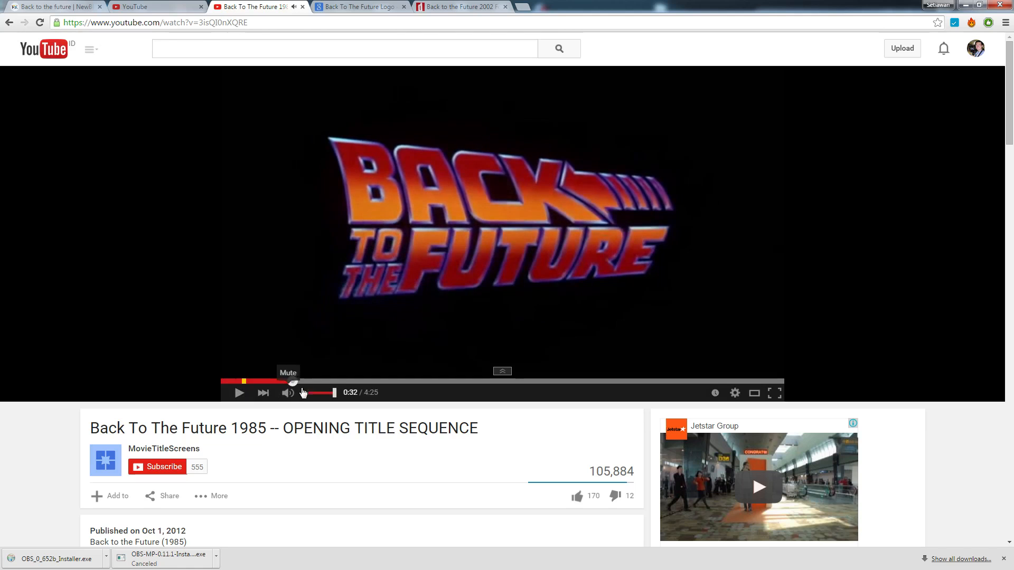
# Replay the logo fly-in around 0:28–0:32, ending on the full logo at 0:31
pyautogui.click(285, 381)
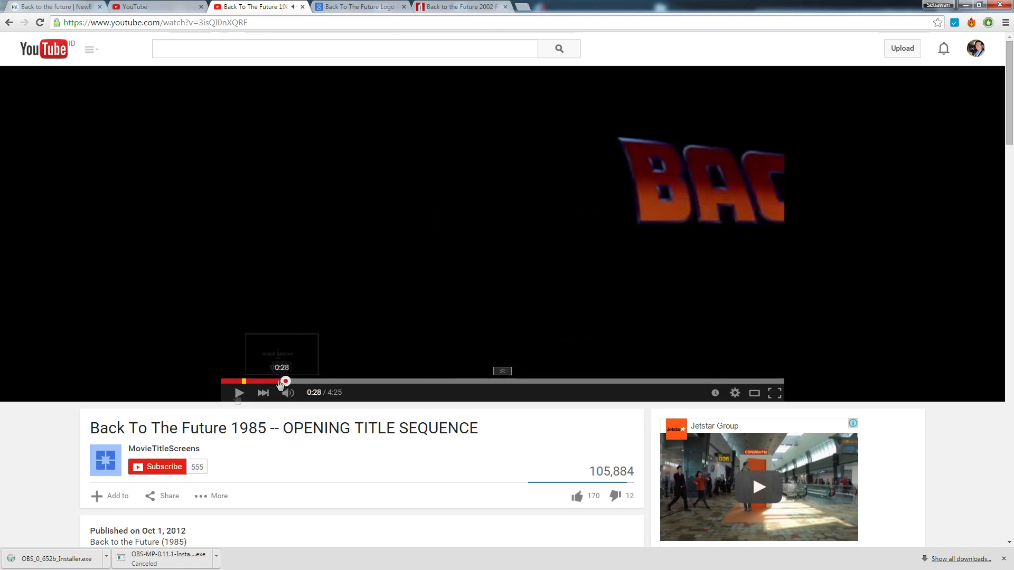
pyautogui.click(239, 393)
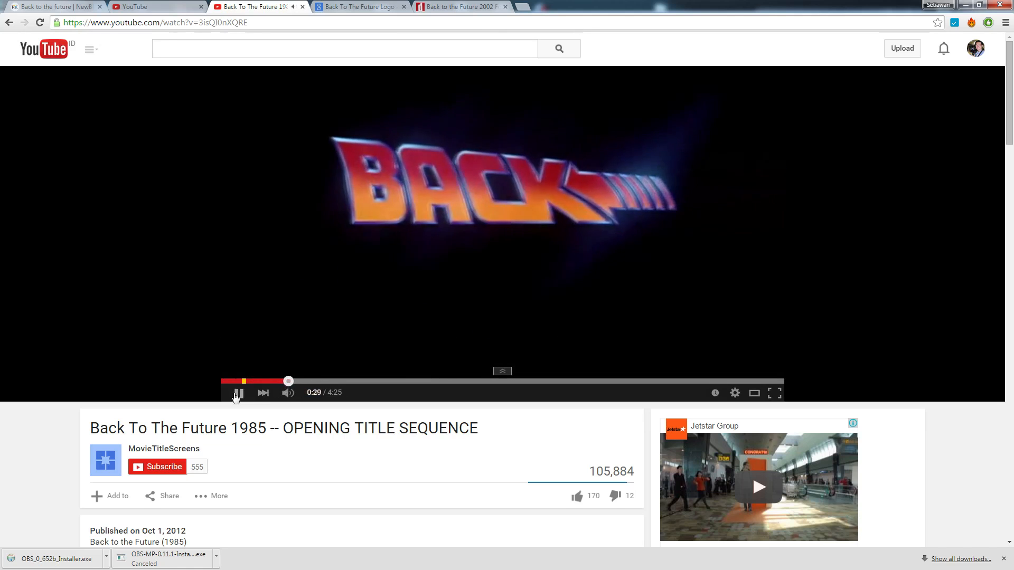
pyautogui.click(239, 392)
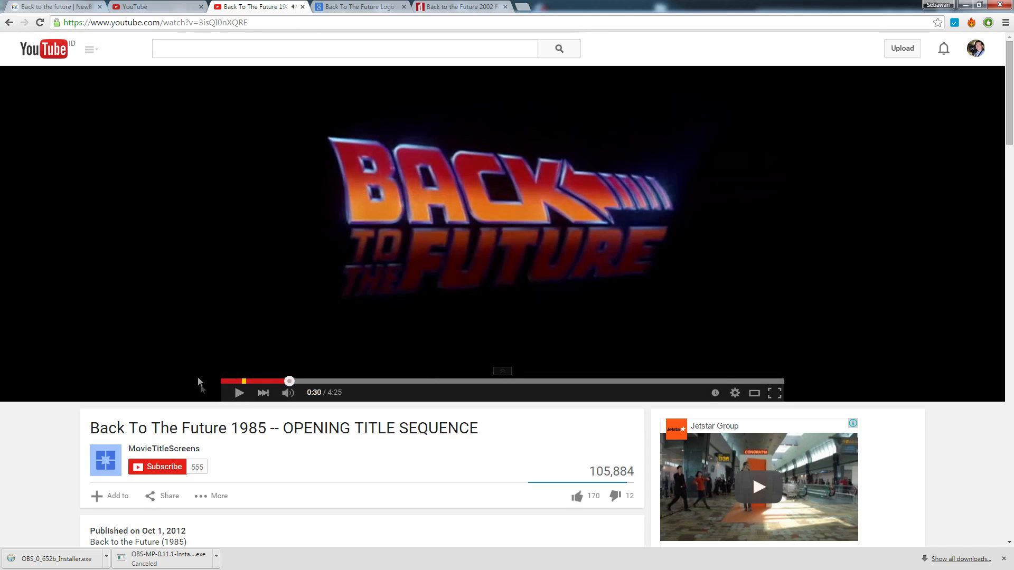
pyautogui.click(239, 392)
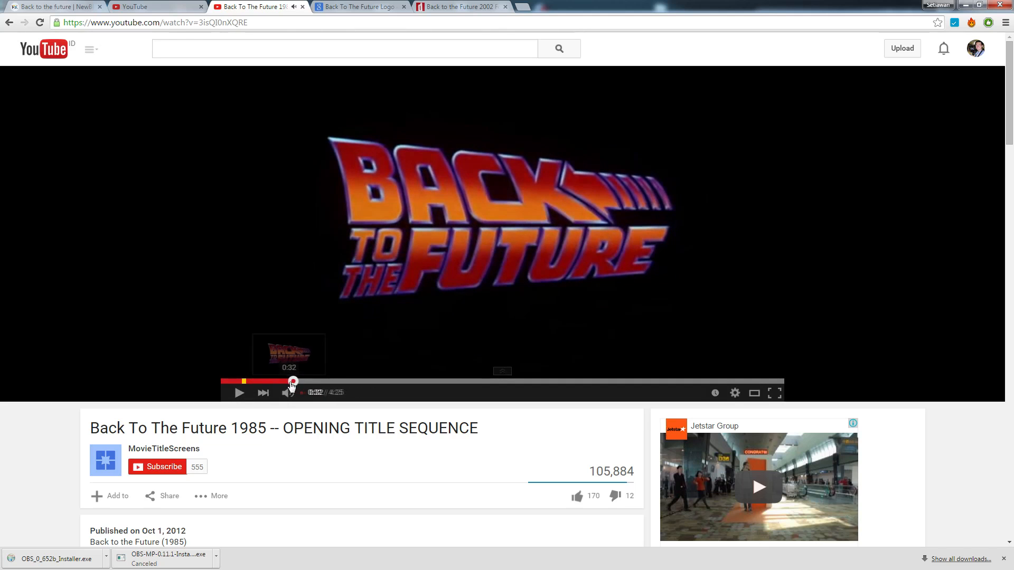
pyautogui.click(239, 393)
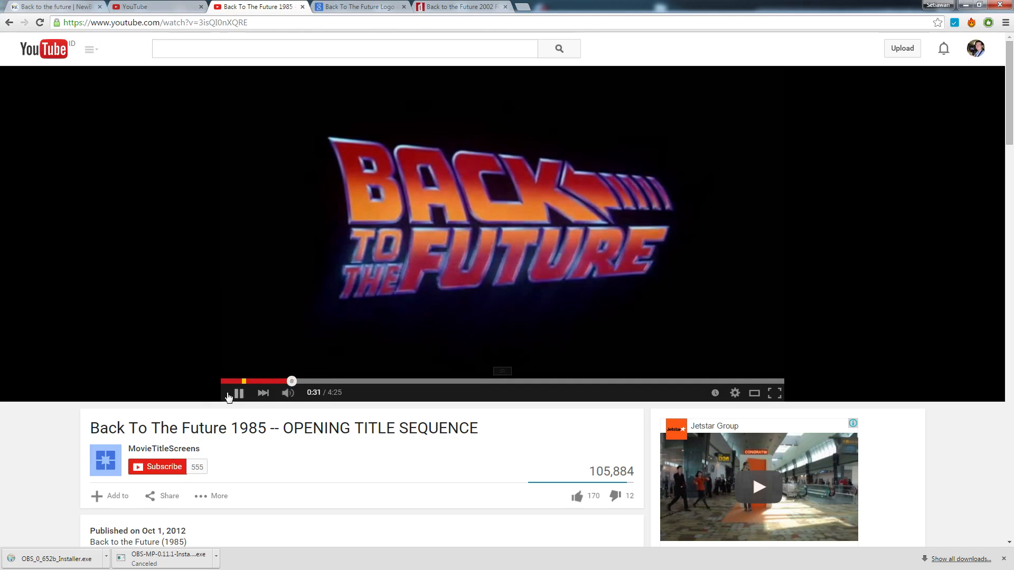
pyautogui.click(461, 7)
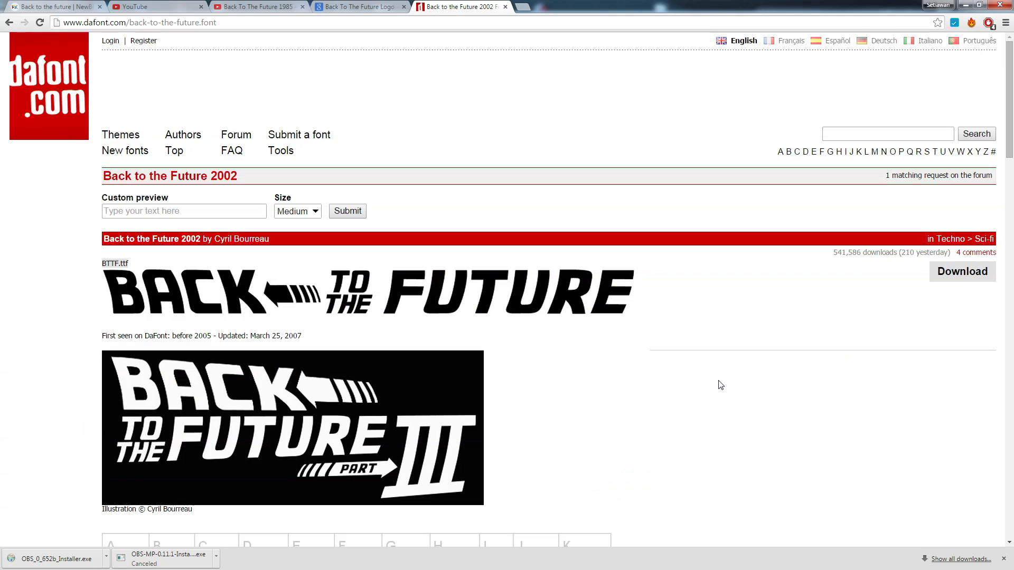
pyautogui.moveTo(711, 382)
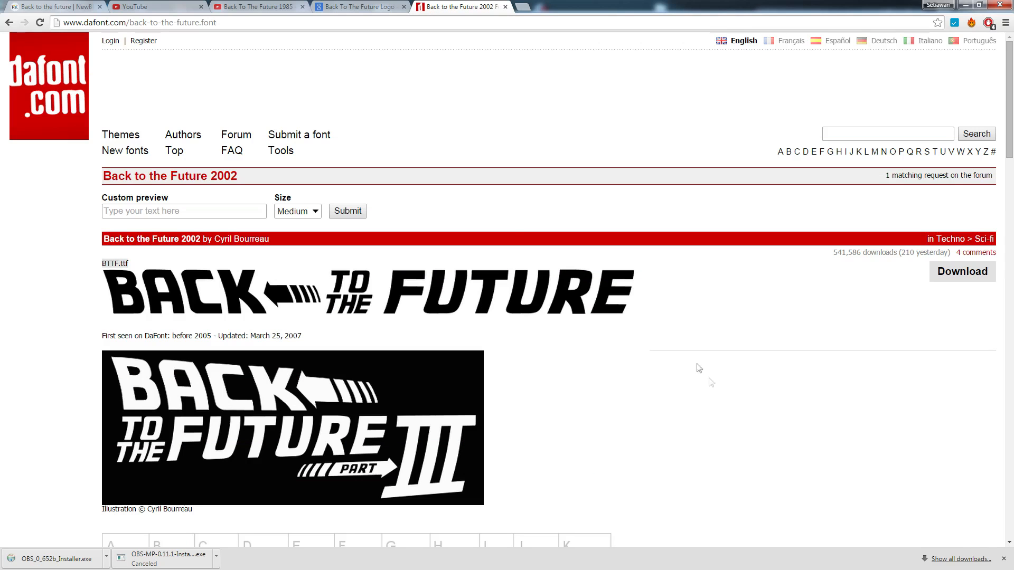
pyautogui.moveTo(737, 362)
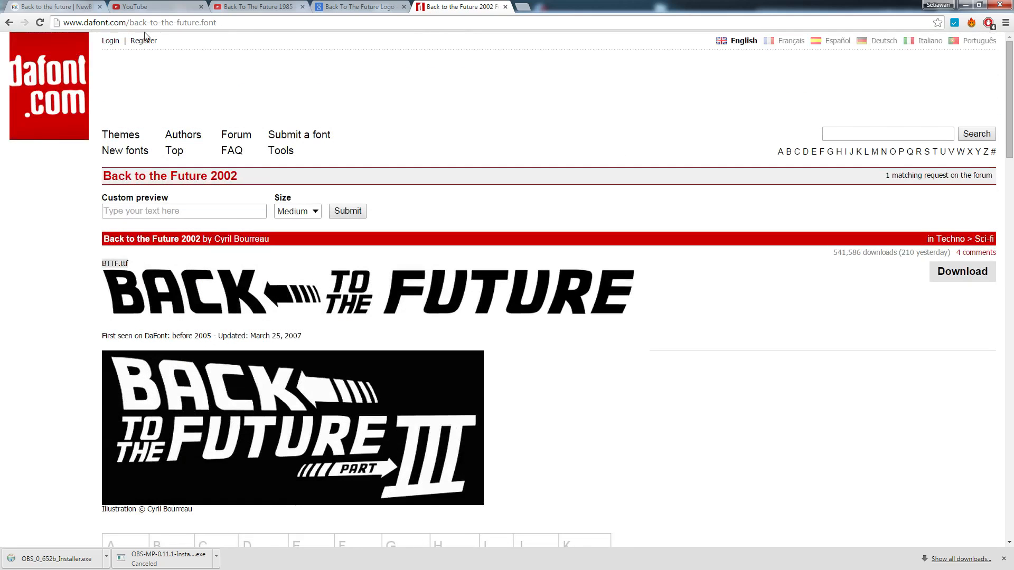
pyautogui.moveTo(358, 239)
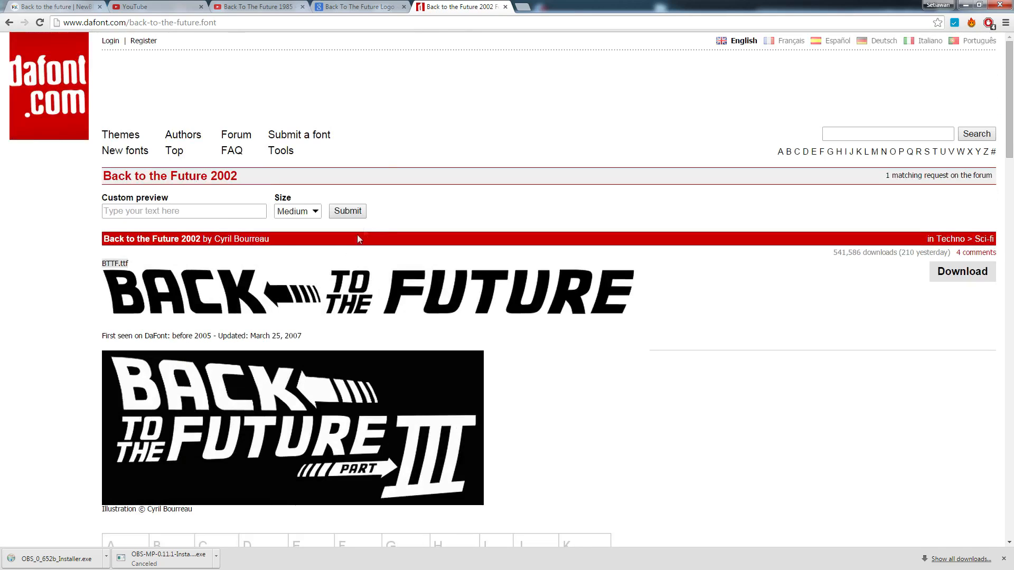
pyautogui.moveTo(282, 252)
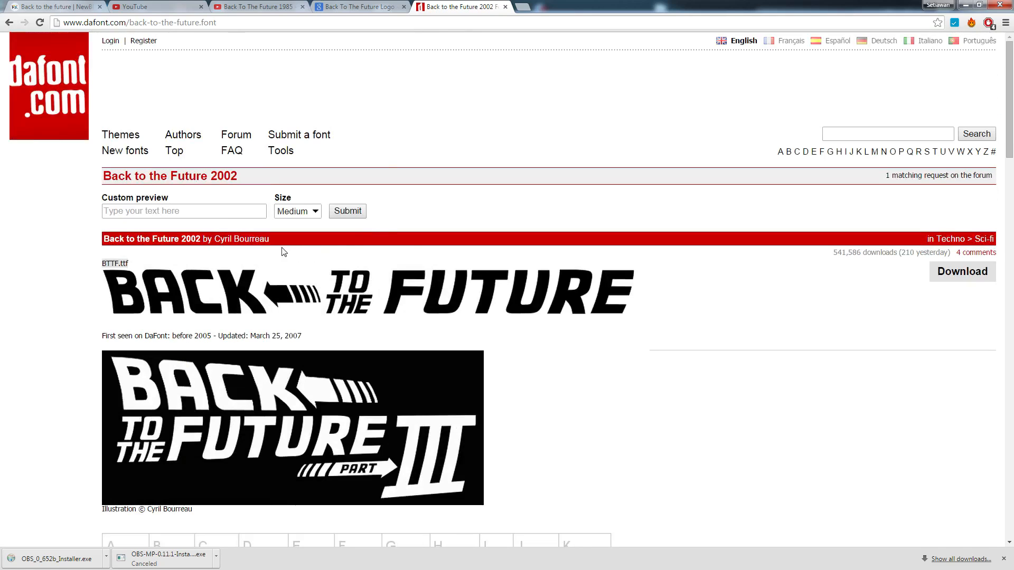
pyautogui.moveTo(757, 323)
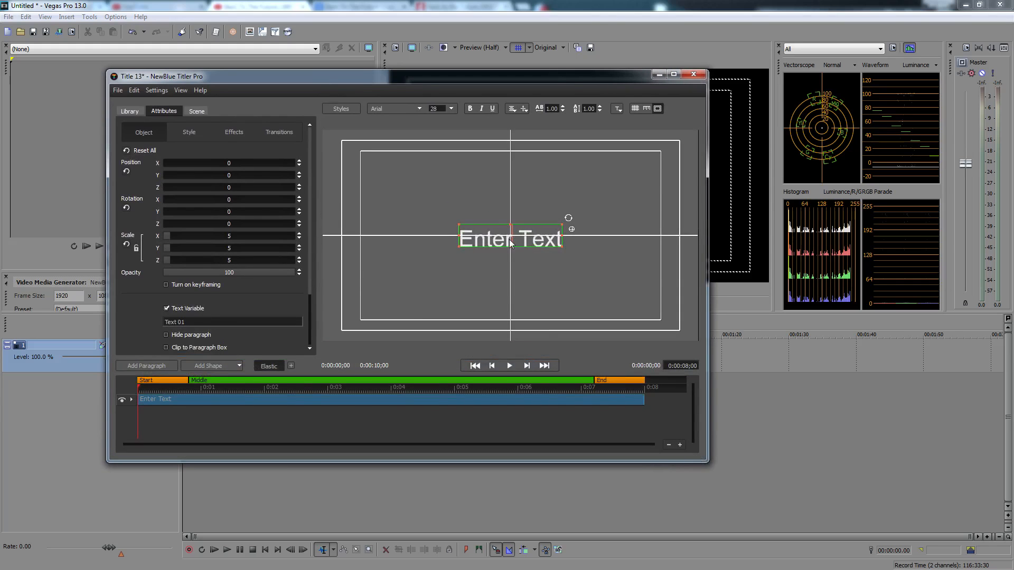
# Replace the placeholder text with the BACK line in the Back to the Future font
pyautogui.click(414, 108)
pyautogui.write('BACK')
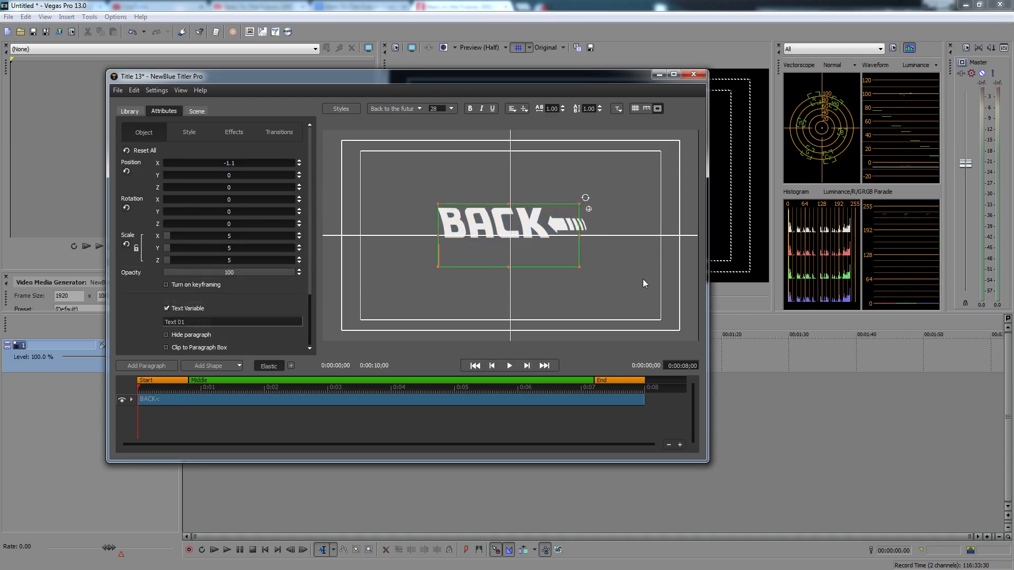
pyautogui.click(146, 366)
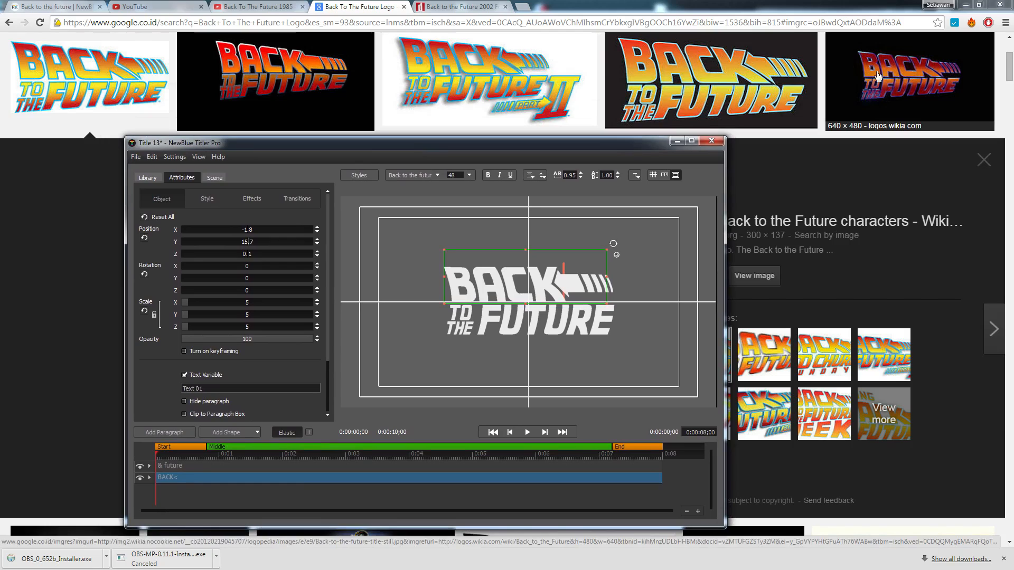
pyautogui.moveTo(975, 80)
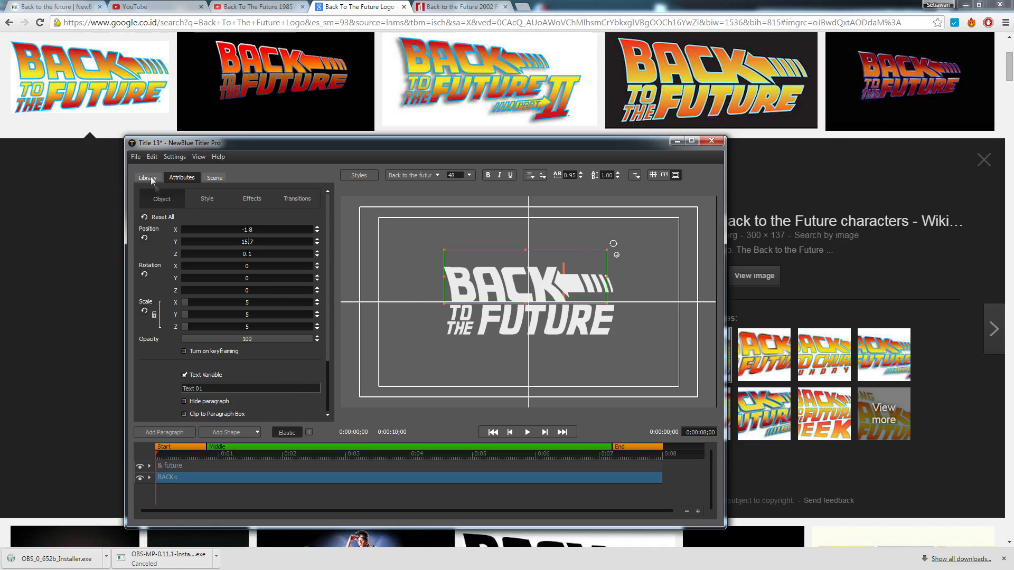
# Apply the Distort animation from Library > Effects > Animations to the BACK line
pyautogui.click(147, 178)
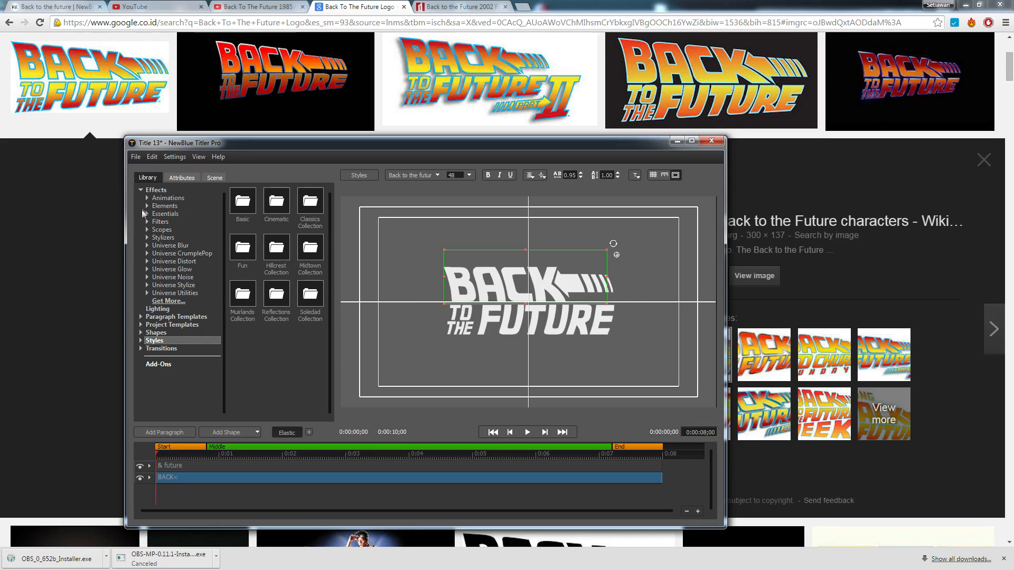
pyautogui.click(156, 190)
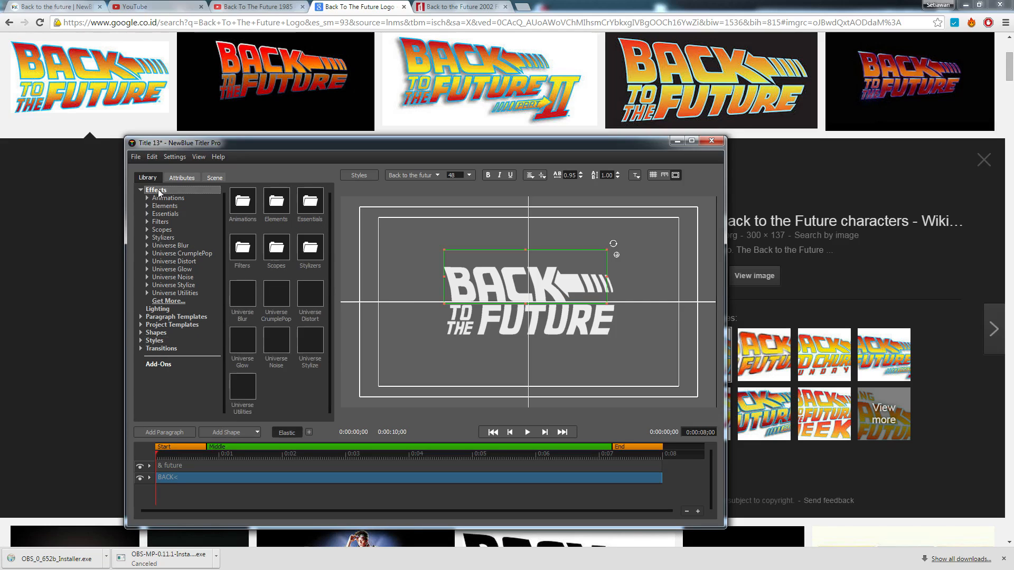
pyautogui.click(167, 198)
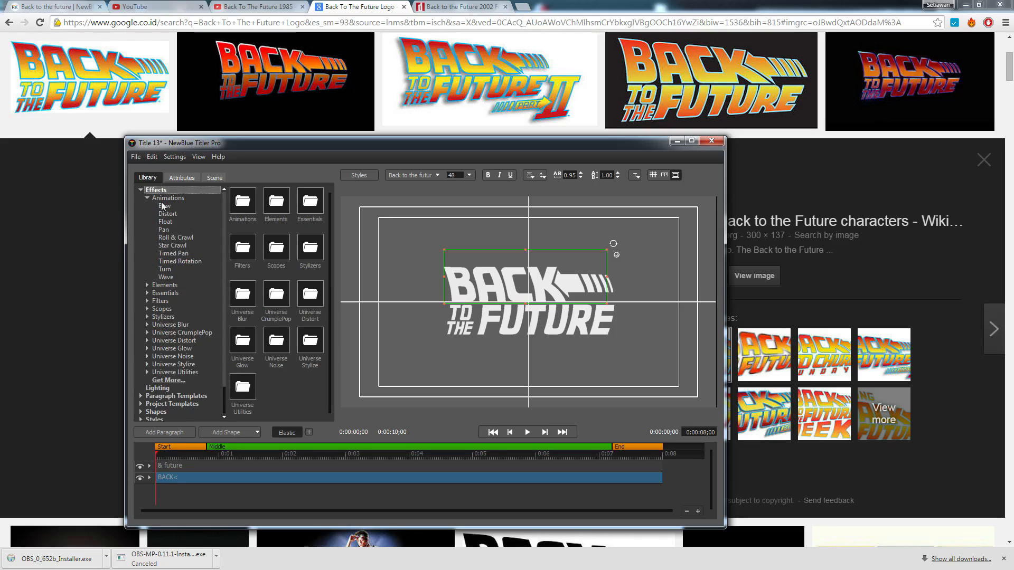
pyautogui.click(166, 214)
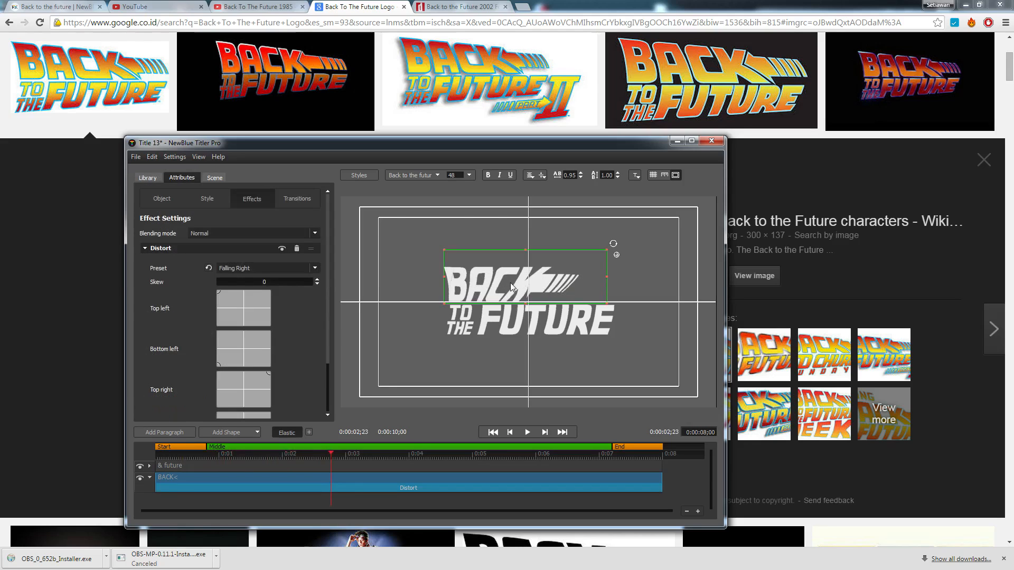
pyautogui.scroll(-3)
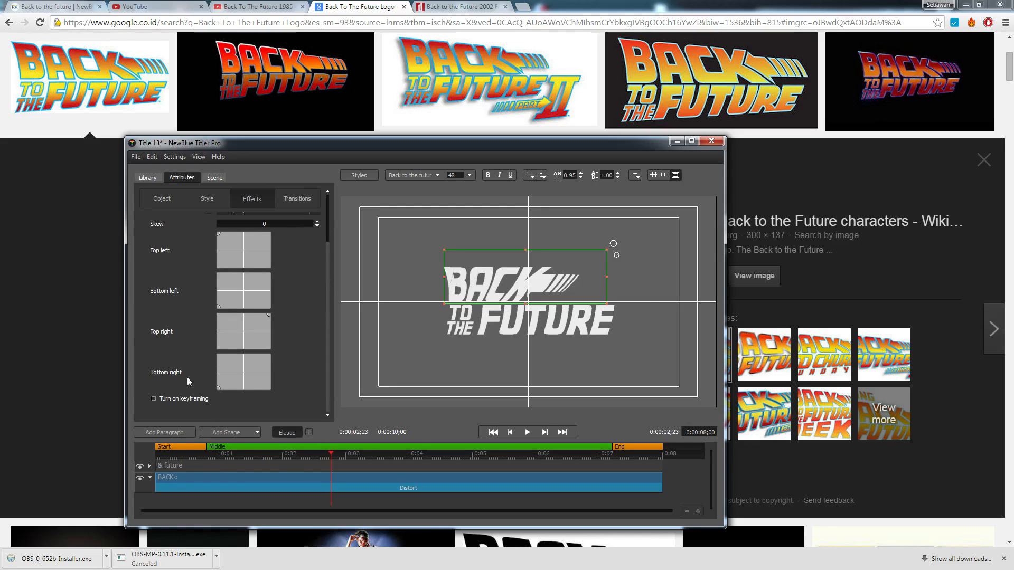
pyautogui.moveTo(270, 299)
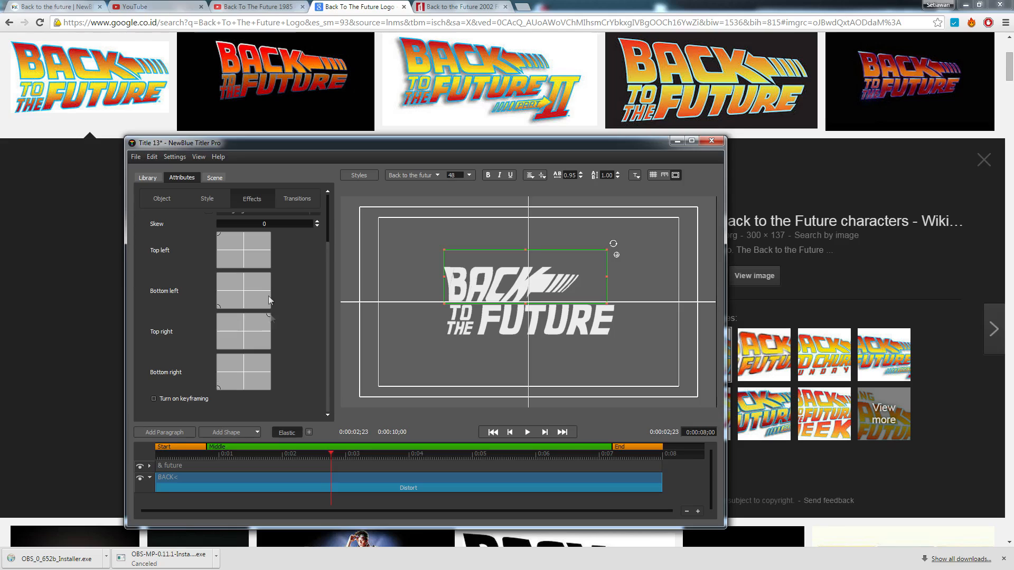
pyautogui.moveTo(225, 390)
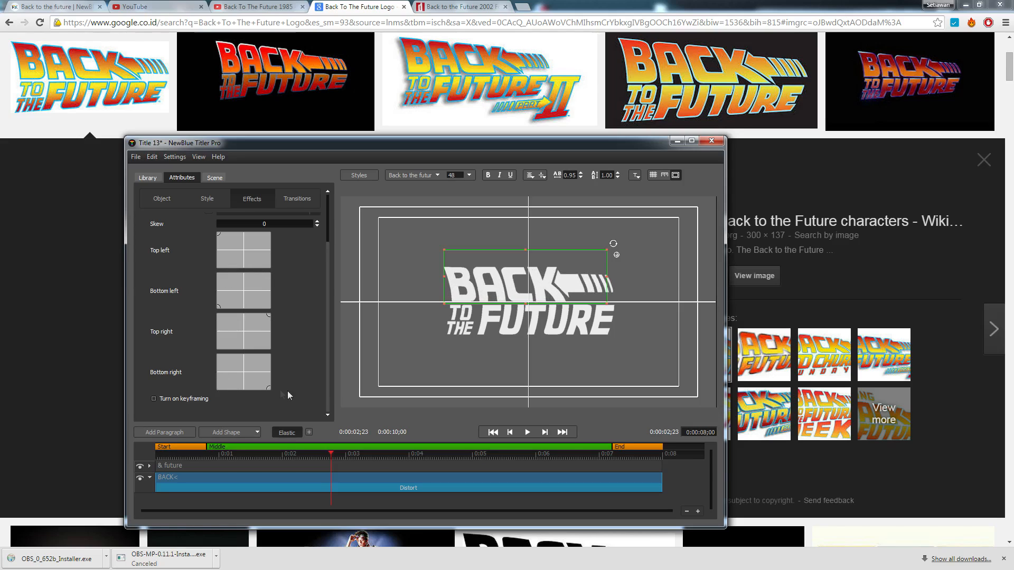
pyautogui.moveTo(278, 321)
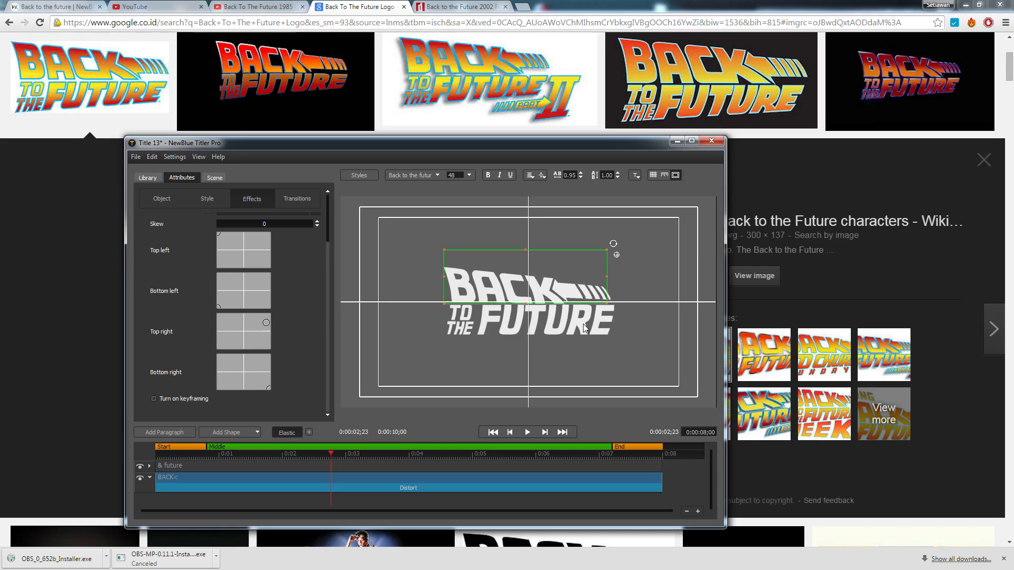
# Apply a Distort effect to TO THE FUTURE, slanting it to match BACK
pyautogui.click(147, 177)
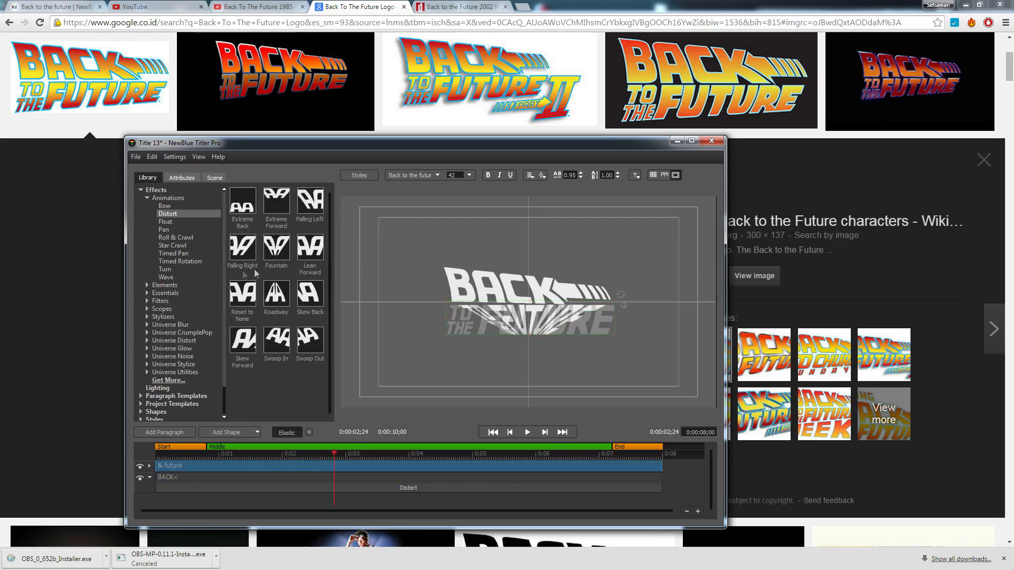
pyautogui.click(182, 178)
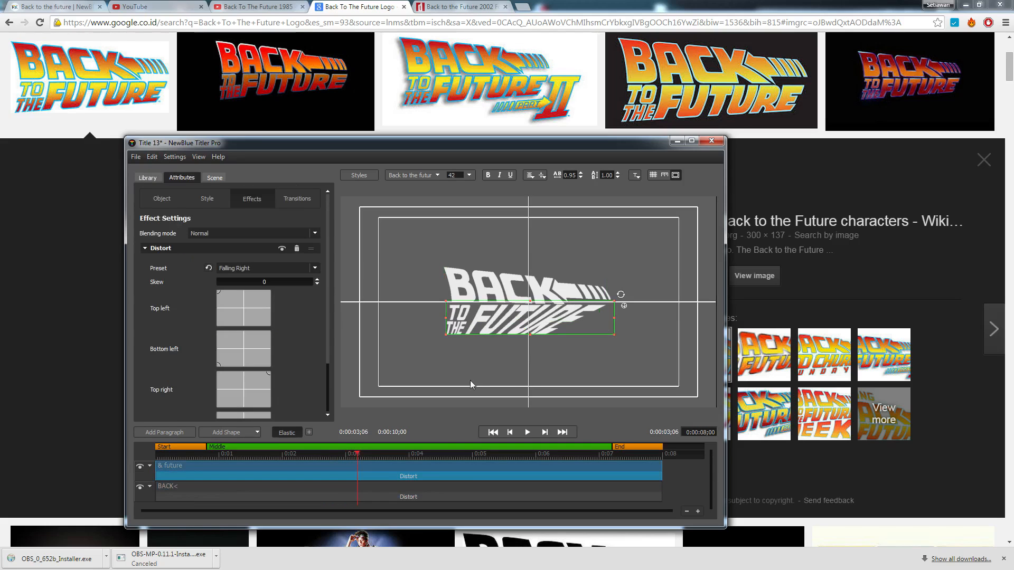
pyautogui.scroll(-3)
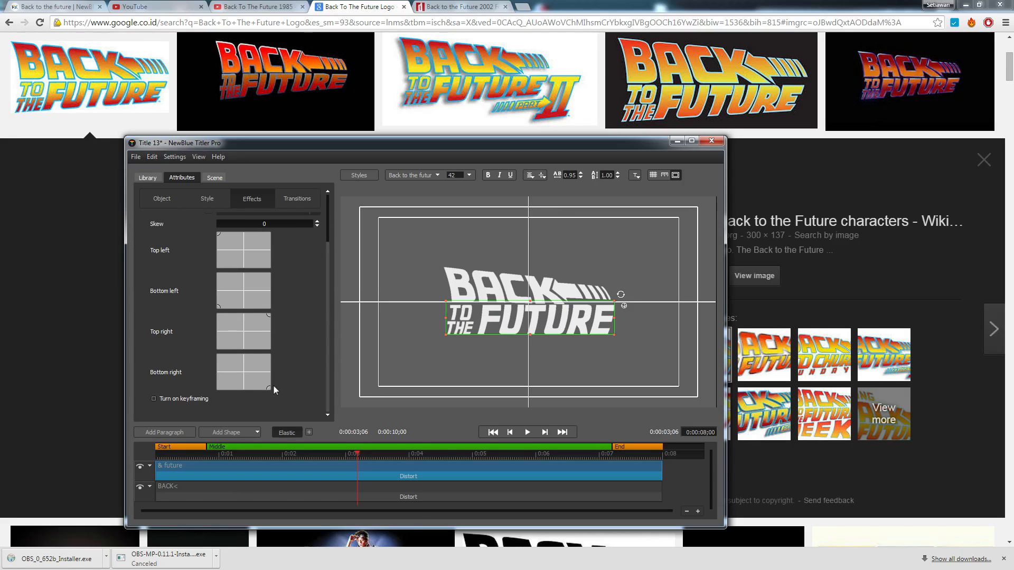
pyautogui.moveTo(270, 389)
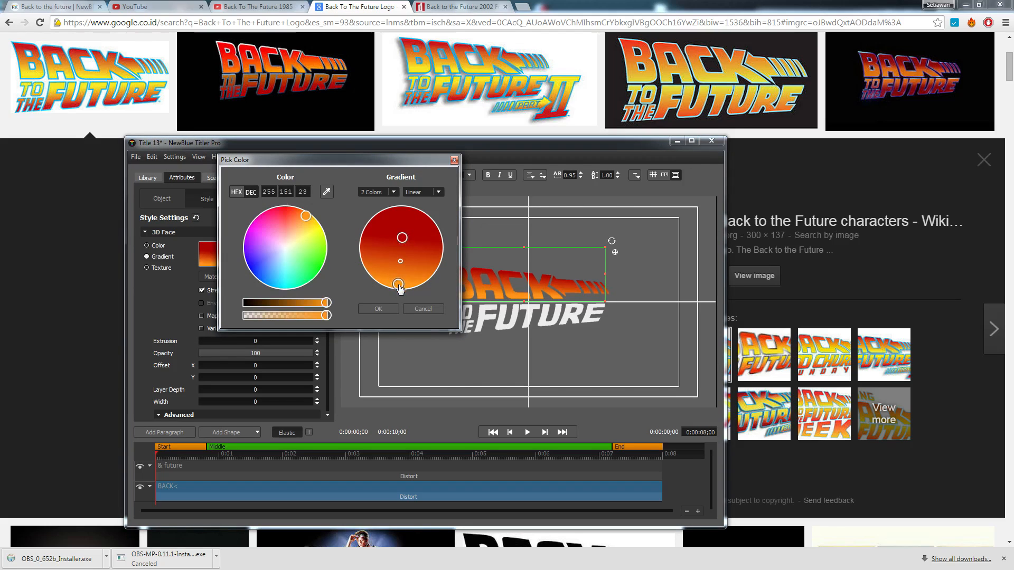
# Confirm BACK's orange-red gradient and set the scene camera's Wide Angle to 0
pyautogui.click(377, 309)
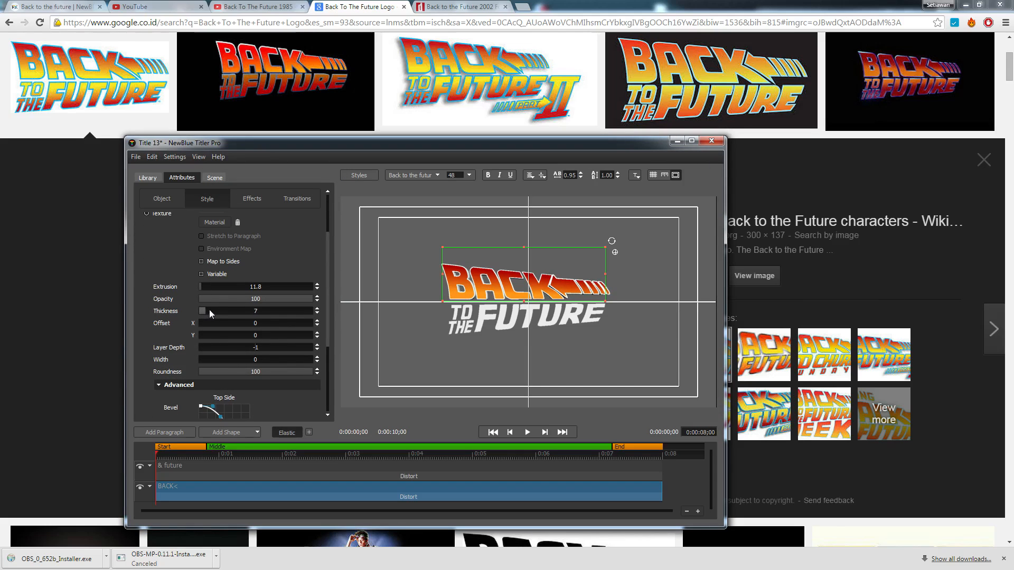
pyautogui.click(214, 177)
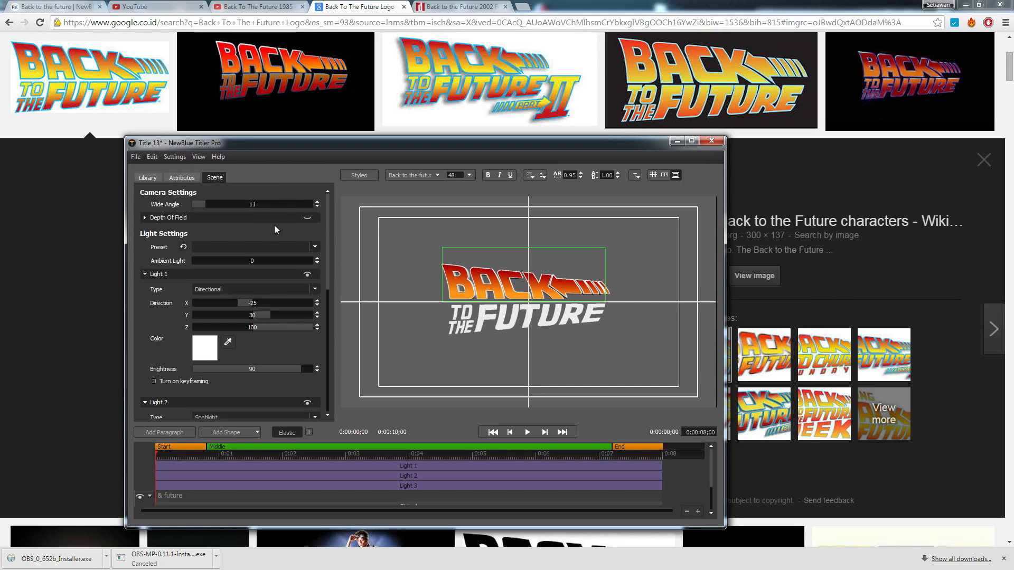
pyautogui.moveTo(211, 204); pyautogui.dragTo(226, 204)
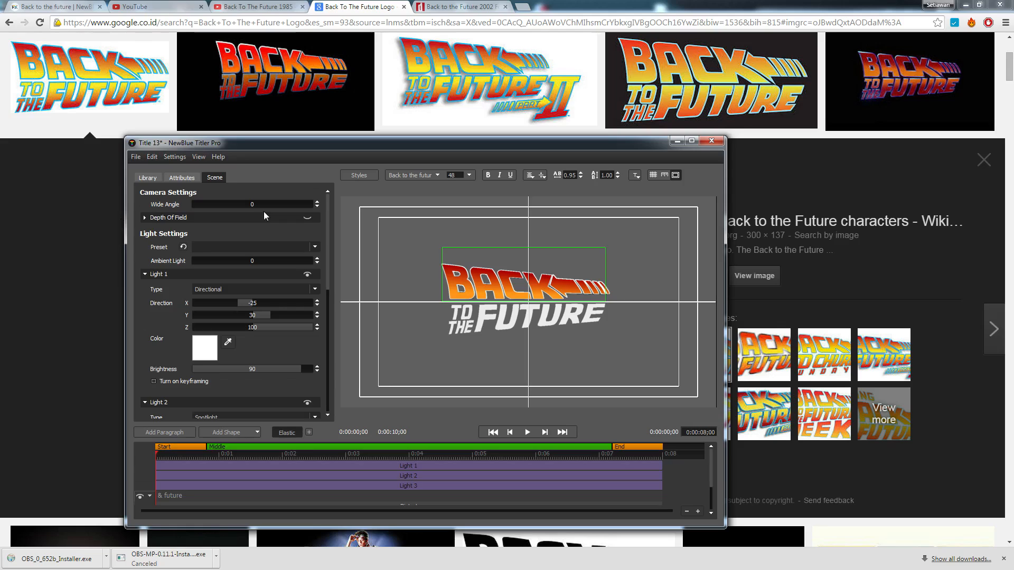
# Copy BACK's style onto TO THE FUTURE and texture its 3D outline with Meta_Refl05.jpg
pyautogui.rightClick(527, 278)
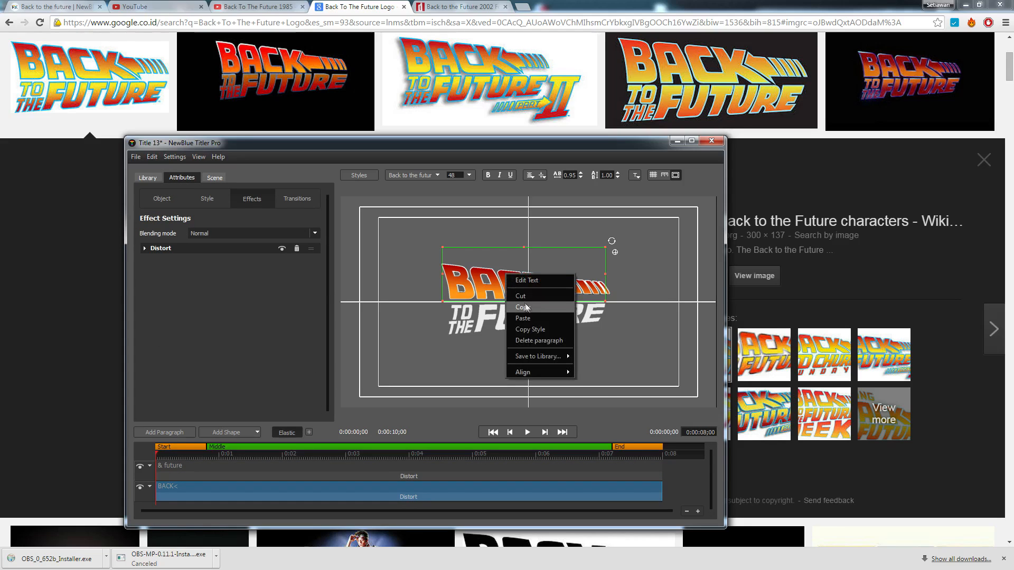
pyautogui.moveTo(472, 254)
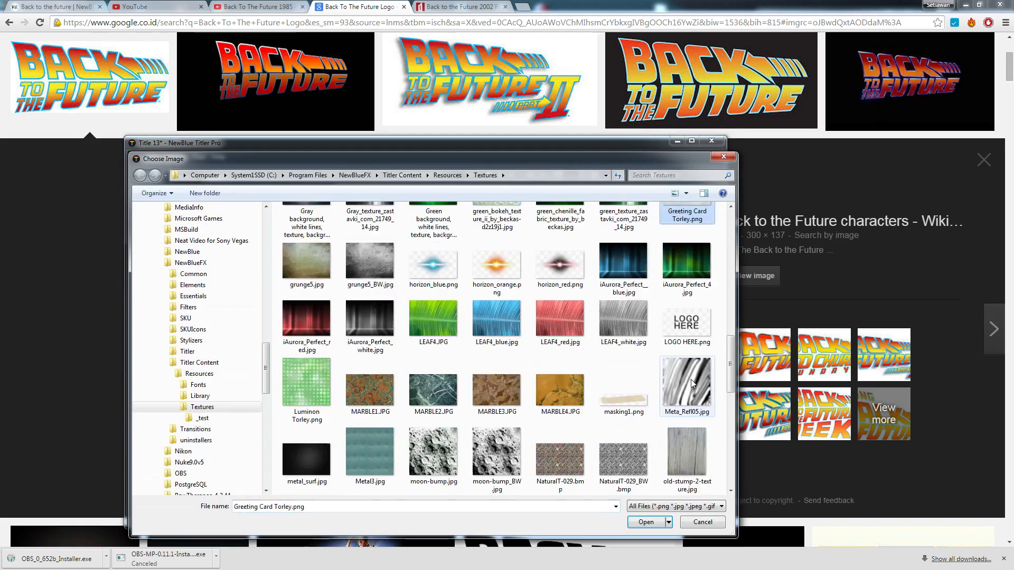
pyautogui.click(645, 522)
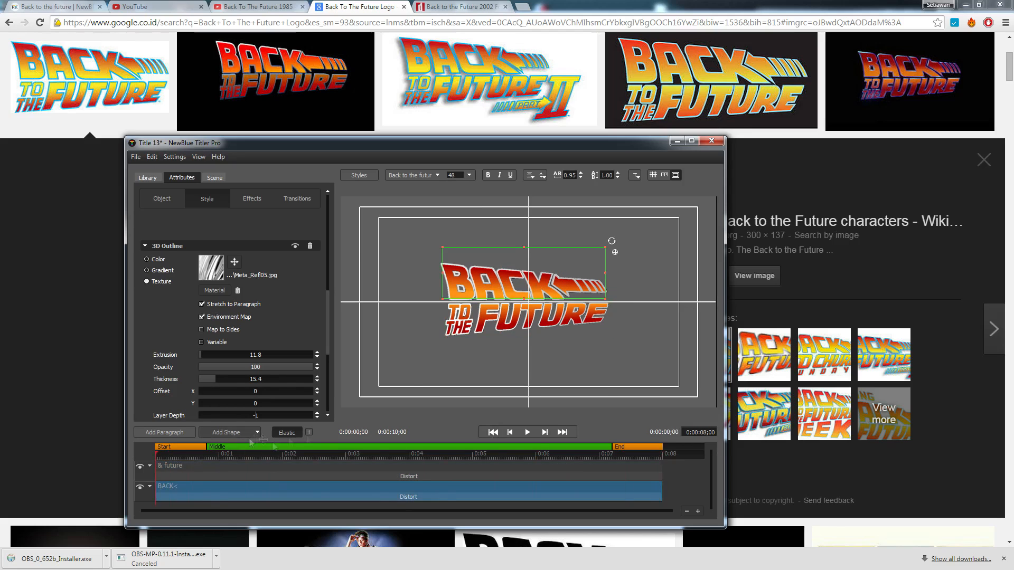
pyautogui.click(147, 178)
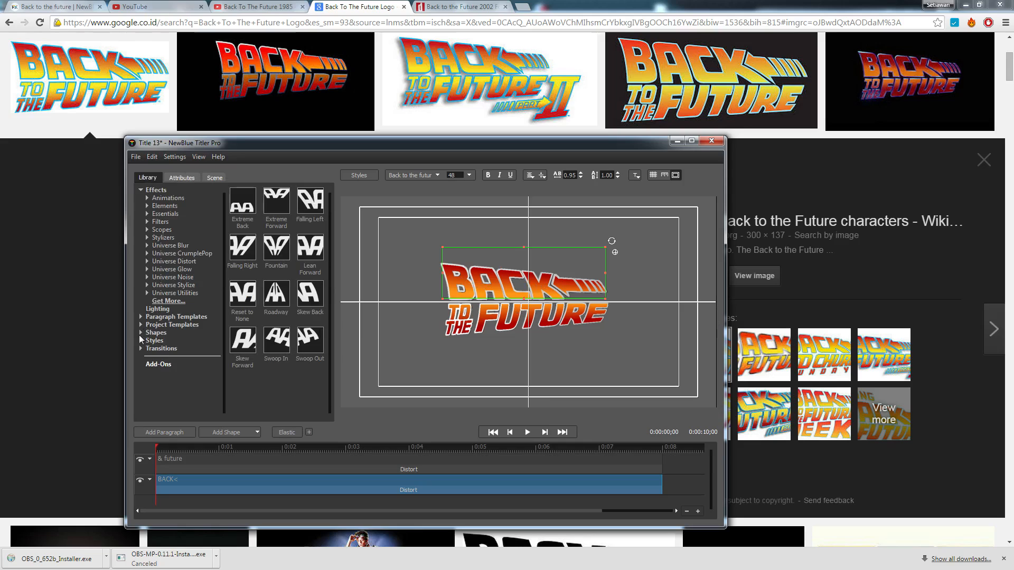
# Make BACK fly in as one paragraph with Fast In smoothness and Fade In 100
pyautogui.click(141, 348)
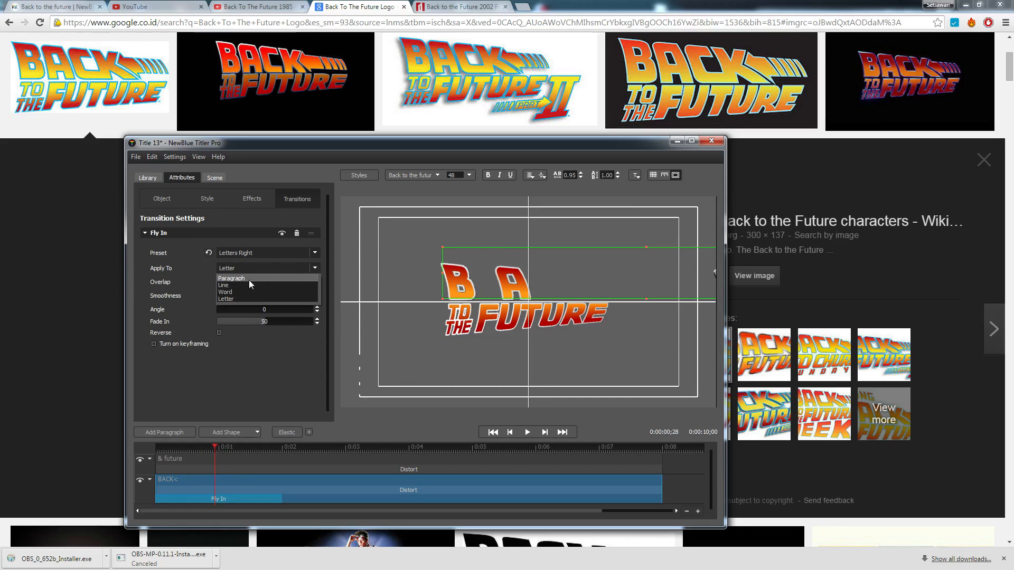
pyautogui.click(231, 278)
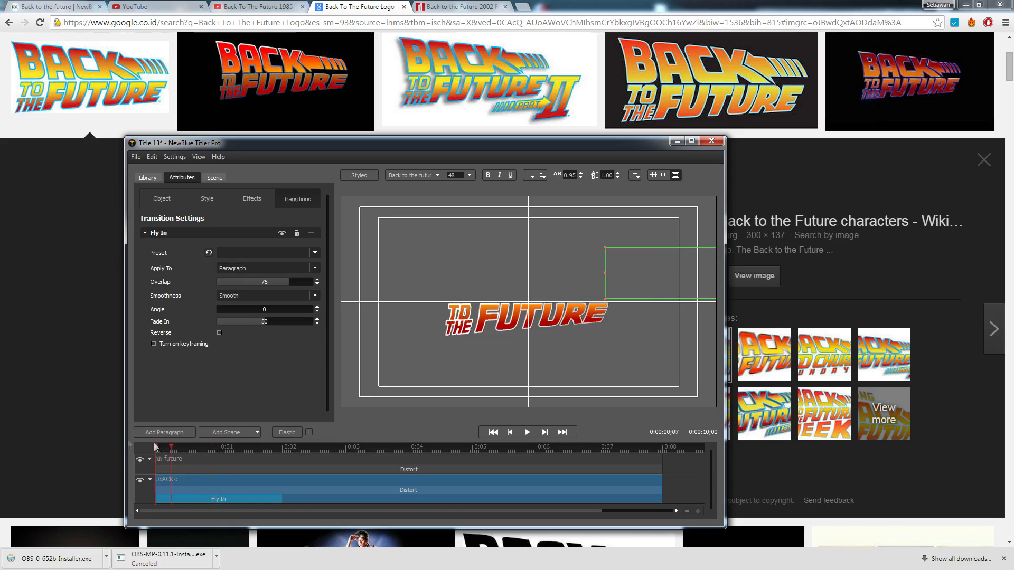
pyautogui.click(526, 432)
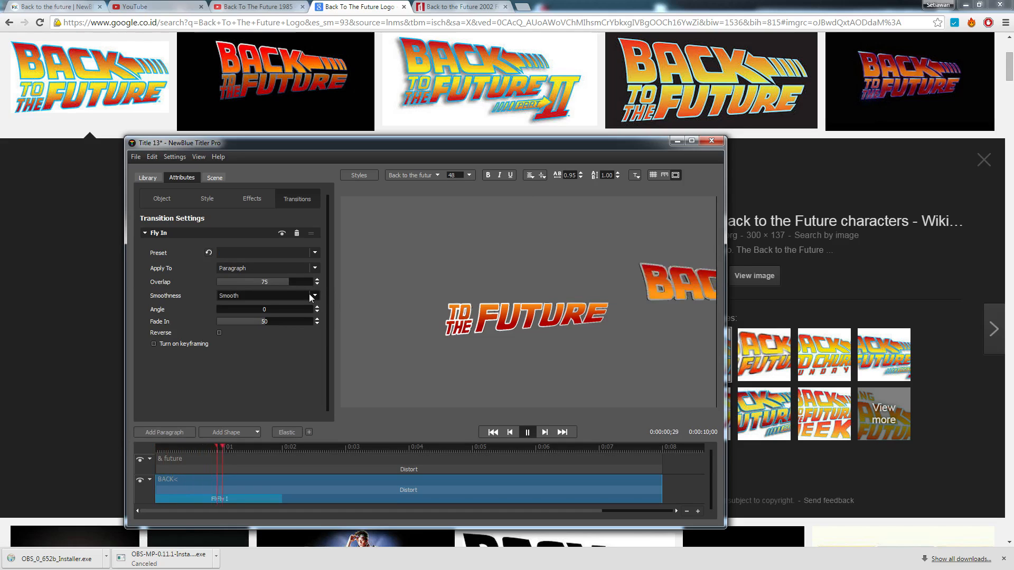
pyautogui.click(314, 295)
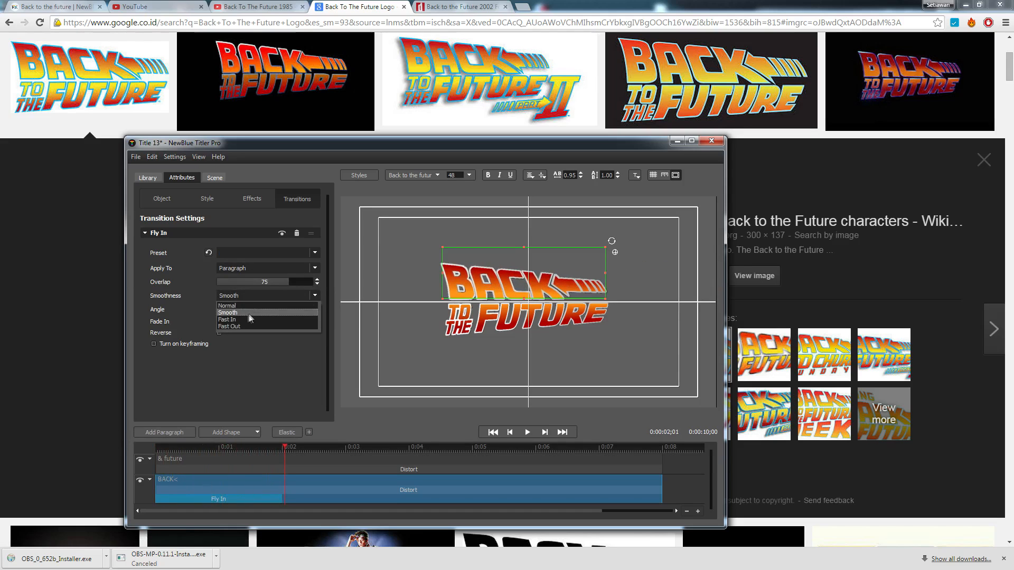
pyautogui.click(227, 319)
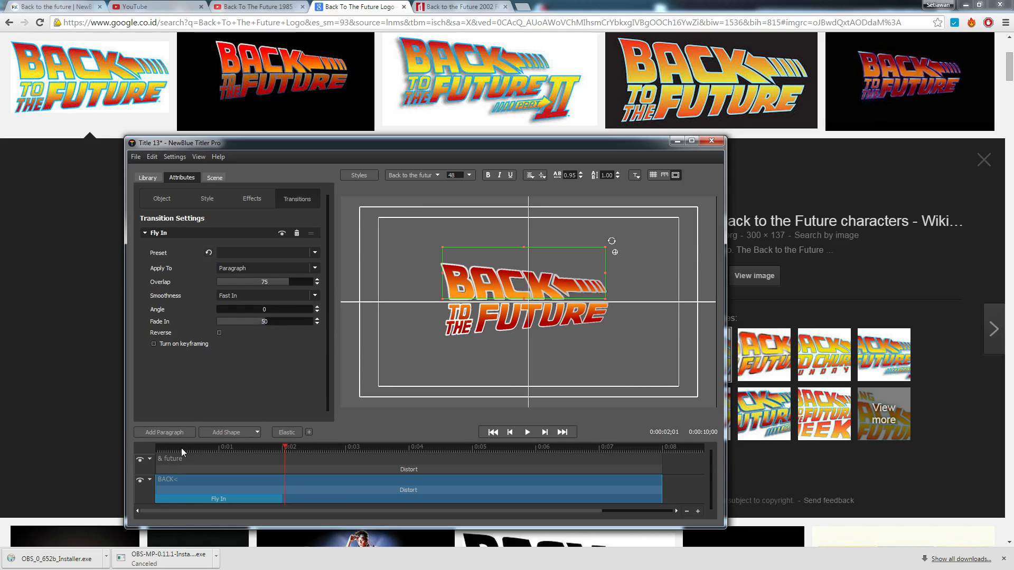
pyautogui.click(526, 432)
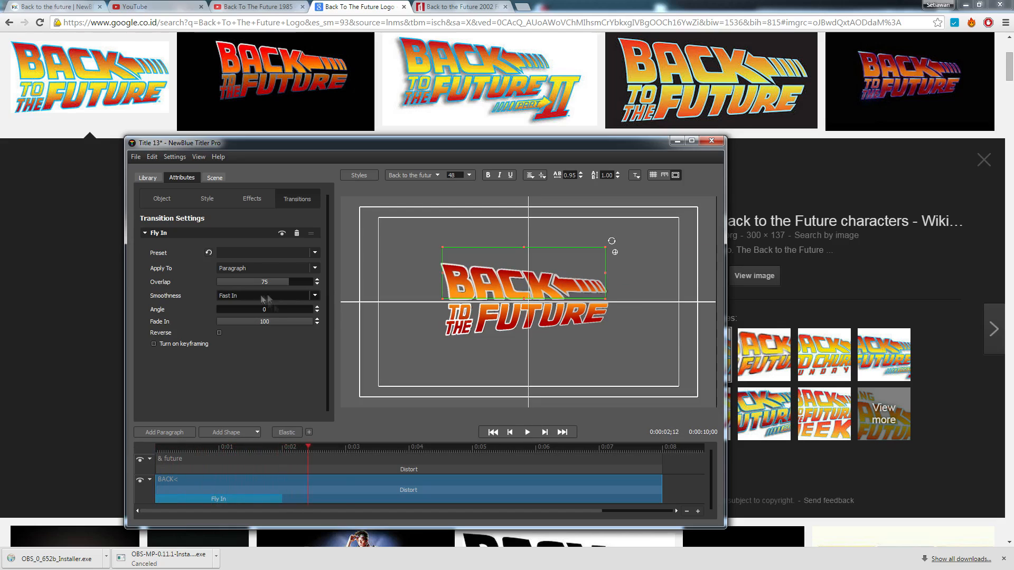
pyautogui.click(147, 177)
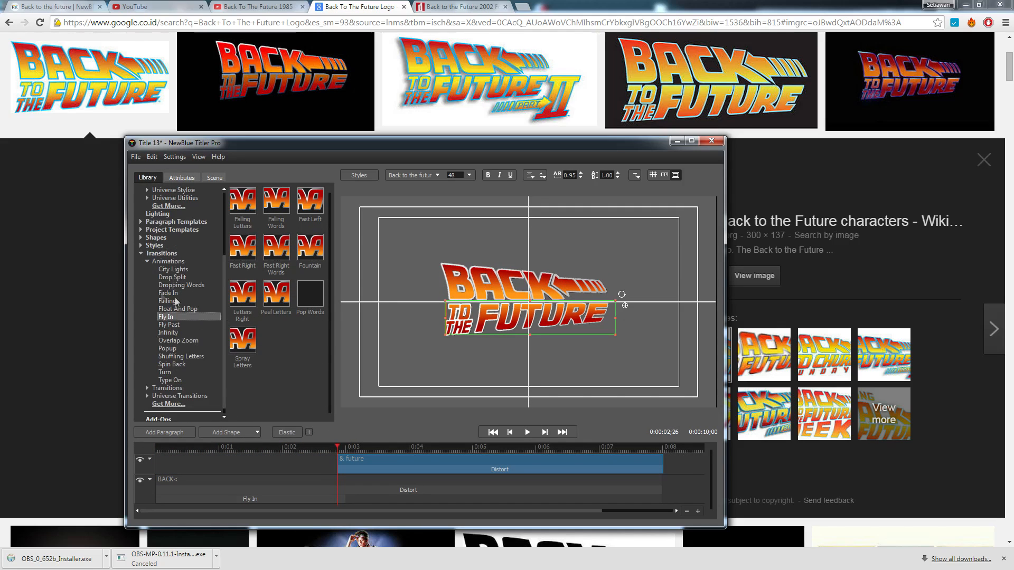
# Give the & future line a Fade In and delay its start until after BACK
pyautogui.click(167, 293)
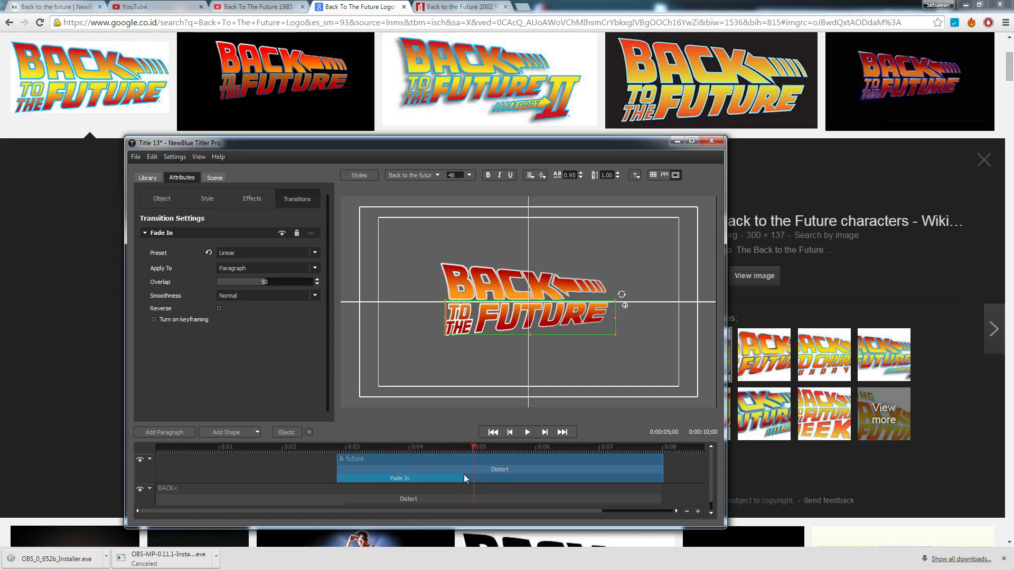
pyautogui.click(417, 448)
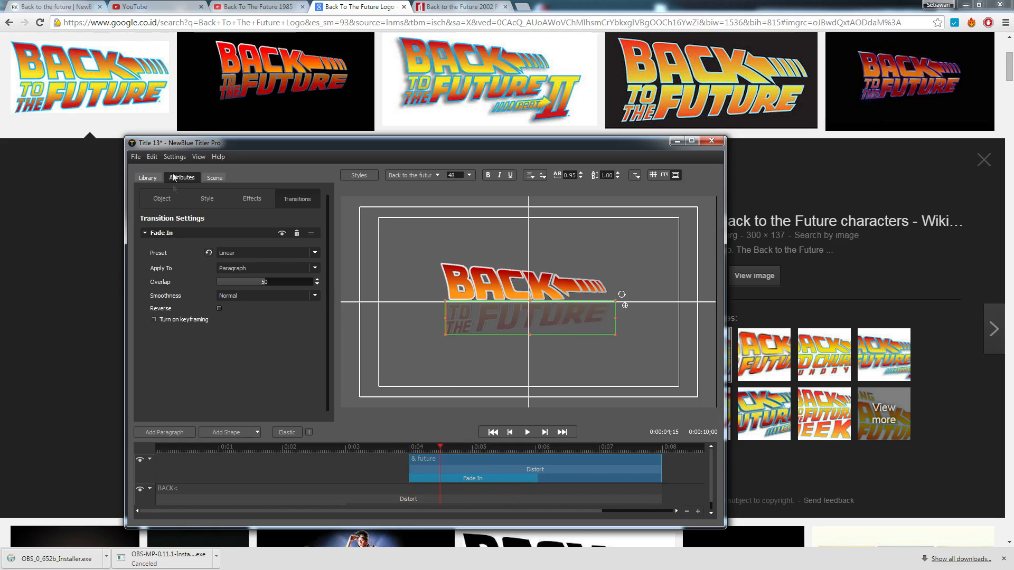
pyautogui.click(147, 178)
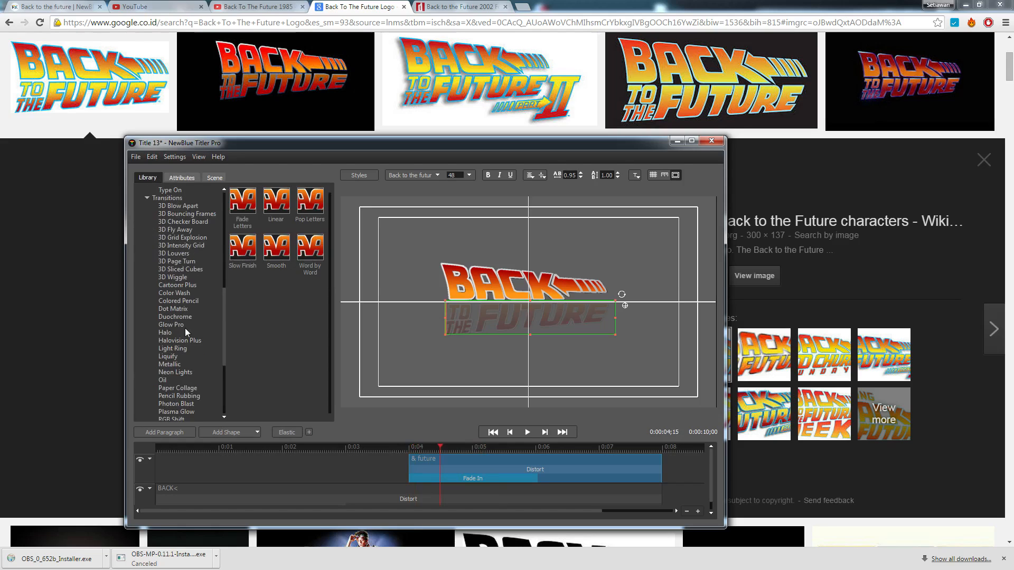
pyautogui.scroll(-3)
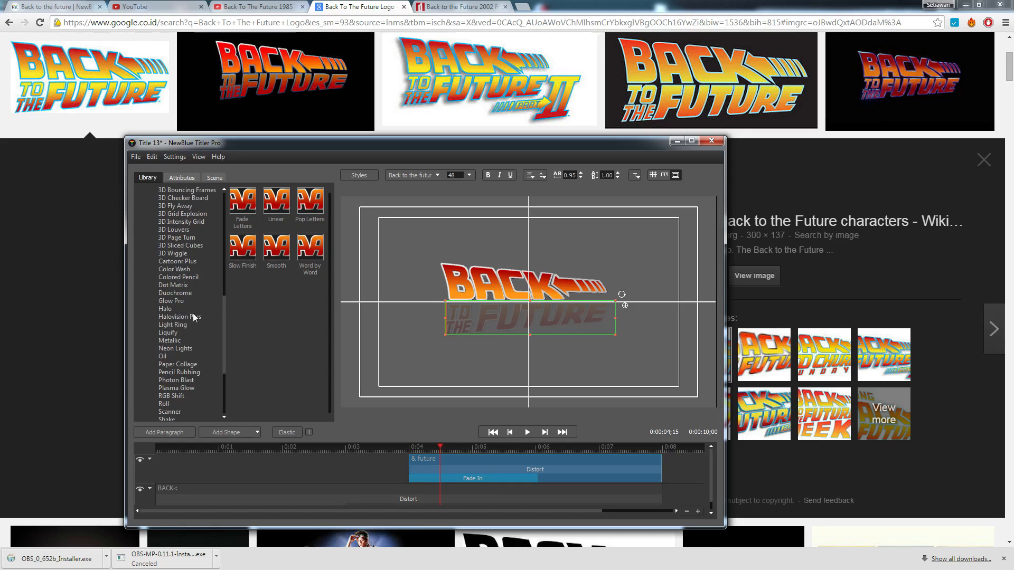
pyautogui.scroll(-3)
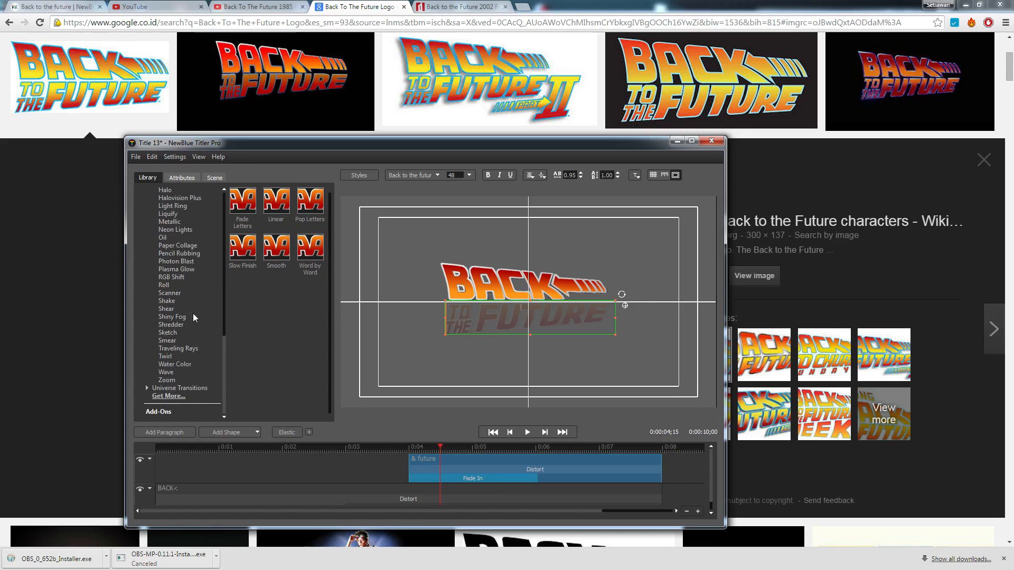
pyautogui.scroll(3)
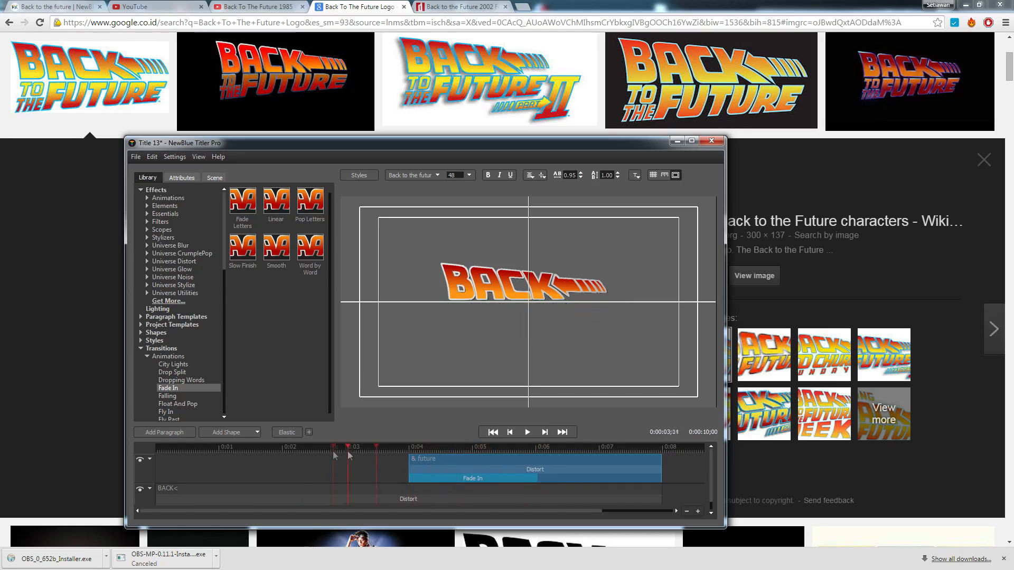
pyautogui.click(527, 432)
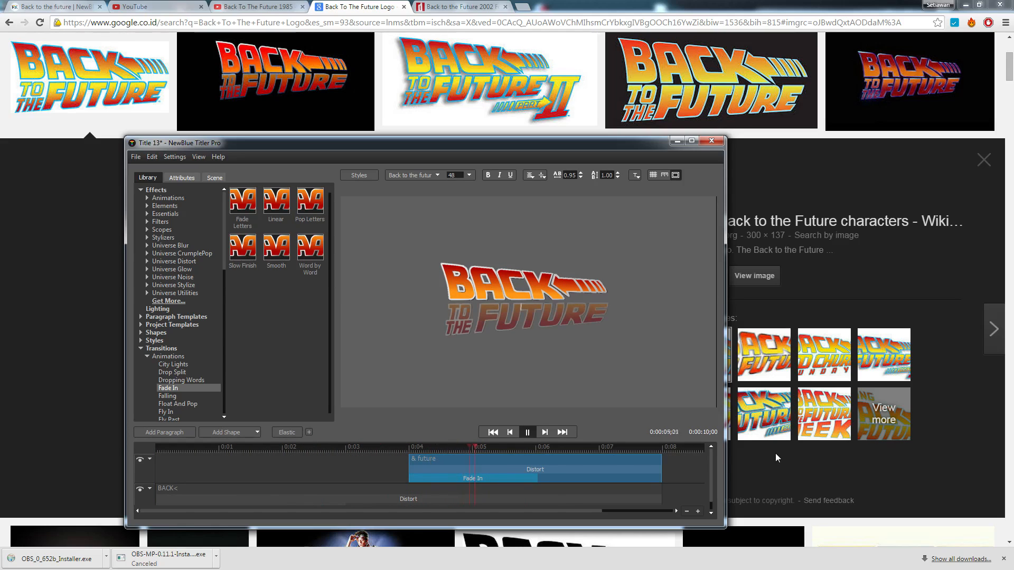
pyautogui.click(614, 464)
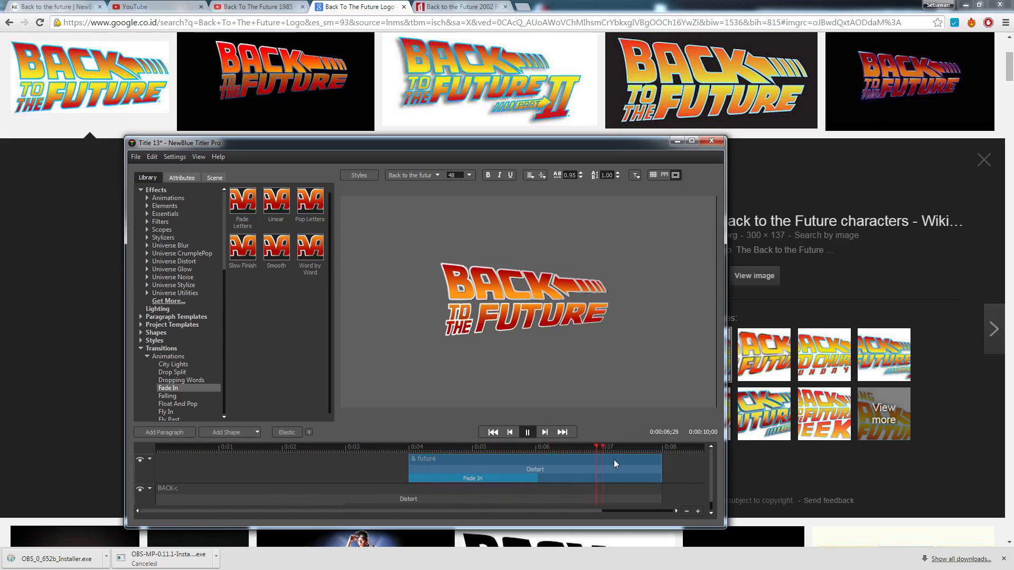
pyautogui.click(527, 432)
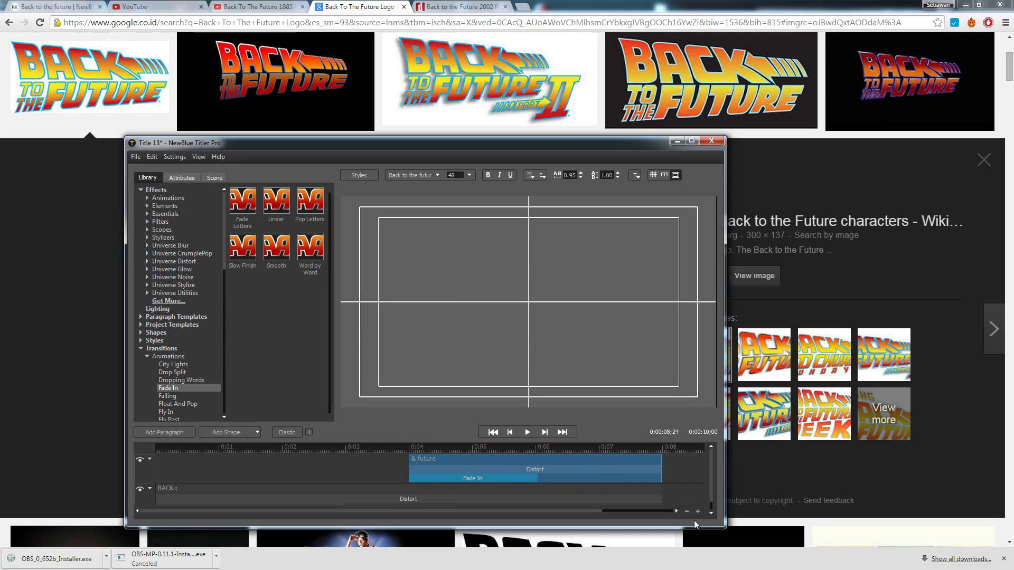
pyautogui.click(182, 178)
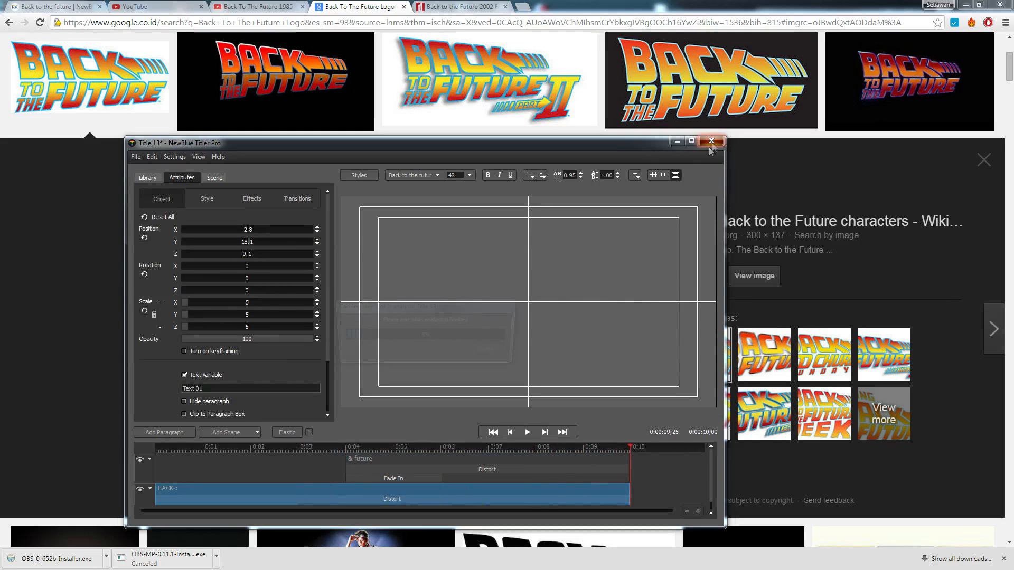
# Close the title editor and check the title event's Pan/Crop mask presets
pyautogui.click(711, 141)
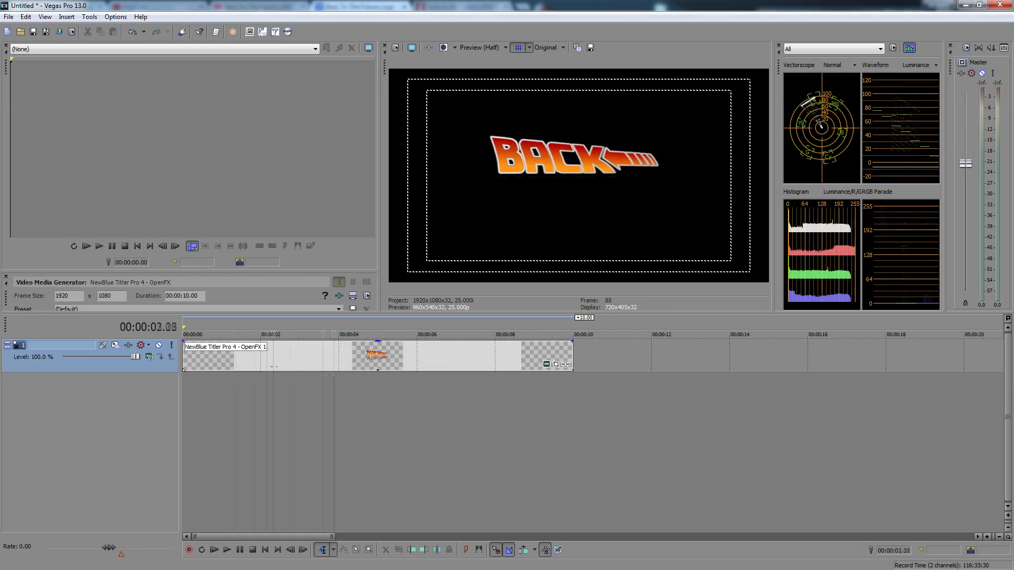
pyautogui.click(337, 90)
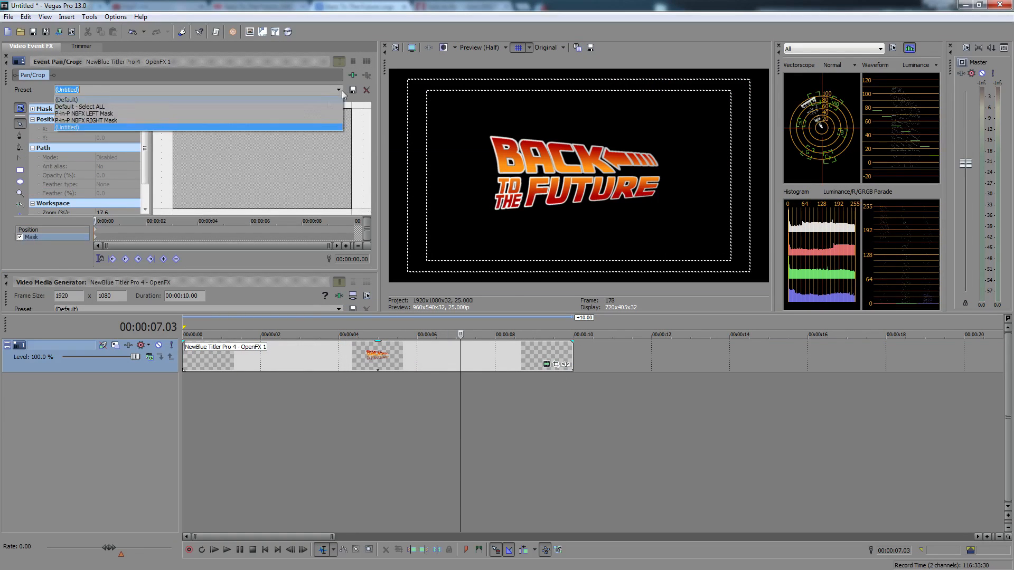
pyautogui.click(78, 106)
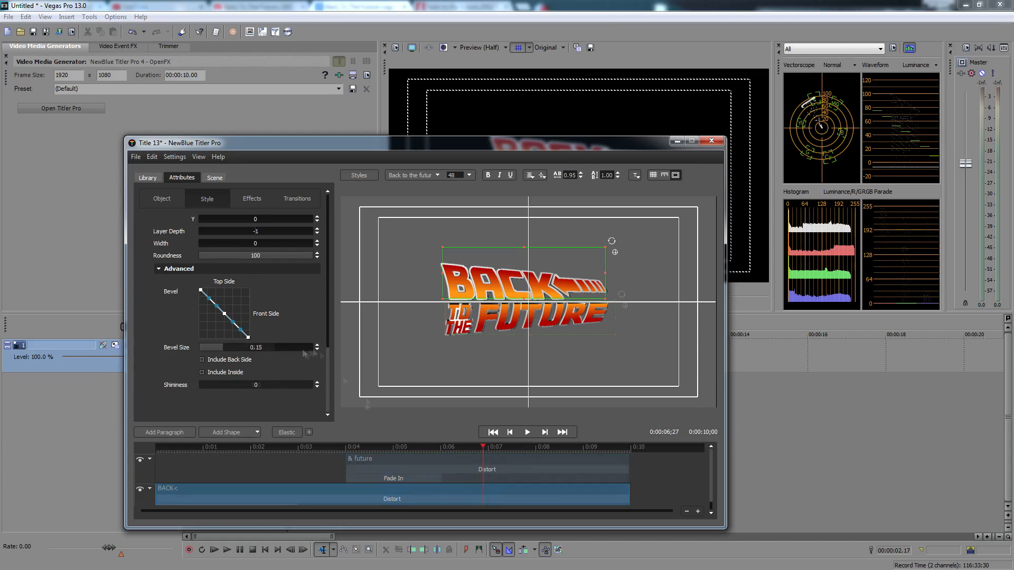
# Preview the title animation, close Titler Pro, and open the clip's Video FX plug-in list
pyautogui.click(526, 432)
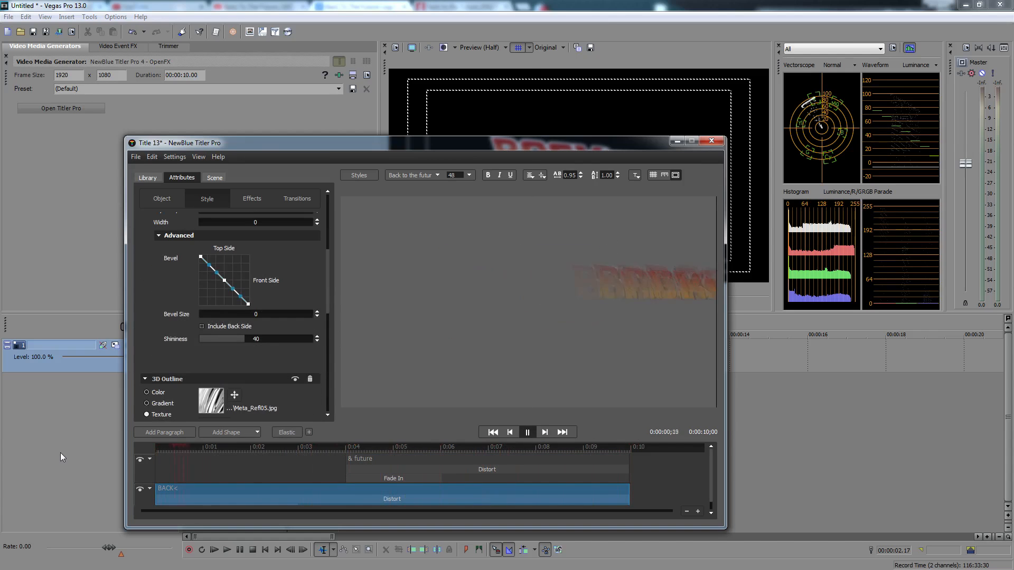
pyautogui.click(711, 141)
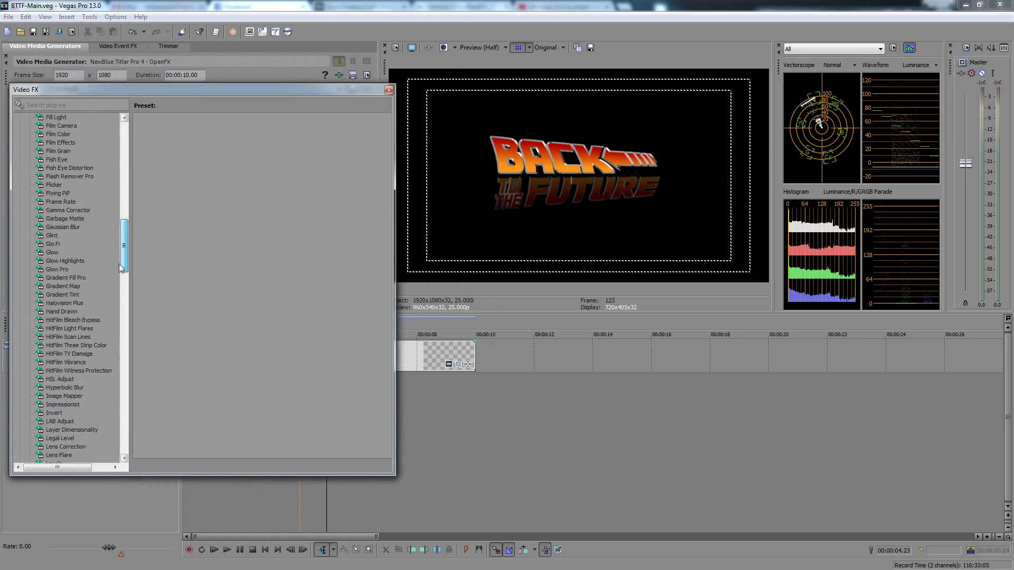
# Add Sony Glow to the title with white colour, Glow percent 0.299 and Intensity 6.122
pyautogui.scroll(-3)
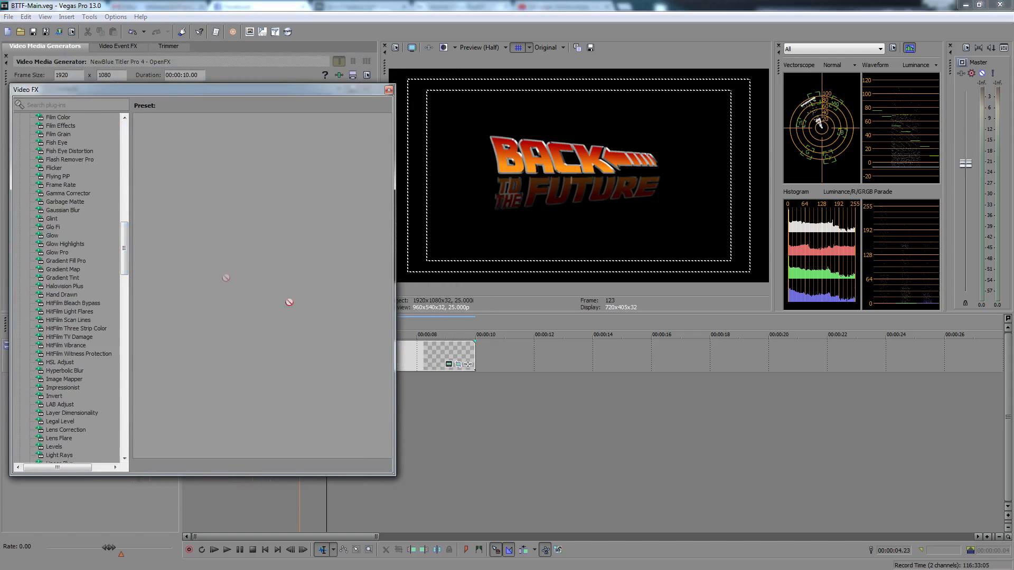
pyautogui.click(118, 46)
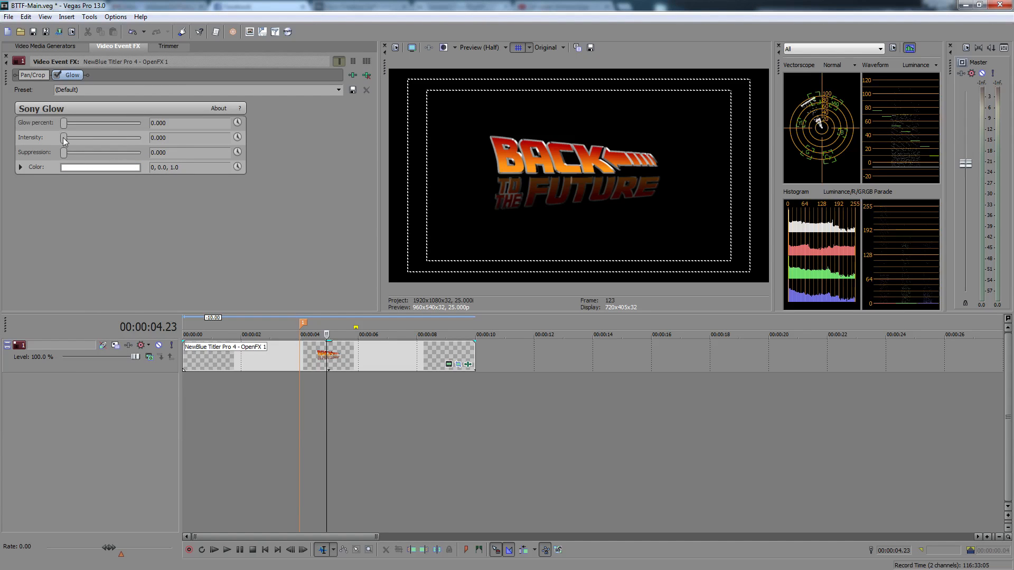
pyautogui.moveTo(64, 138); pyautogui.dragTo(80, 137)
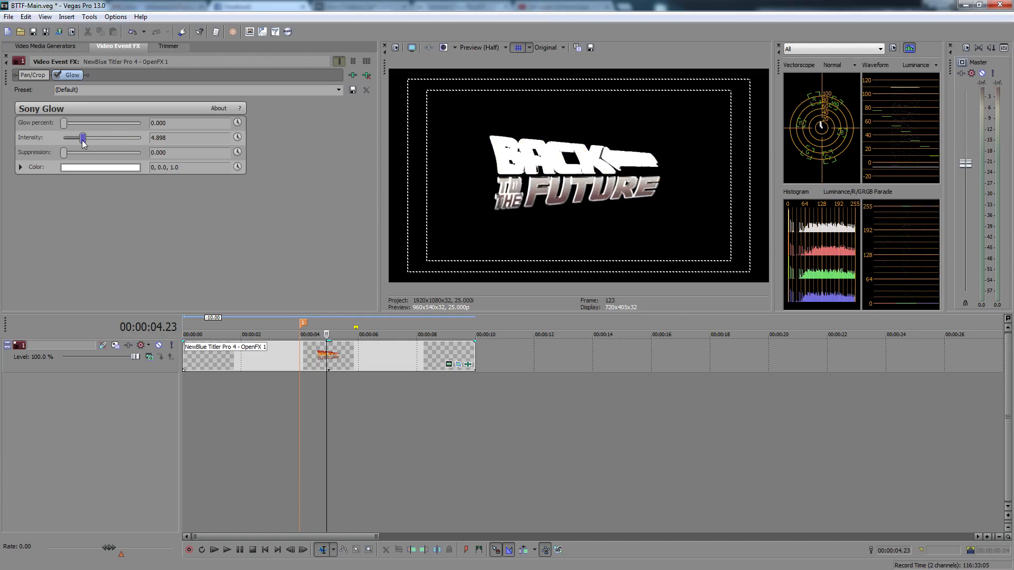
pyautogui.moveTo(64, 123); pyautogui.dragTo(95, 124)
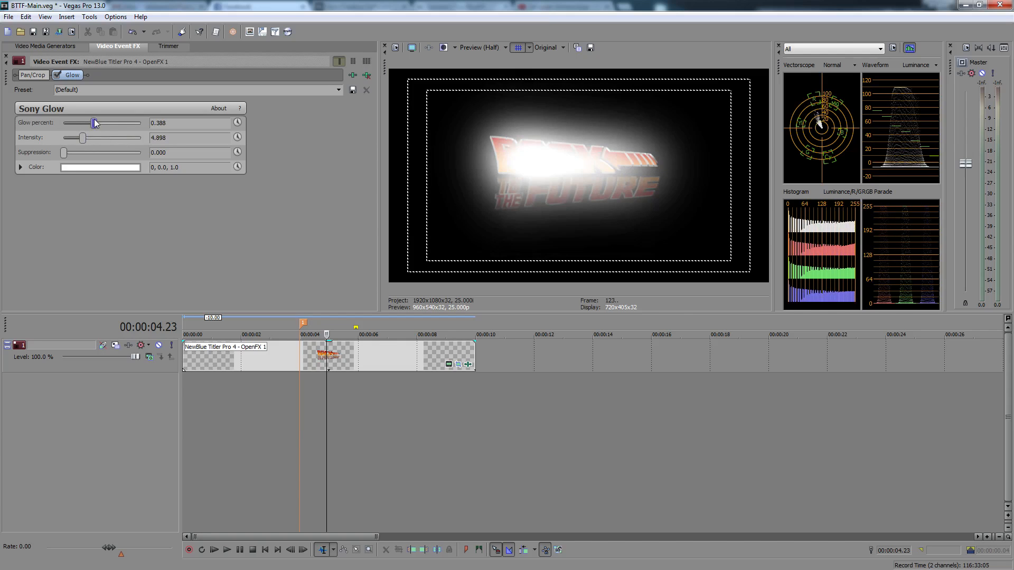
pyautogui.moveTo(82, 138); pyautogui.dragTo(91, 137)
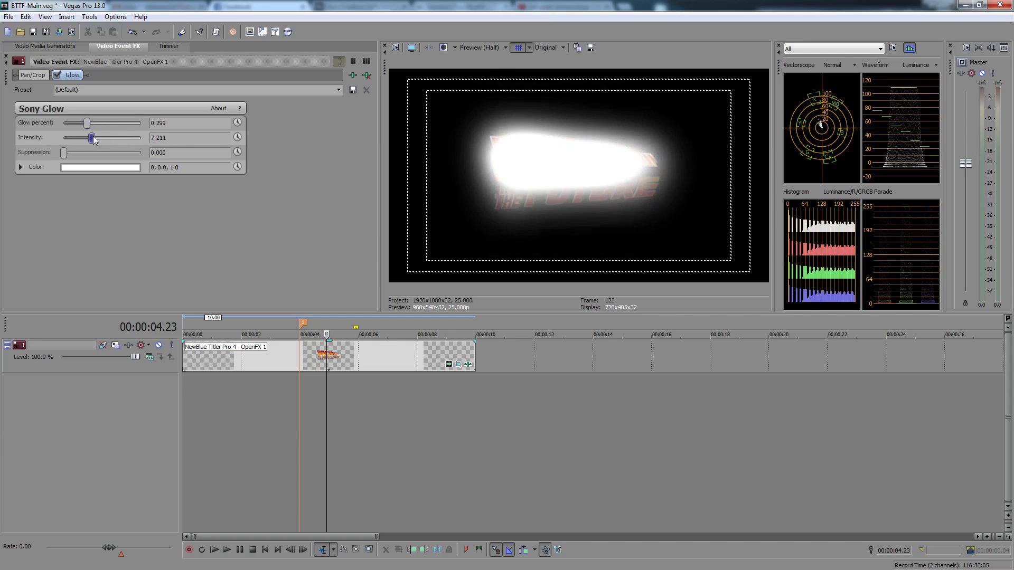
pyautogui.moveTo(94, 138); pyautogui.dragTo(88, 137)
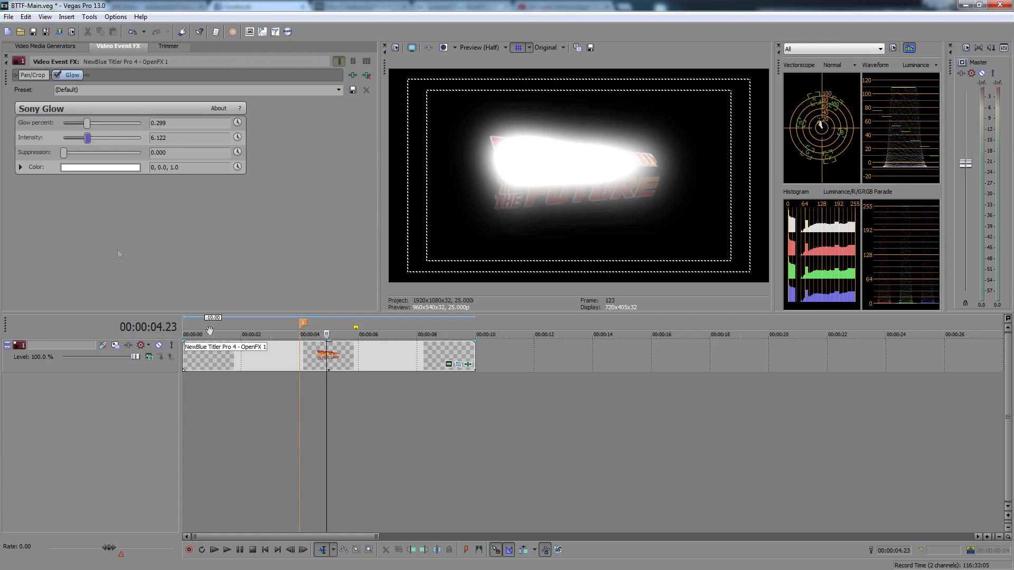
pyautogui.moveTo(338, 290)
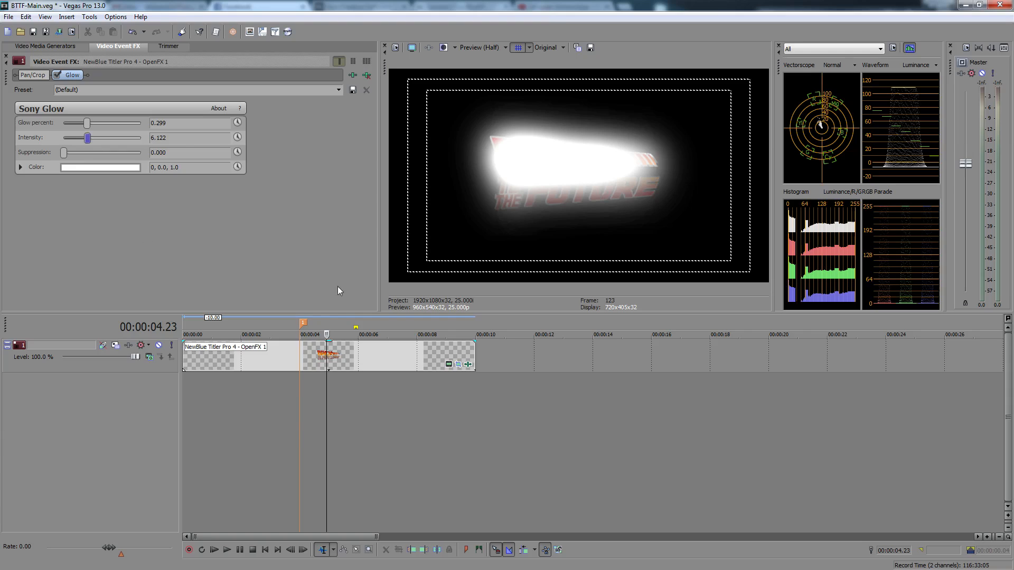
pyautogui.moveTo(267, 135)
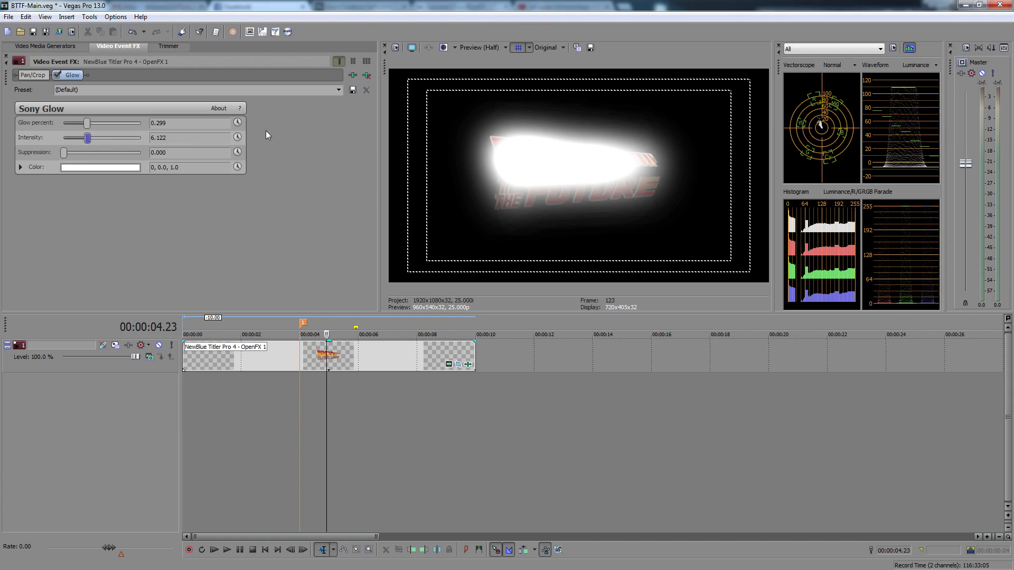
pyautogui.moveTo(584, 151)
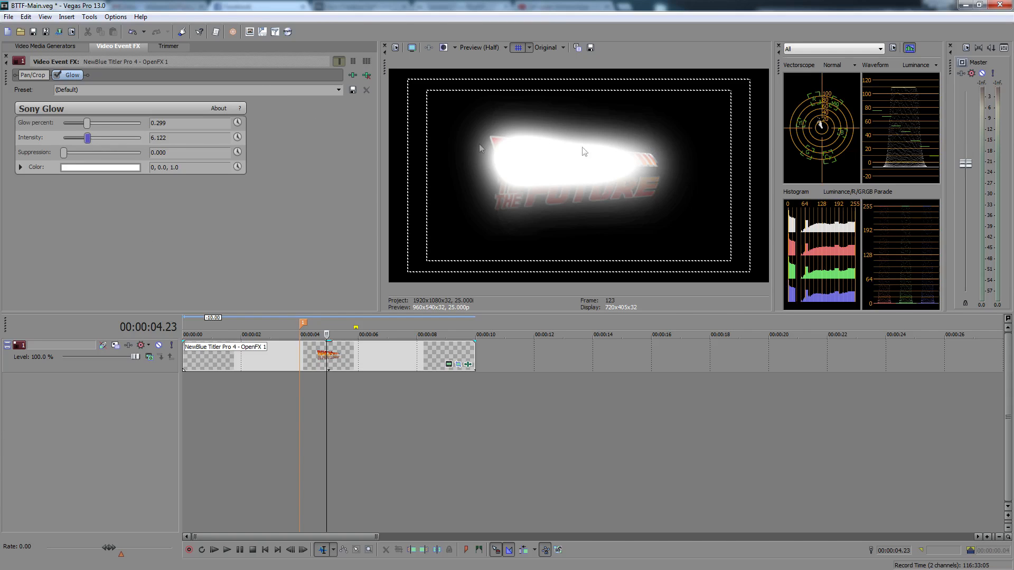
pyautogui.moveTo(532, 210)
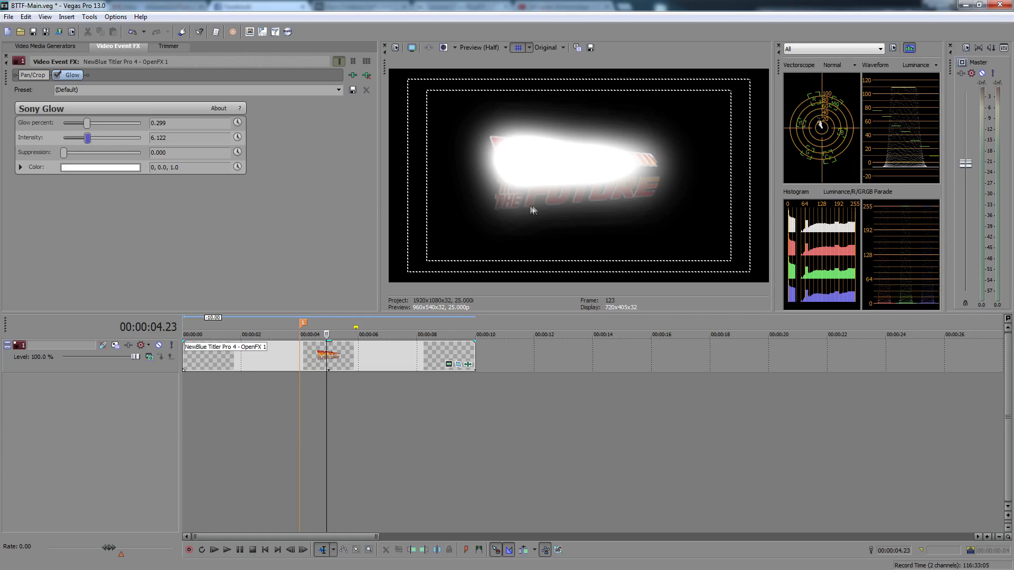
pyautogui.moveTo(308, 142)
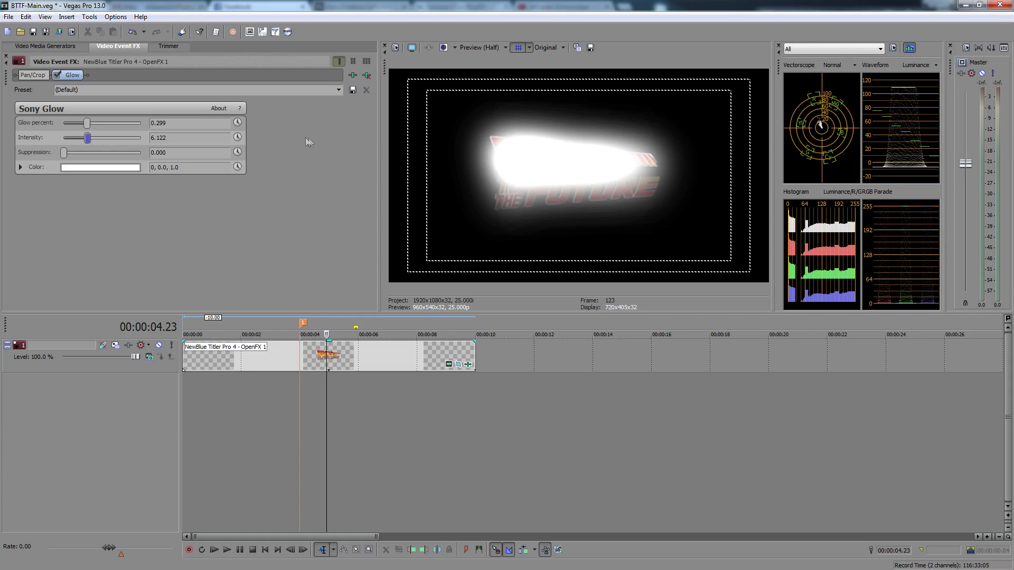
pyautogui.moveTo(304, 133)
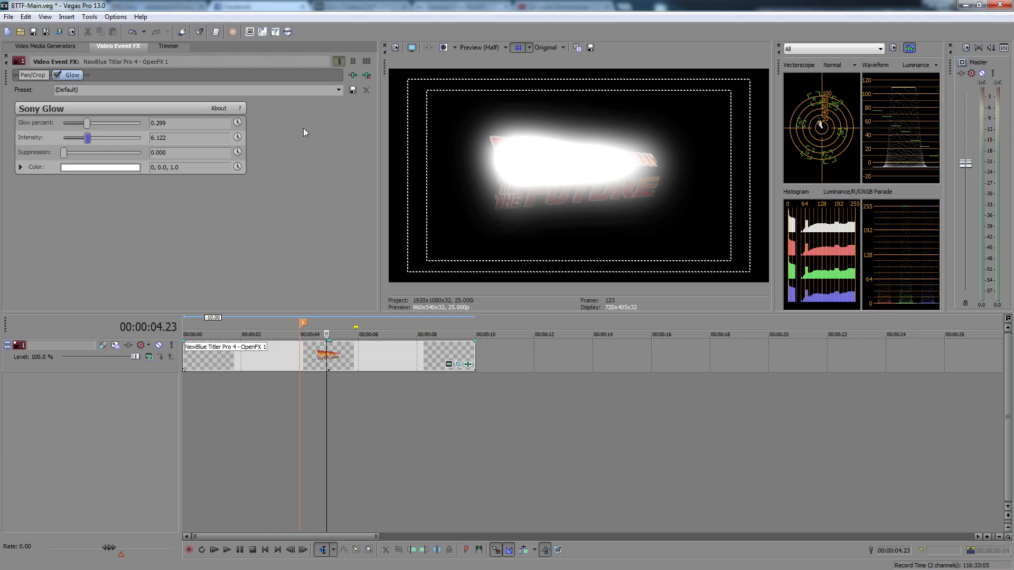
pyautogui.moveTo(366, 75)
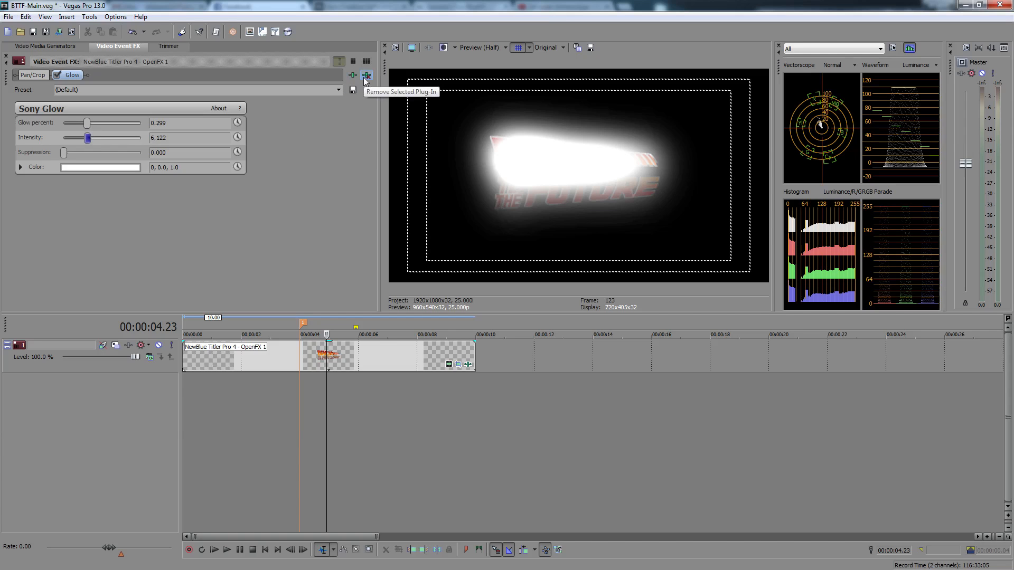
# Remove the Glow plug-in, paste the title as a new copy on track 2, and open its settings
pyautogui.click(366, 75)
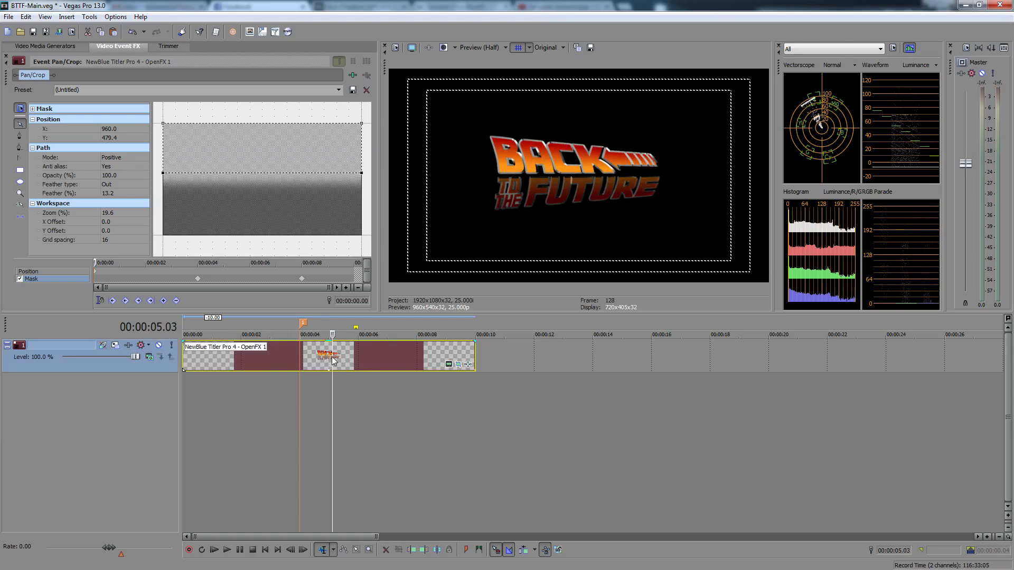
pyautogui.rightClick(334, 360)
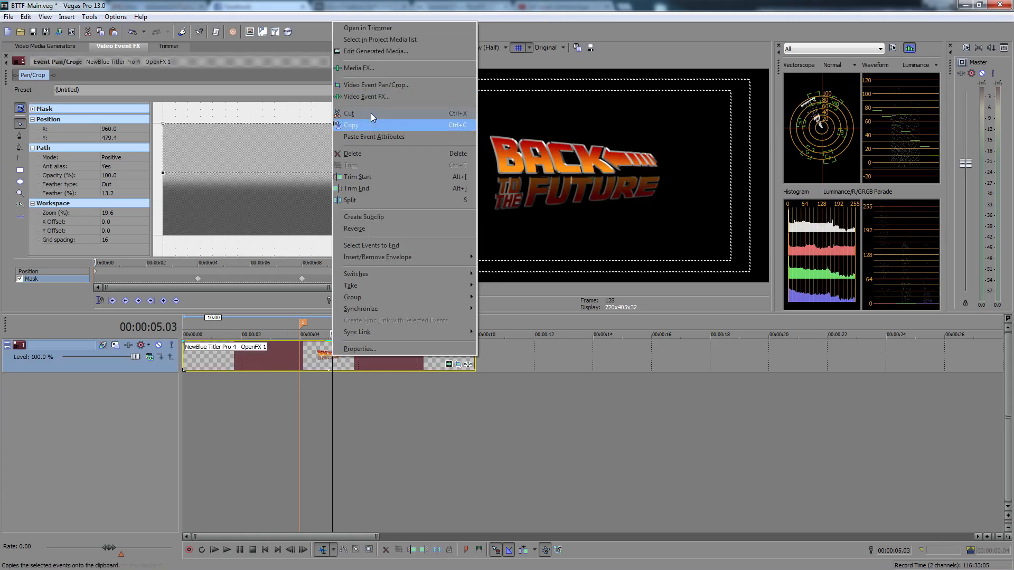
pyautogui.rightClick(492, 363)
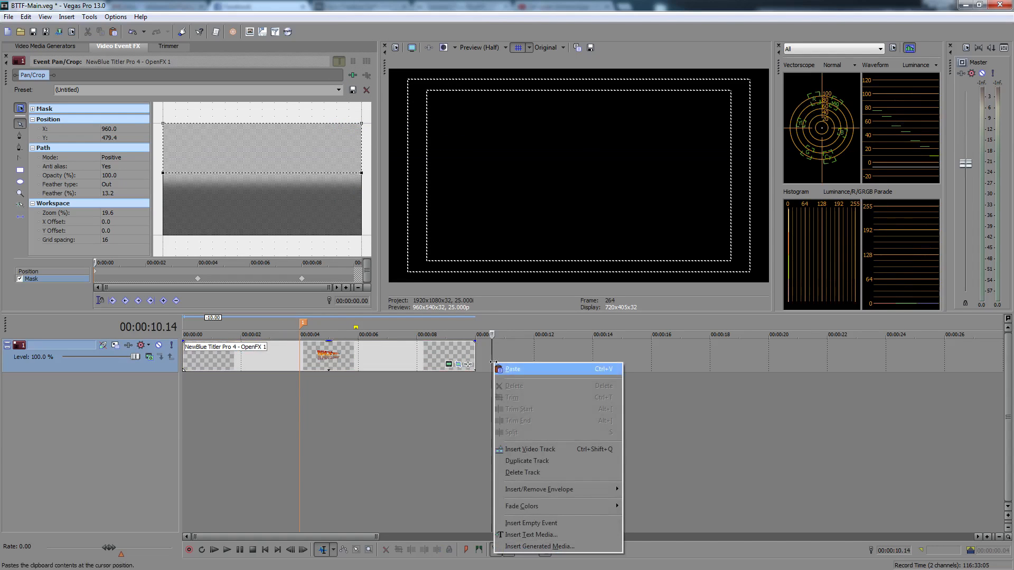
pyautogui.click(512, 369)
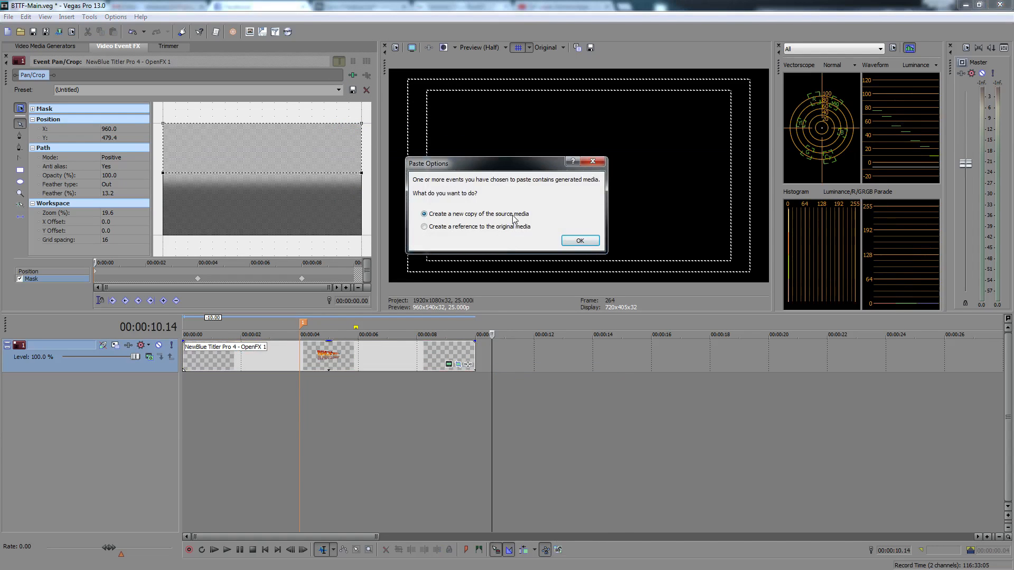
pyautogui.click(579, 240)
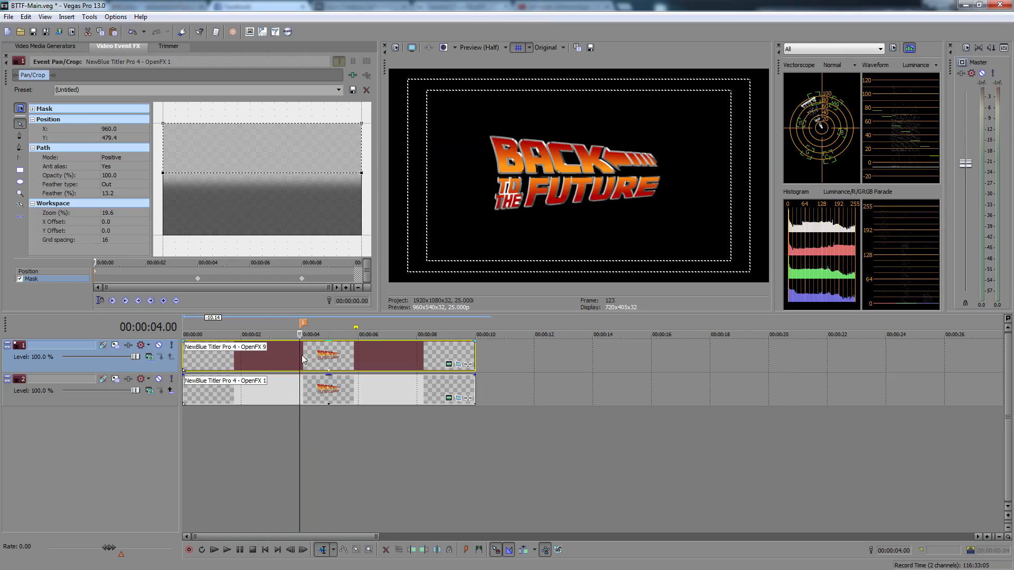
pyautogui.click(308, 334)
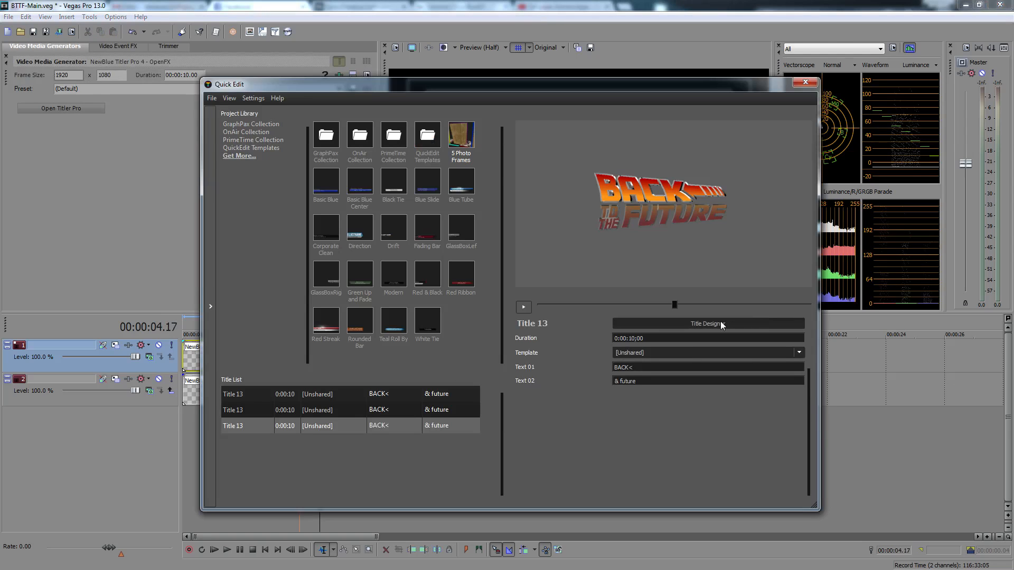
# In the Title Designer, hide the 3D Face on both the BACK and FUTURE lines
pyautogui.click(708, 323)
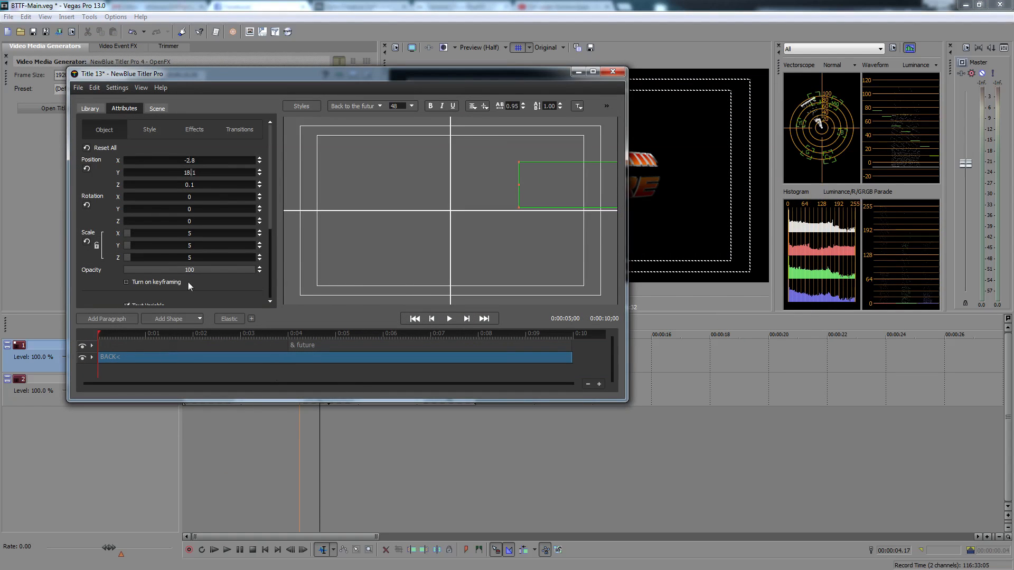
pyautogui.moveTo(129, 167)
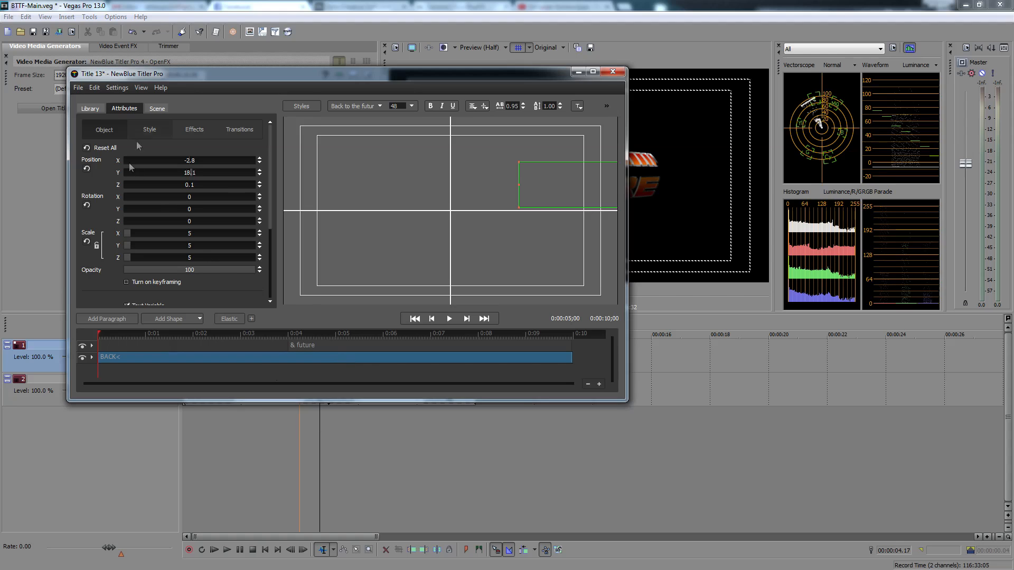
pyautogui.click(149, 129)
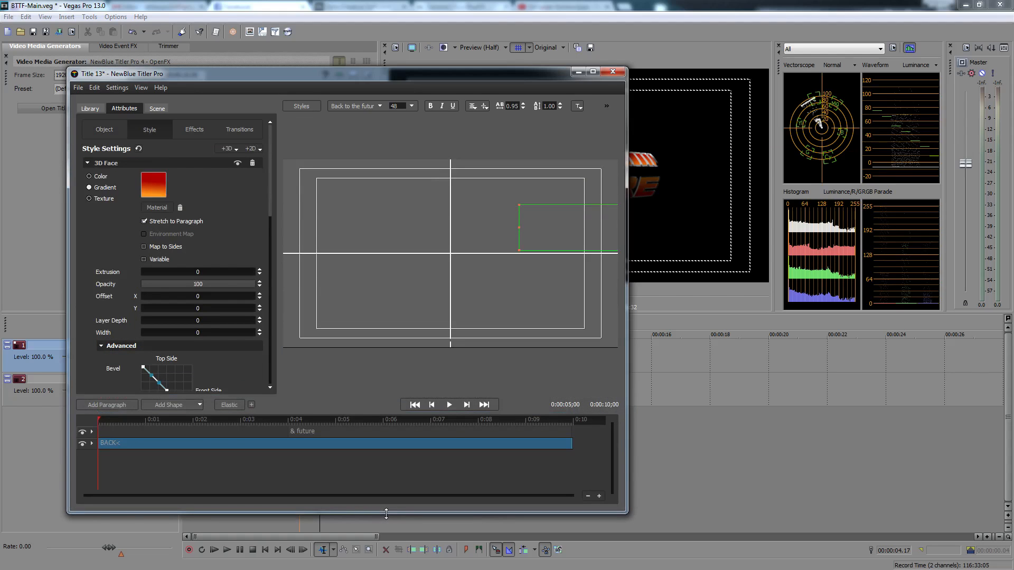
pyautogui.moveTo(238, 164)
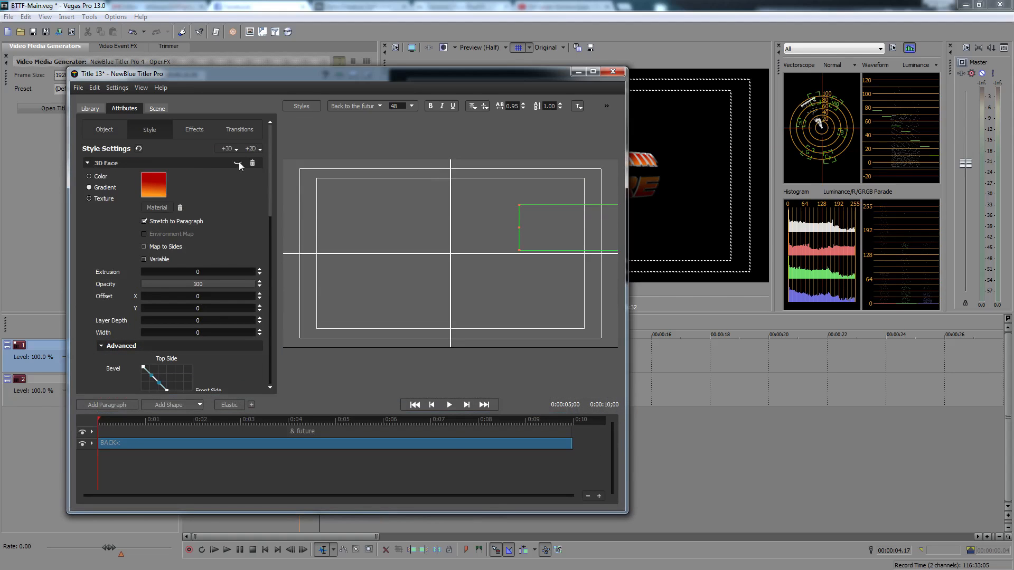
pyautogui.click(425, 420)
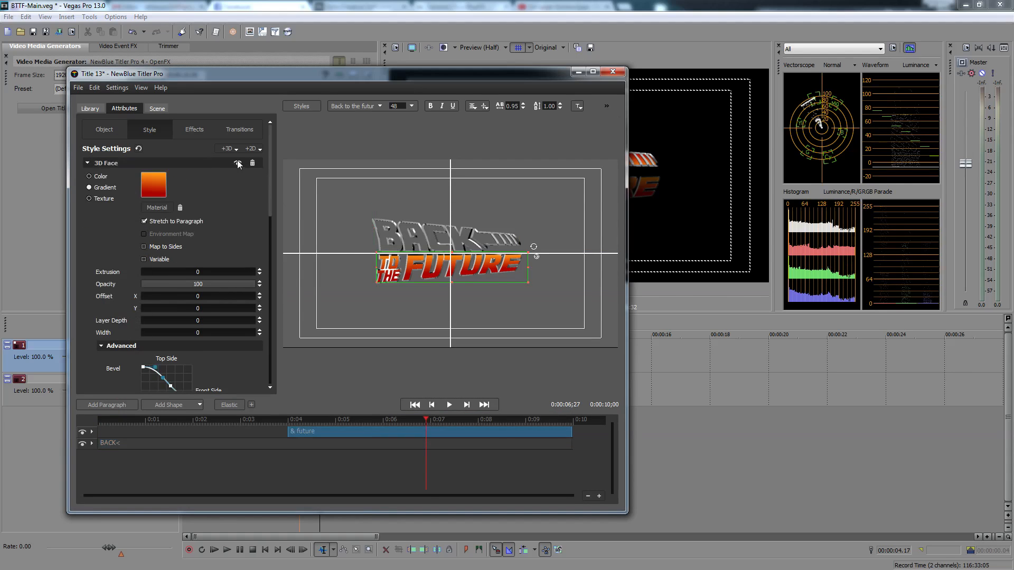
pyautogui.click(238, 163)
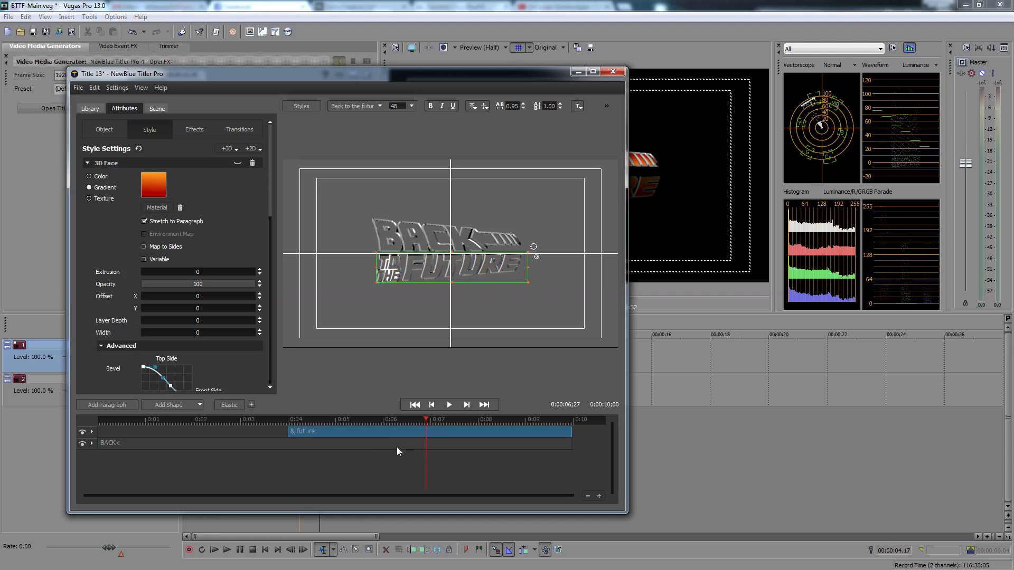
# Give the BACK 3D Outline a solid white colour with extrusion 0
pyautogui.click(110, 443)
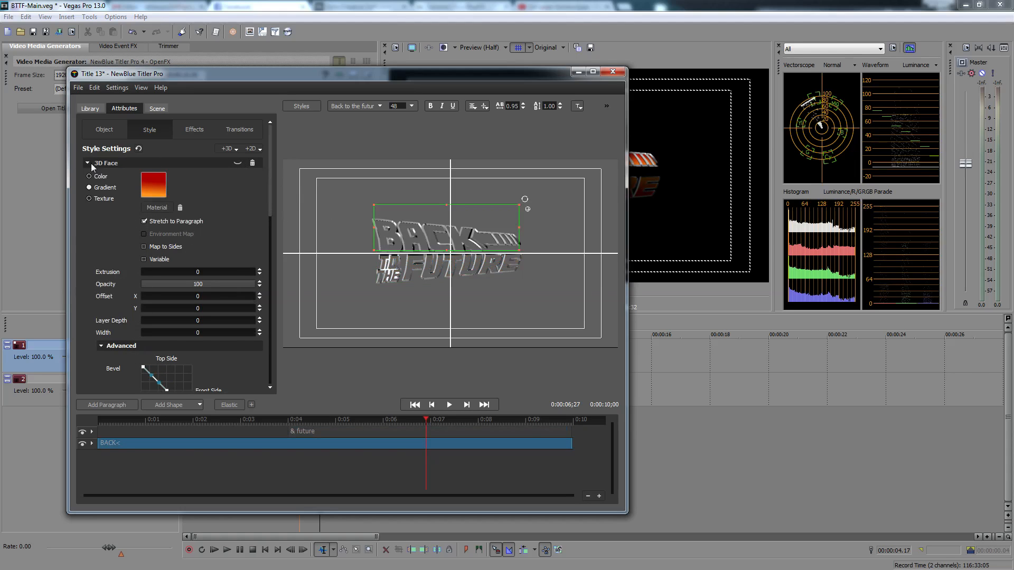
pyautogui.click(87, 163)
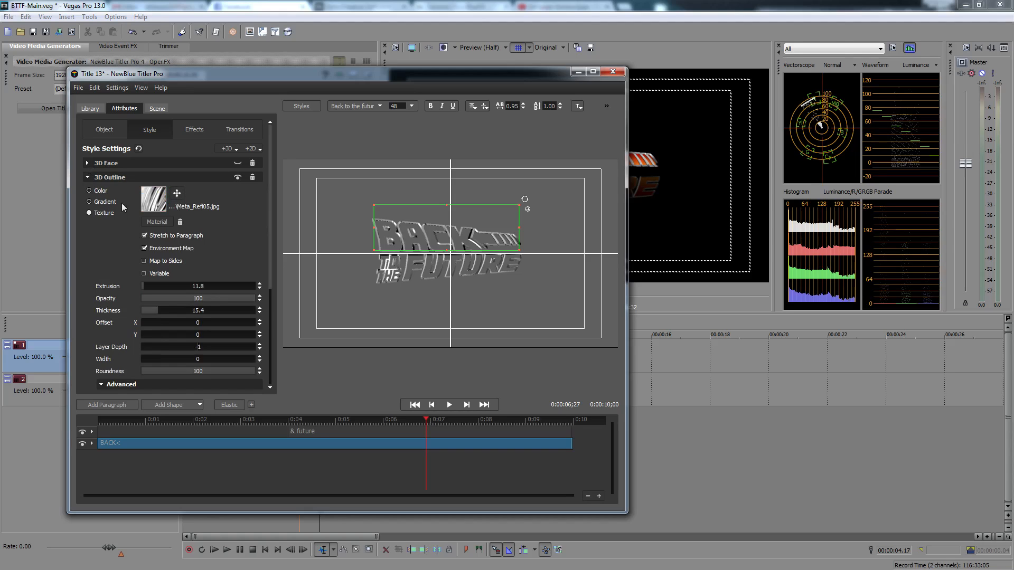
pyautogui.click(90, 190)
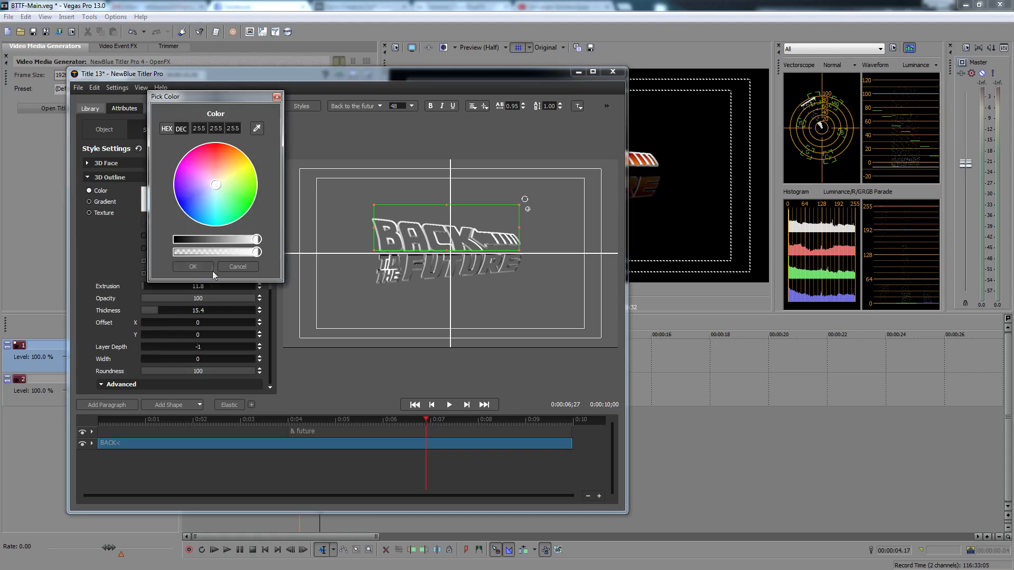
pyautogui.click(192, 266)
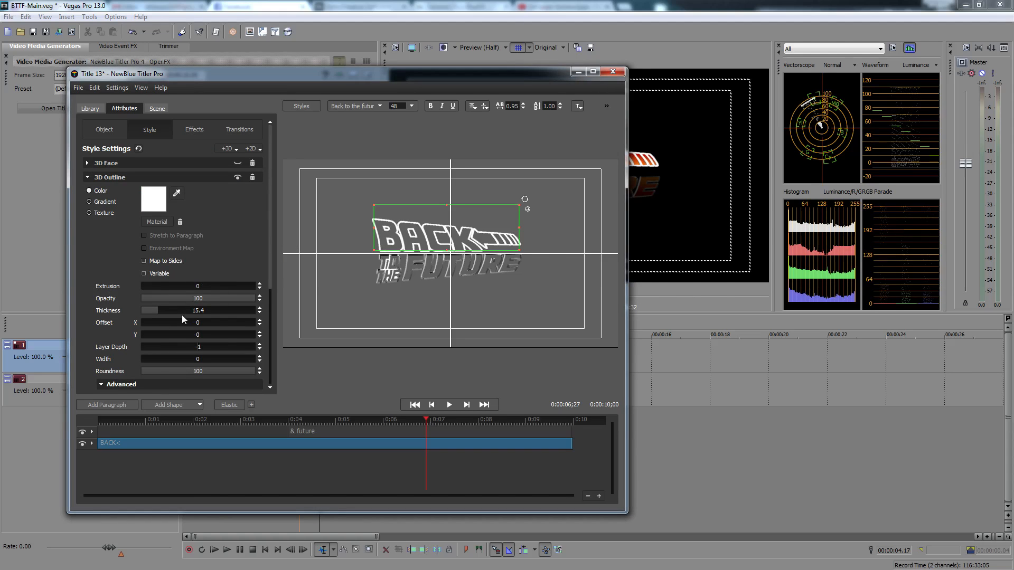
pyautogui.scroll(-3)
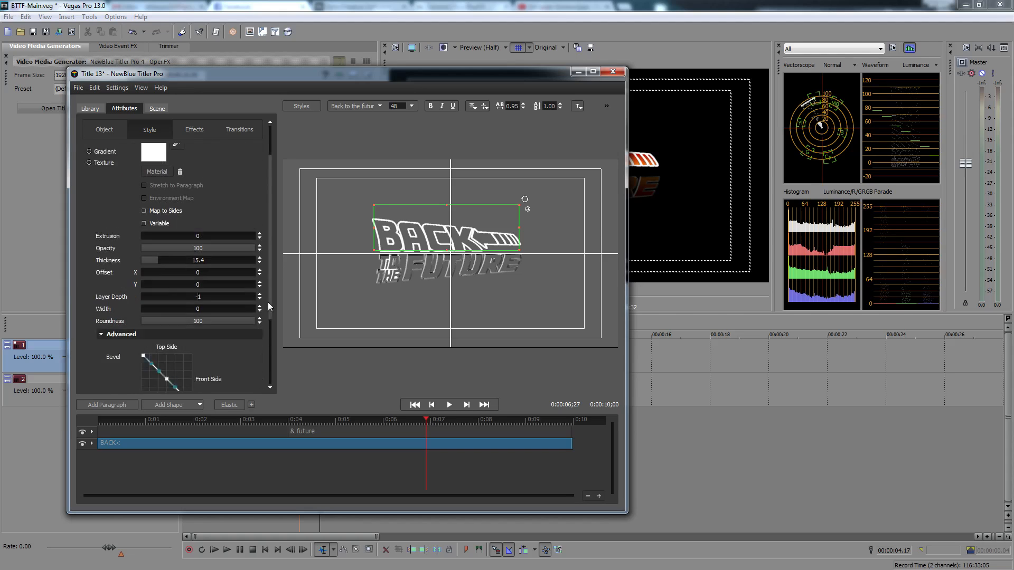
pyautogui.scroll(-3)
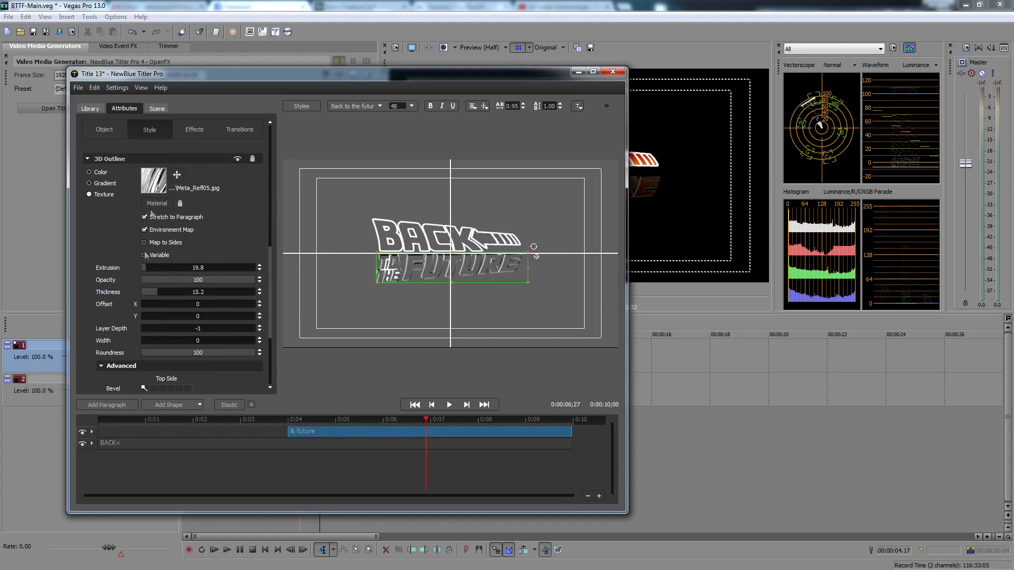
# Make the FUTURE outline solid white and remove its extrusion
pyautogui.click(152, 179)
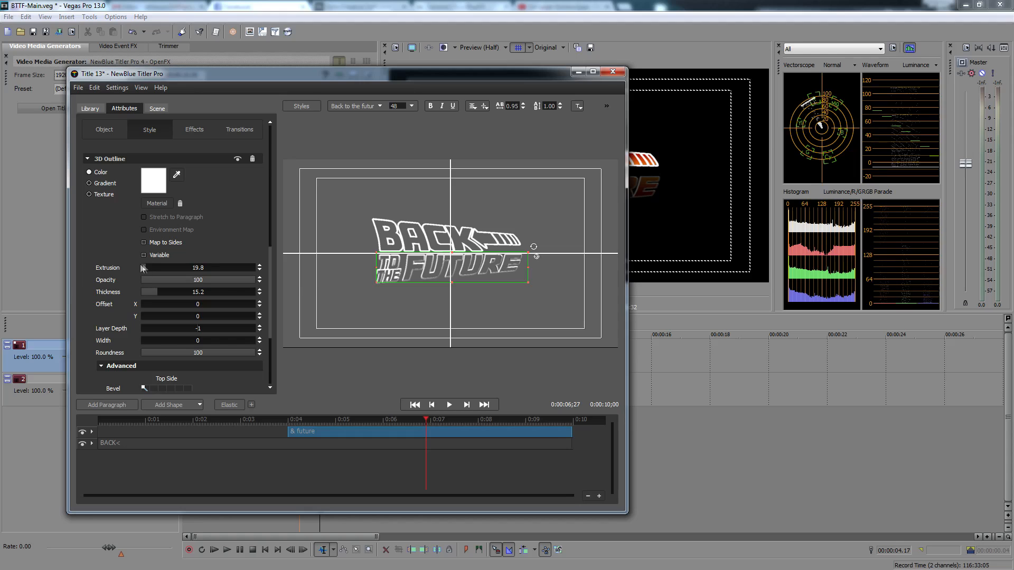
pyautogui.click(260, 270)
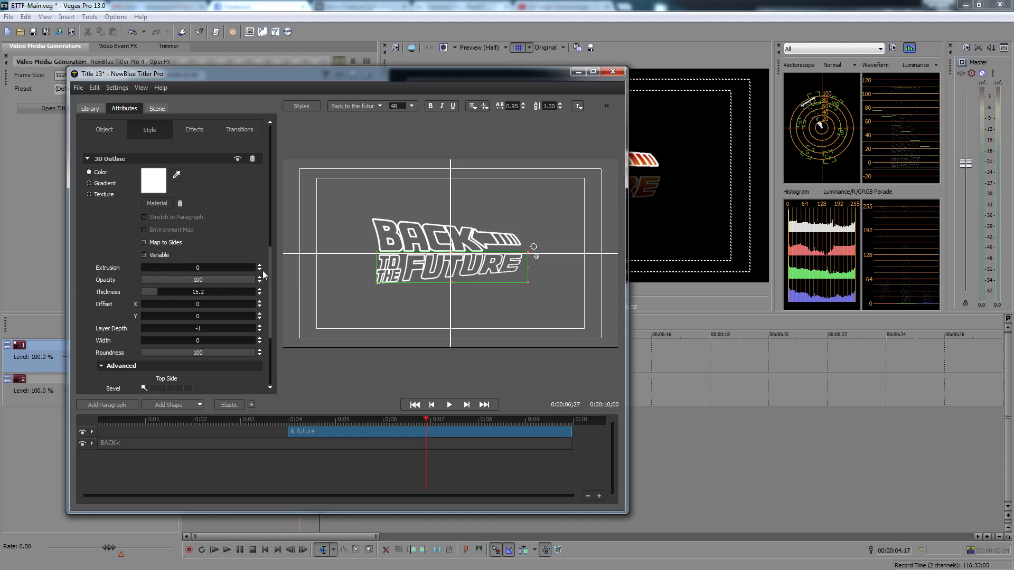
pyautogui.scroll(-3)
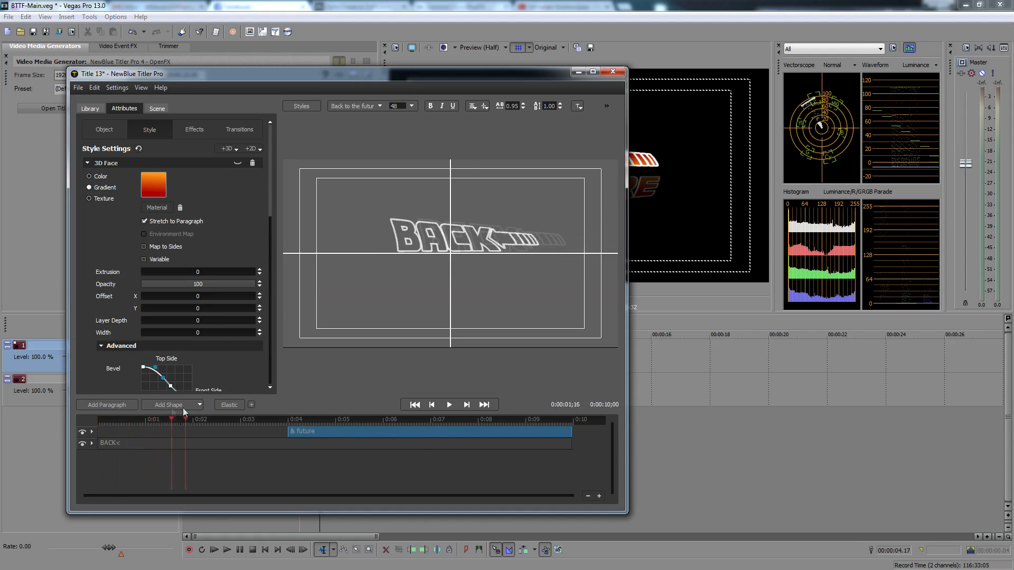
# Scrub through the title animation to preview it, then close Titler Pro
pyautogui.click(438, 420)
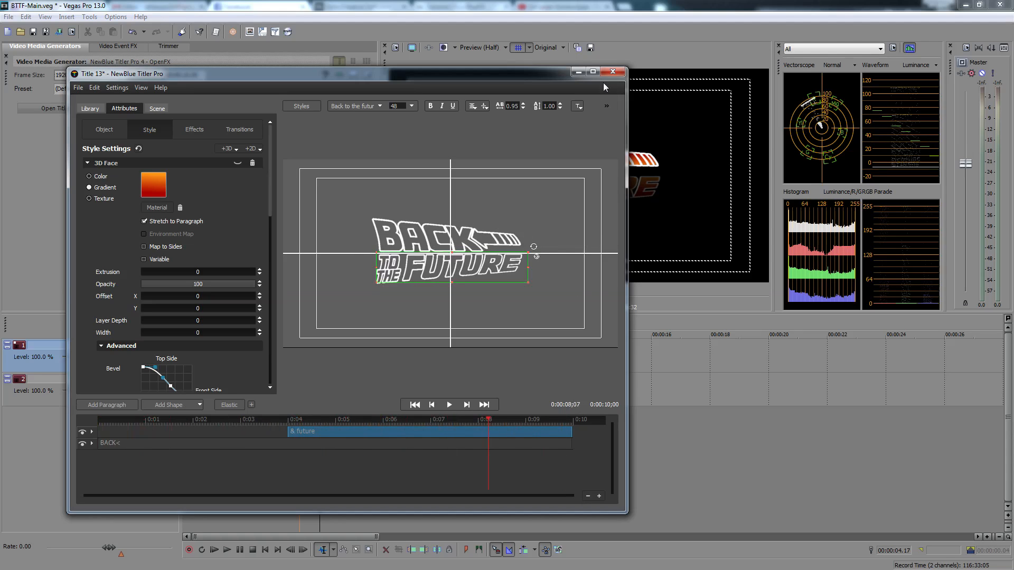
pyautogui.click(234, 419)
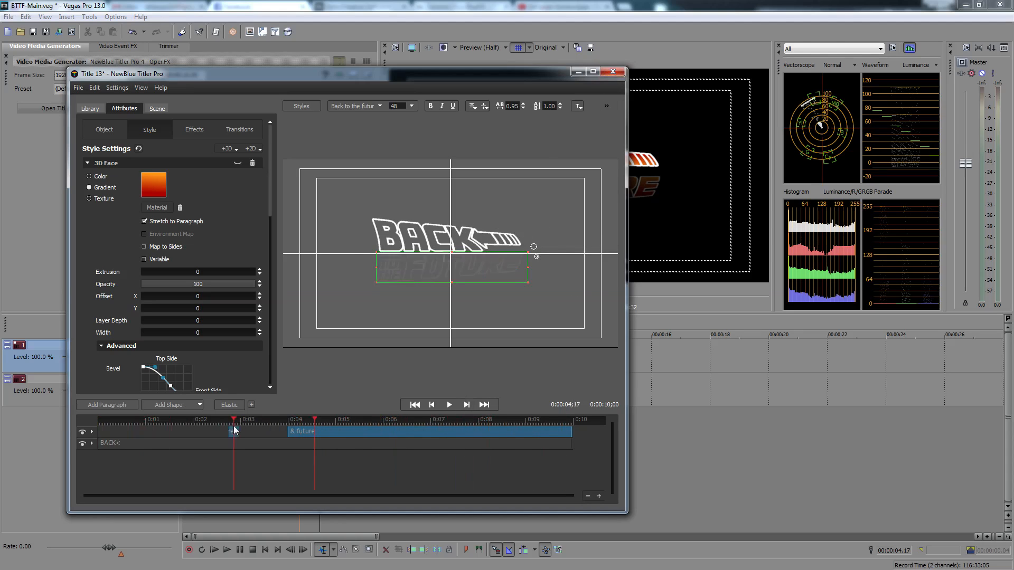
pyautogui.click(455, 419)
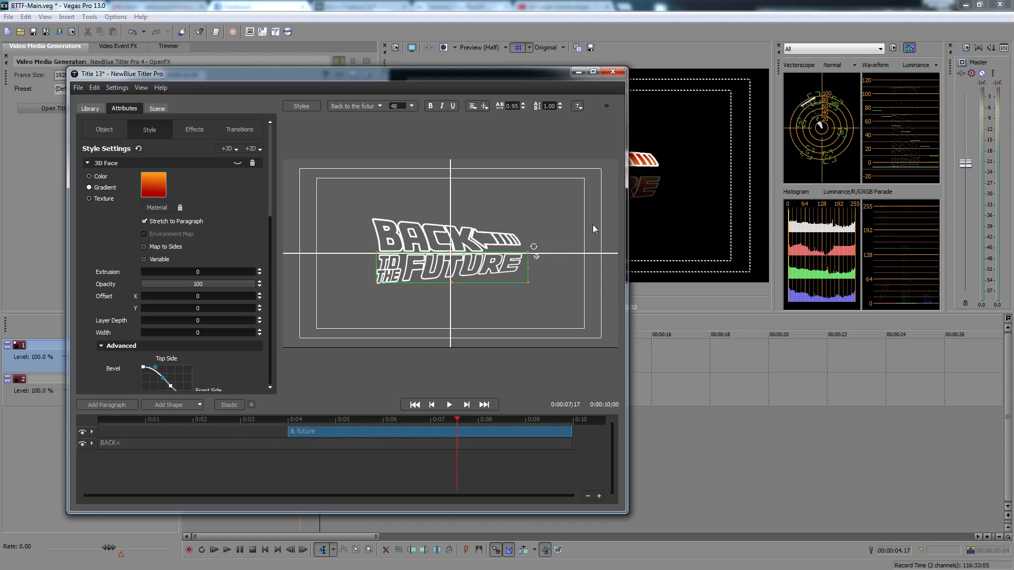
pyautogui.moveTo(611, 72)
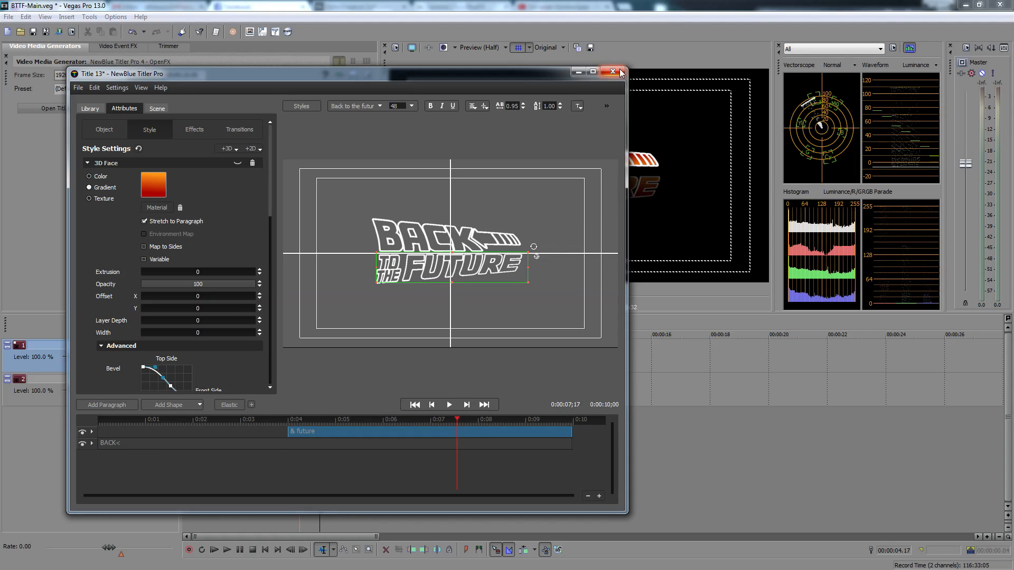
pyautogui.click(611, 71)
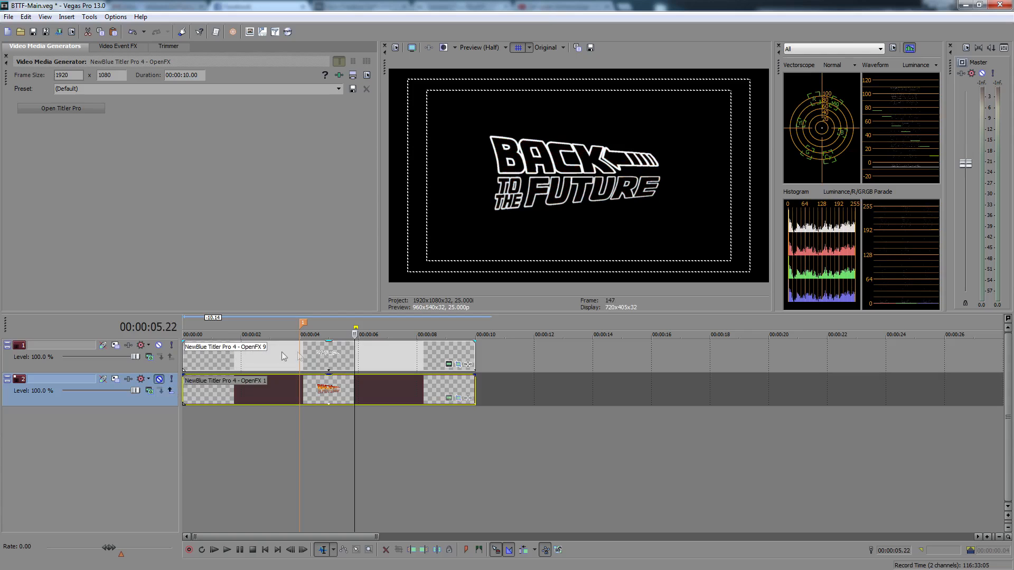
# Insert two video tracks below track 1 and make them compositing children of the title track
pyautogui.click(249, 335)
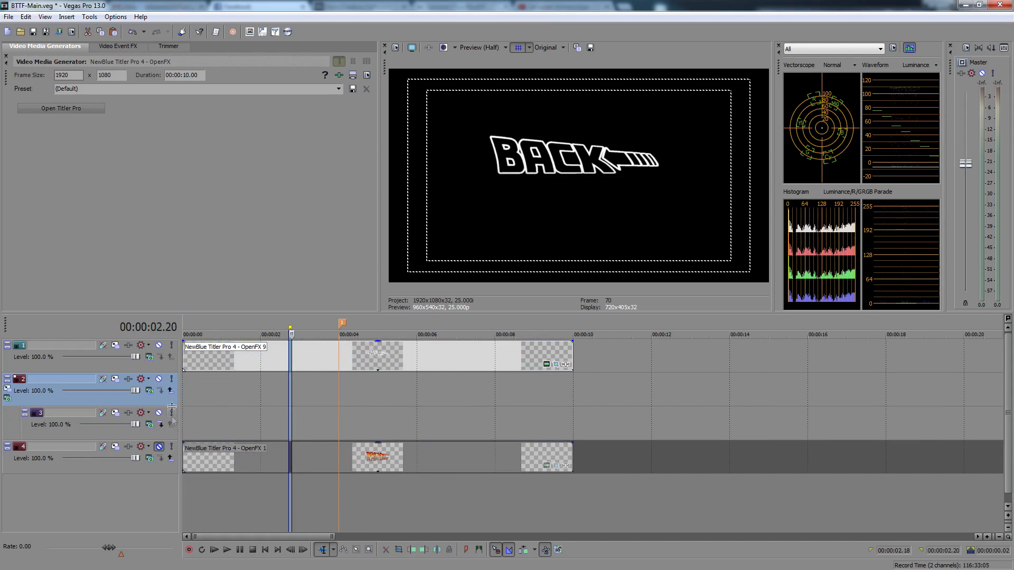
pyautogui.click(26, 378)
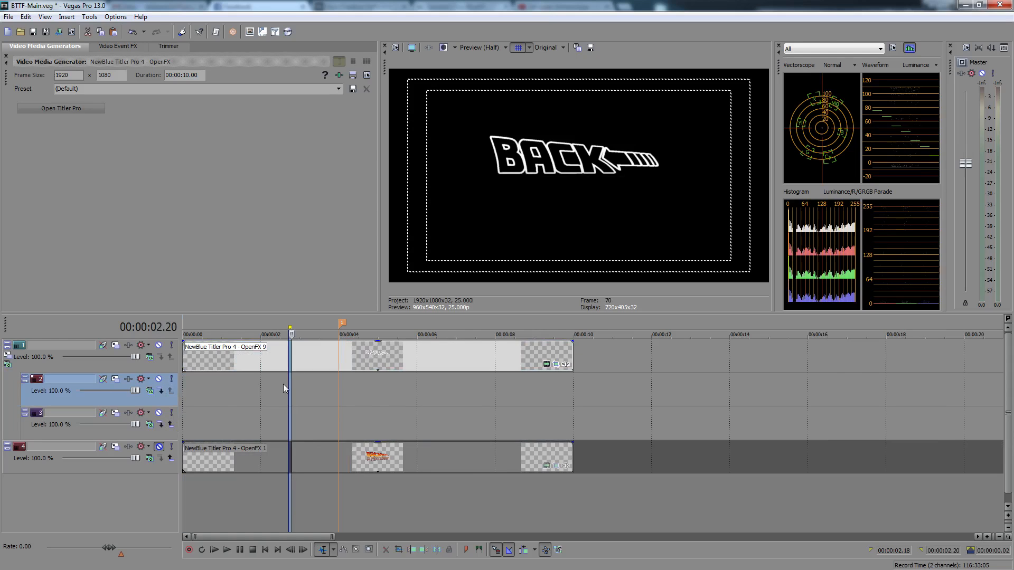
pyautogui.click(256, 334)
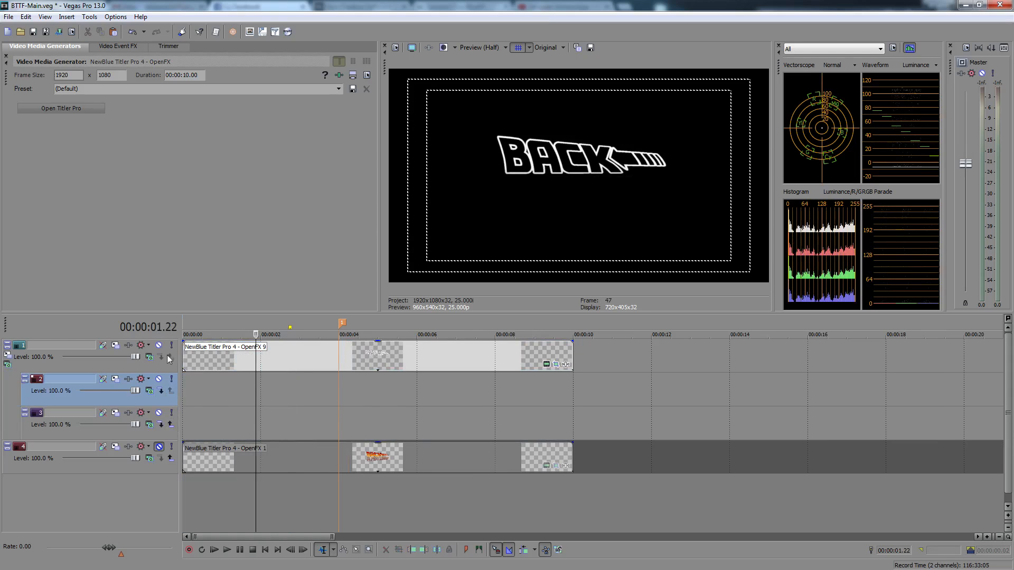
# Add the Color Gradient generator's Linear Red, Green and Blue preset to track 2
pyautogui.click(46, 345)
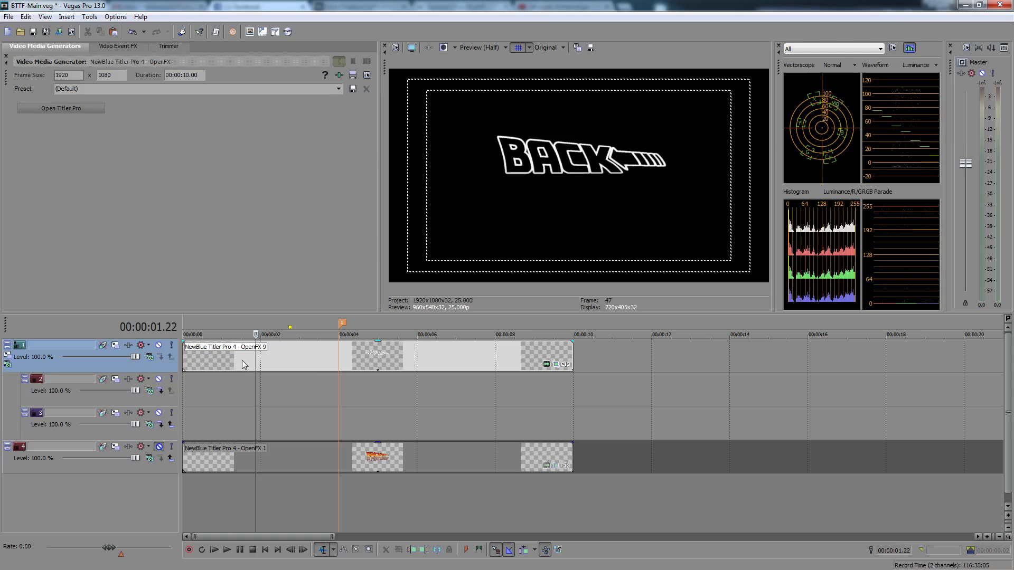
pyautogui.moveTo(162, 296)
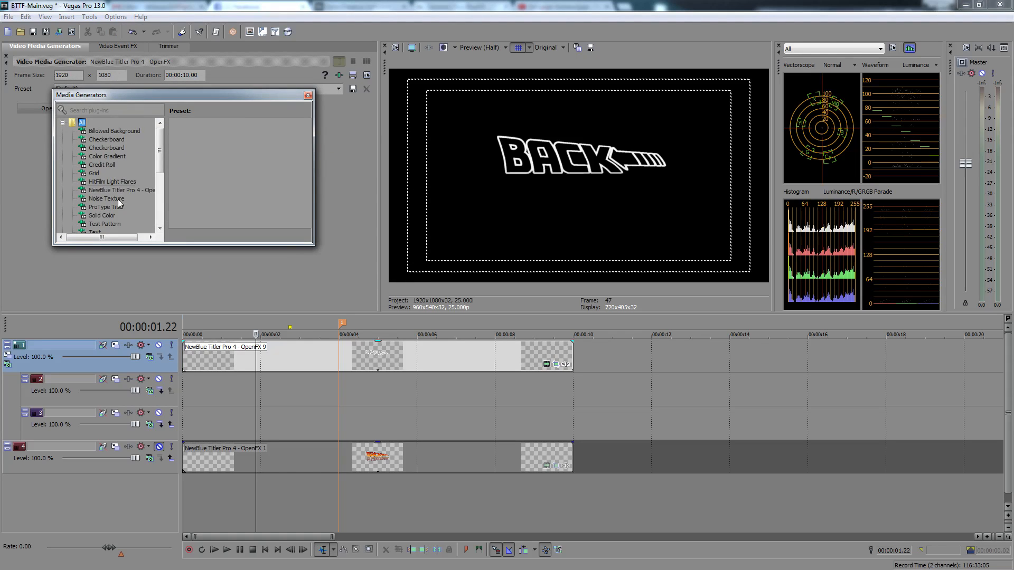
pyautogui.click(107, 156)
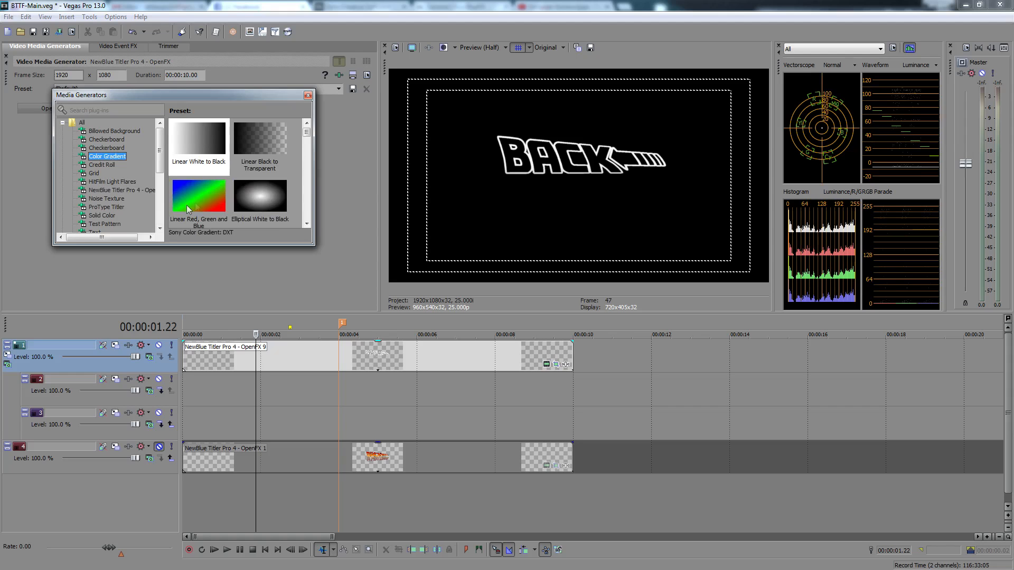
pyautogui.click(198, 197)
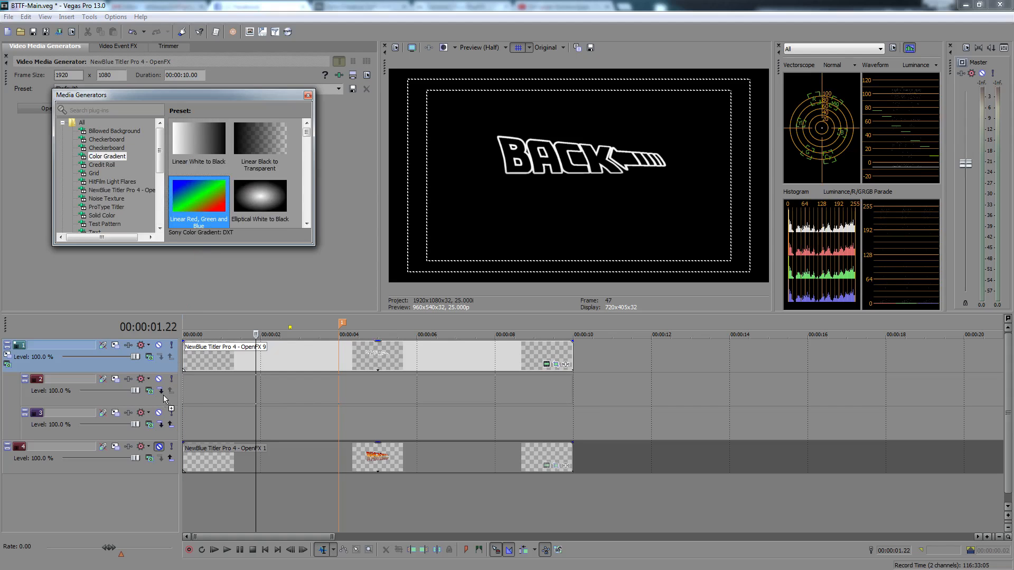
pyautogui.doubleClick(199, 197)
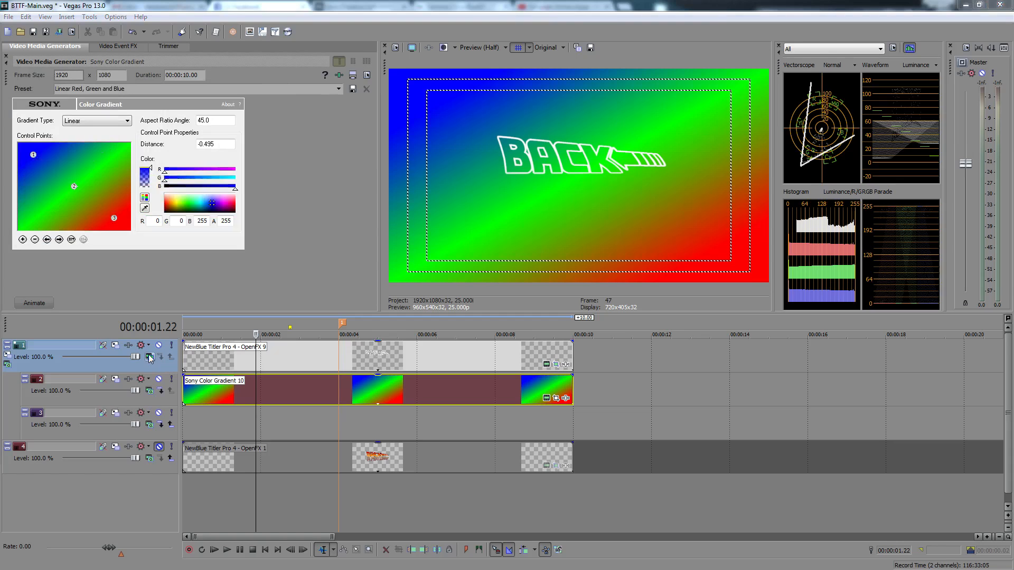
# Open the title track's Compositing Mode list to pick a mask mode
pyautogui.click(149, 357)
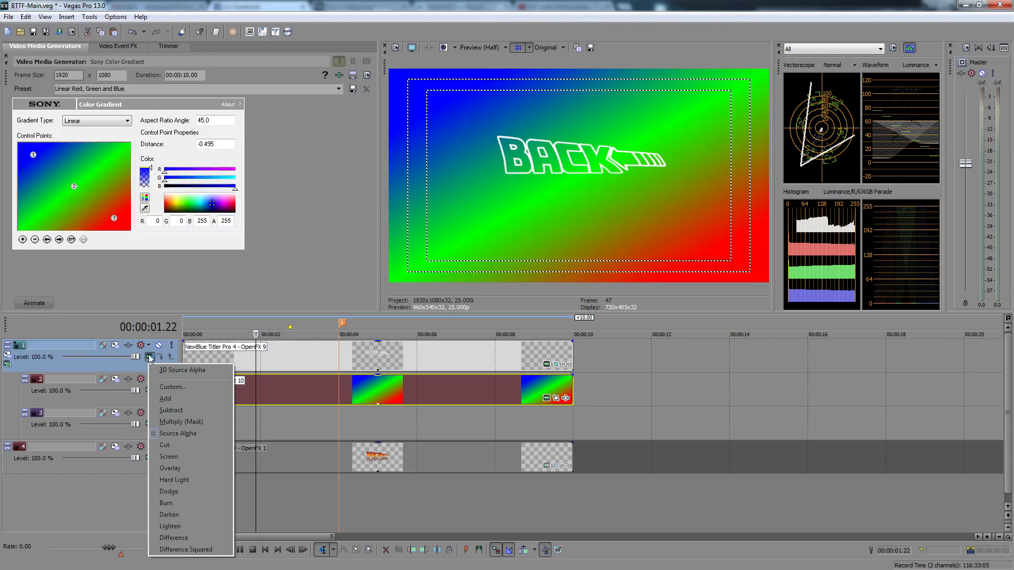
pyautogui.moveTo(200, 421)
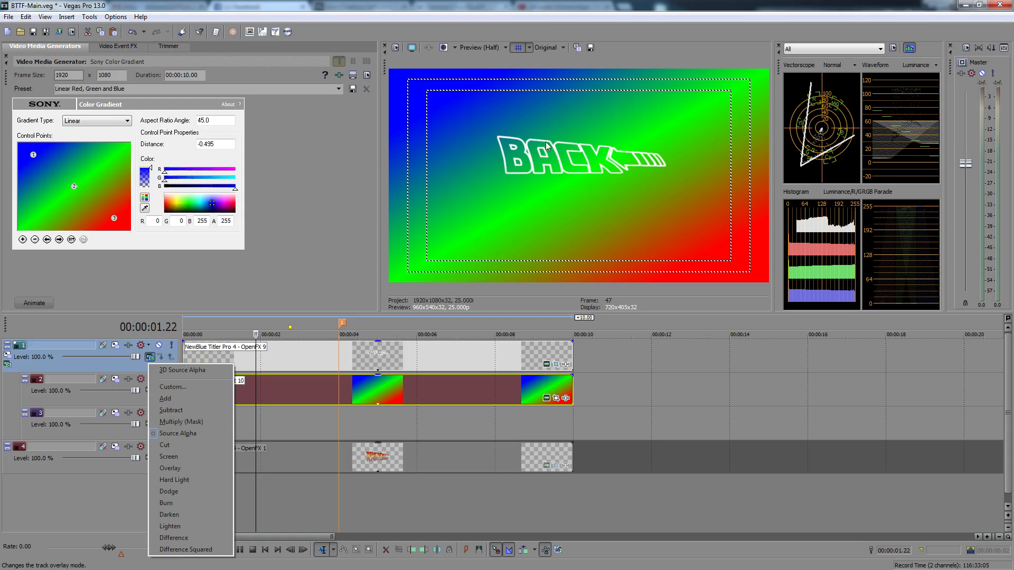
pyautogui.moveTo(204, 427)
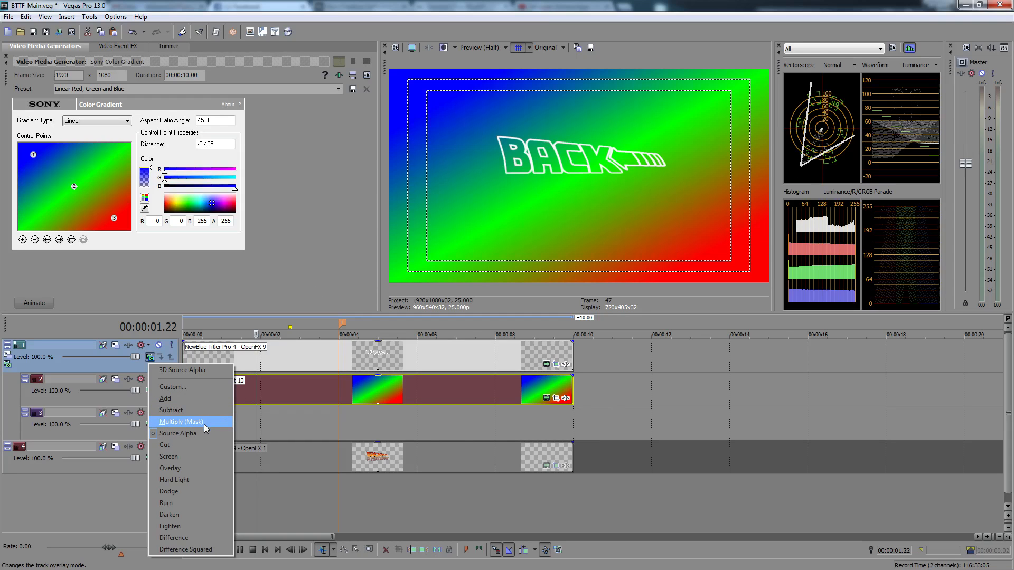
pyautogui.moveTo(165, 398)
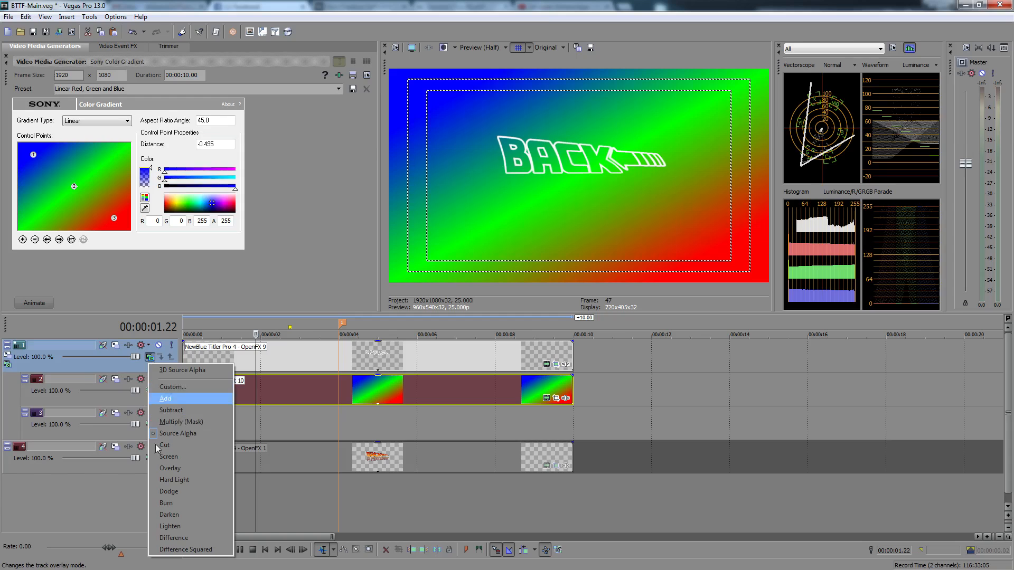
pyautogui.moveTo(204, 433)
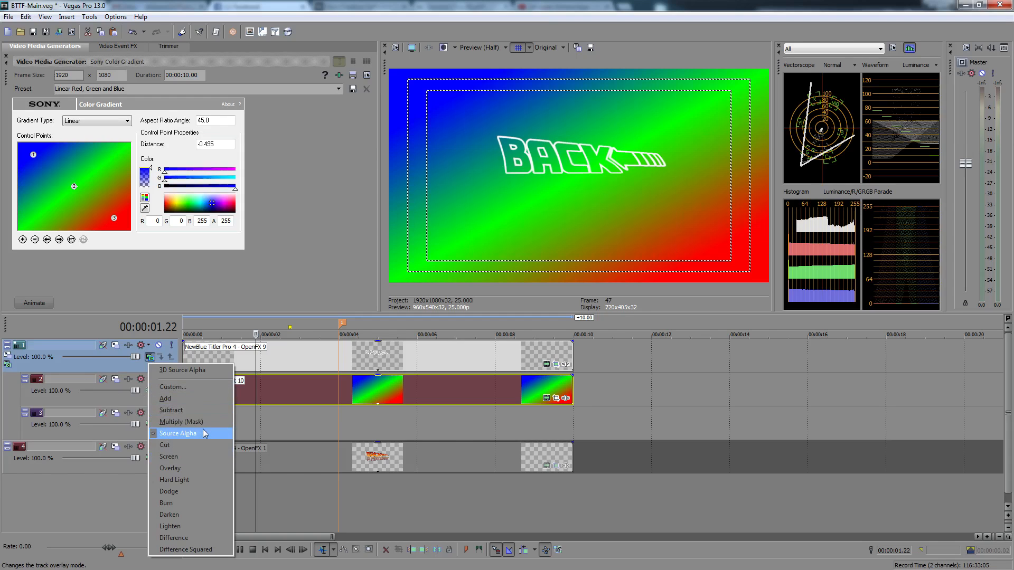
pyautogui.moveTo(543, 146)
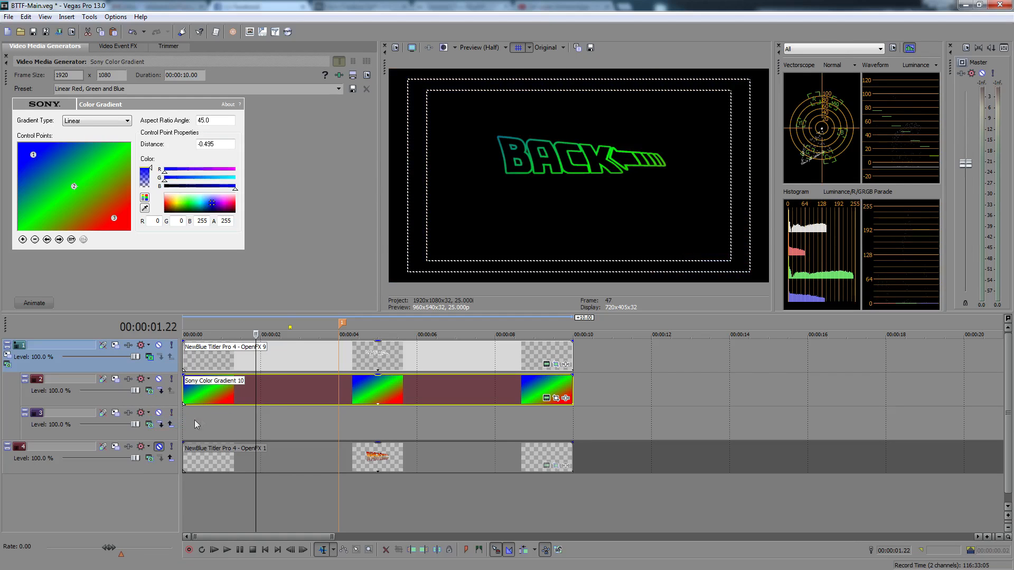
# Make the gradient a white-to-transparent band at about 90° and shift it lower in Pan/Crop
pyautogui.click(356, 335)
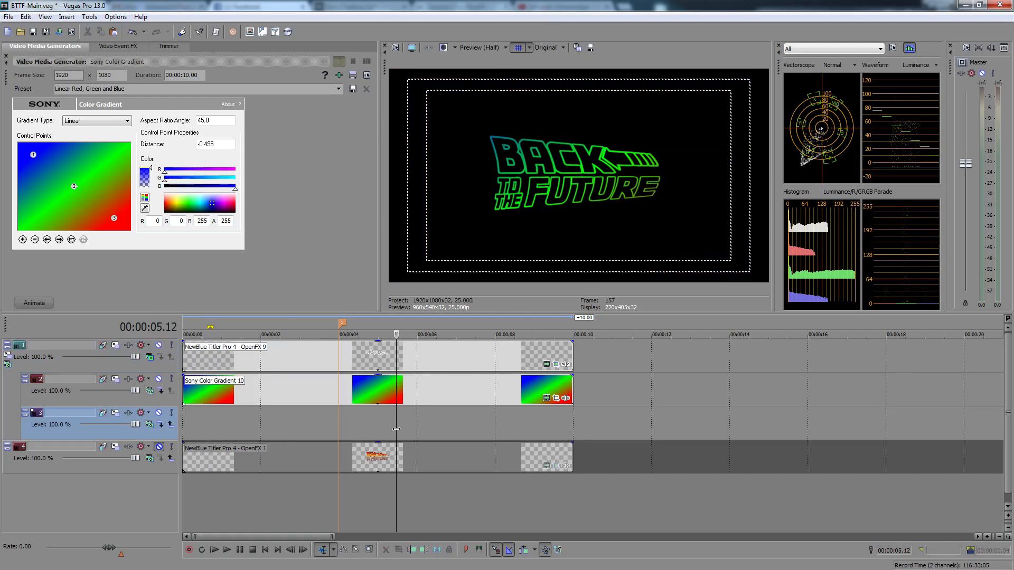
pyautogui.click(300, 334)
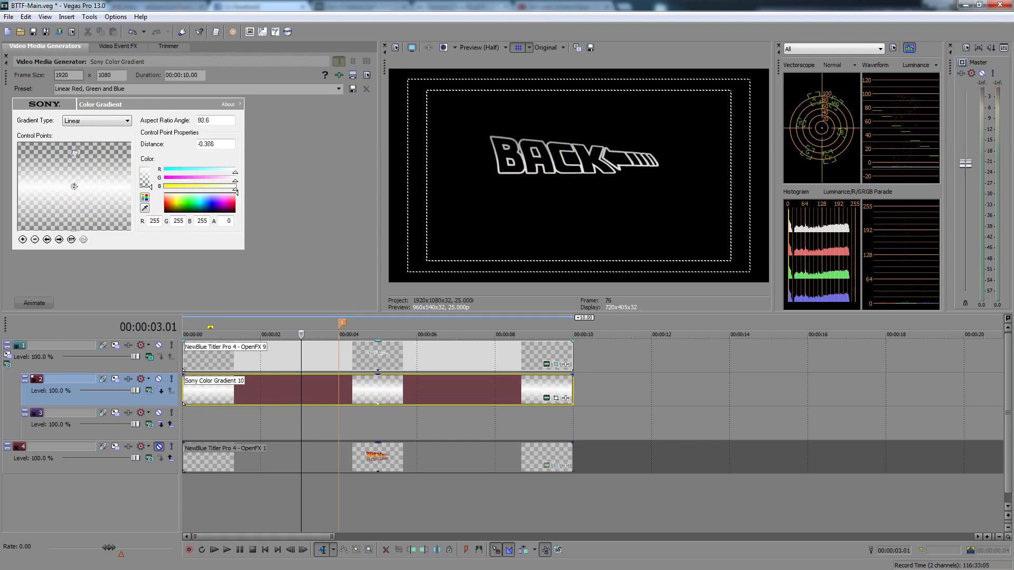
pyautogui.click(118, 47)
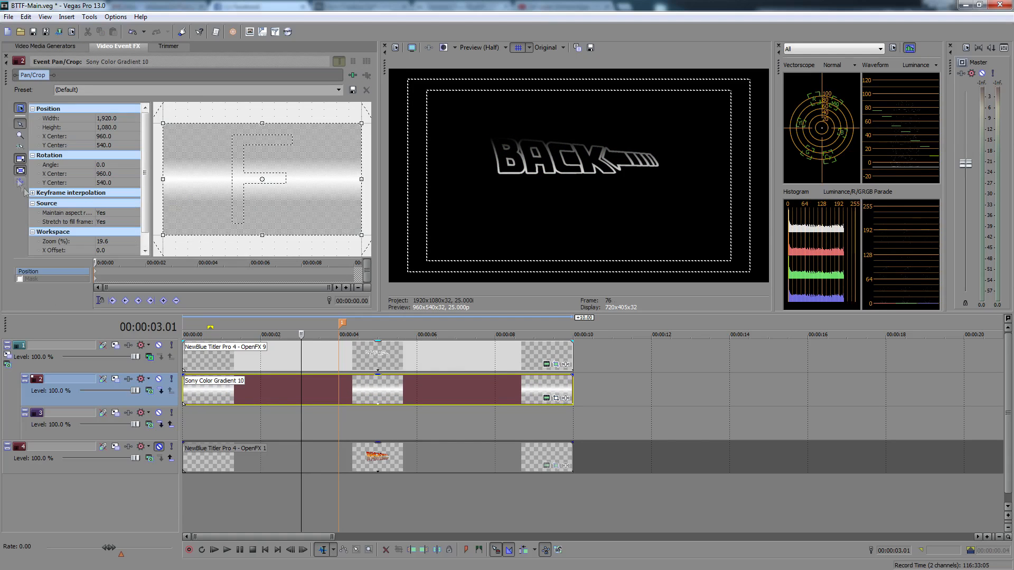
pyautogui.click(44, 46)
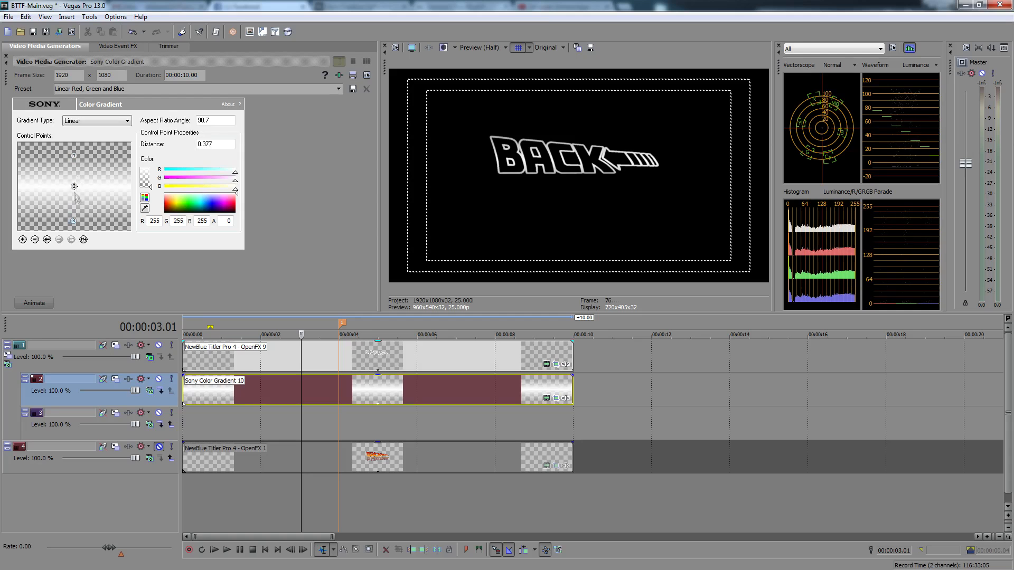
pyautogui.click(118, 46)
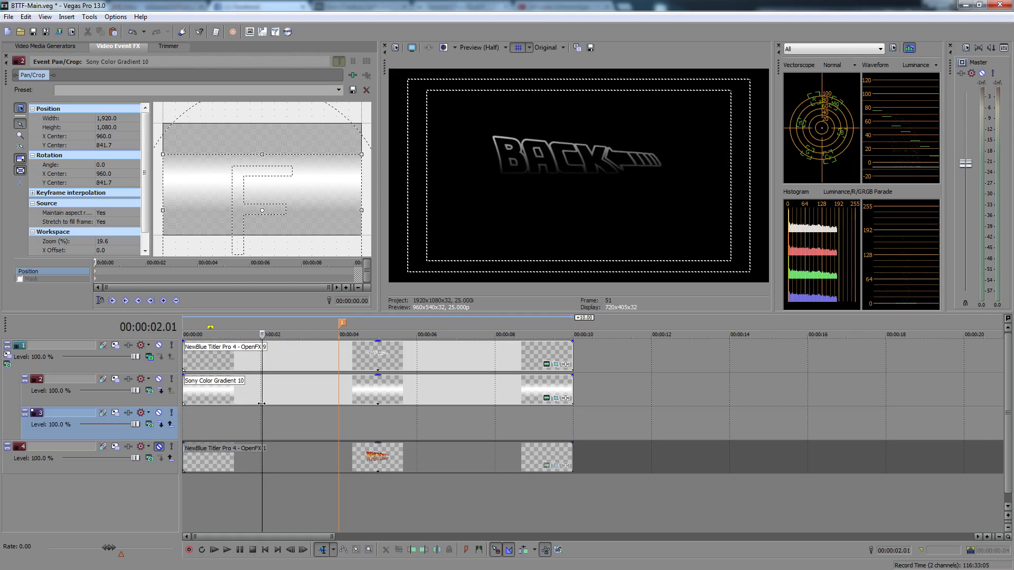
# In Pan/Crop, position the band below the lettering, then move to the 4:00 mark
pyautogui.click(240, 334)
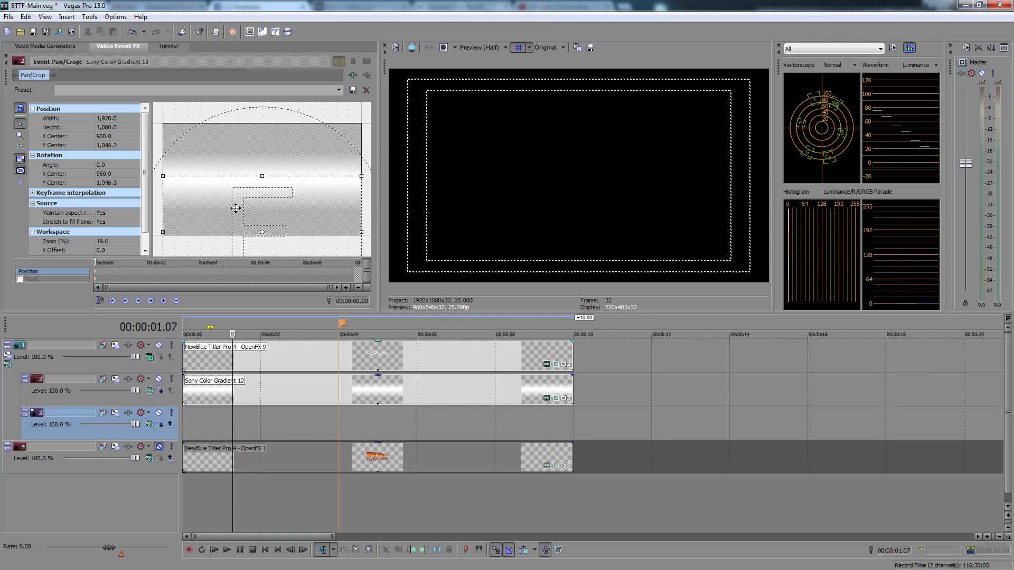
pyautogui.moveTo(262, 176); pyautogui.dragTo(262, 171)
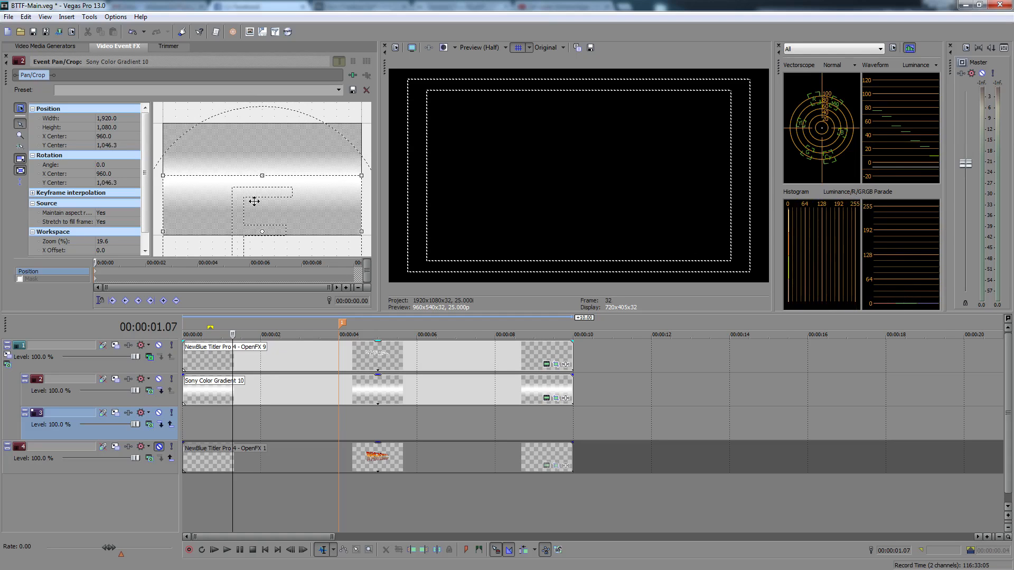
pyautogui.moveTo(196, 196)
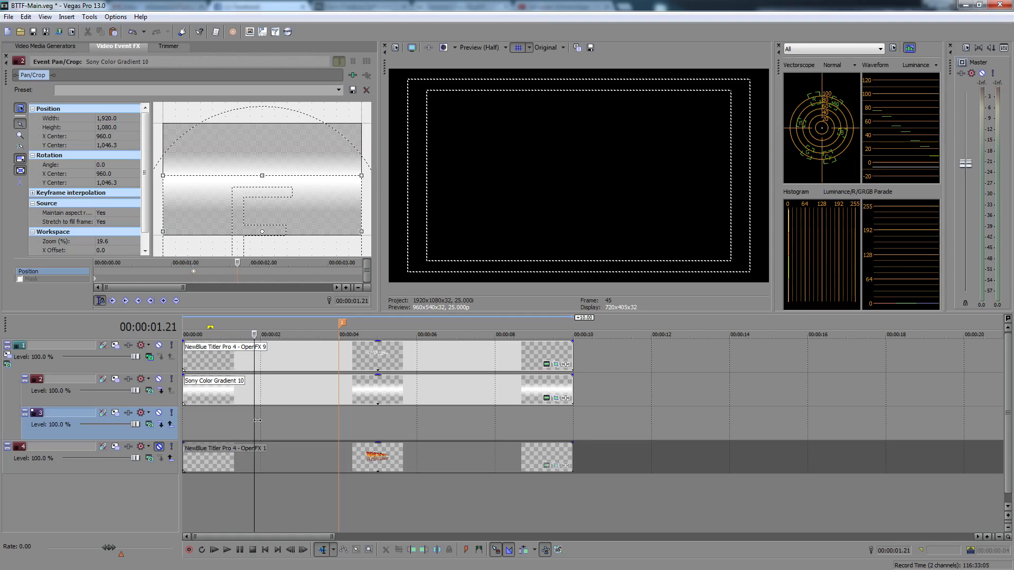
pyautogui.click(309, 334)
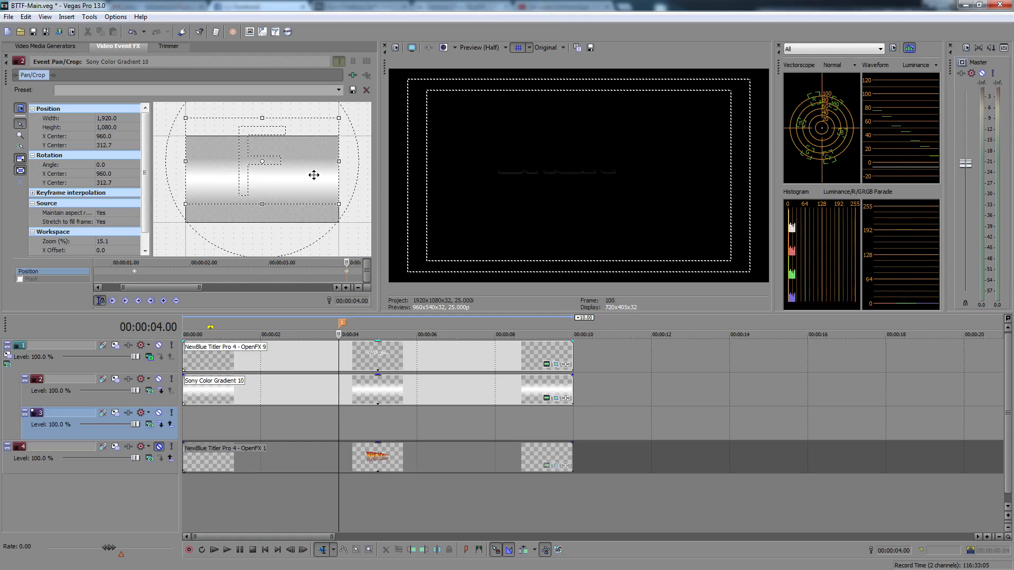
# Fine-tune the silver band's Pan/Crop position and tilt it by about 1°
pyautogui.moveTo(314, 174); pyautogui.dragTo(317, 173)
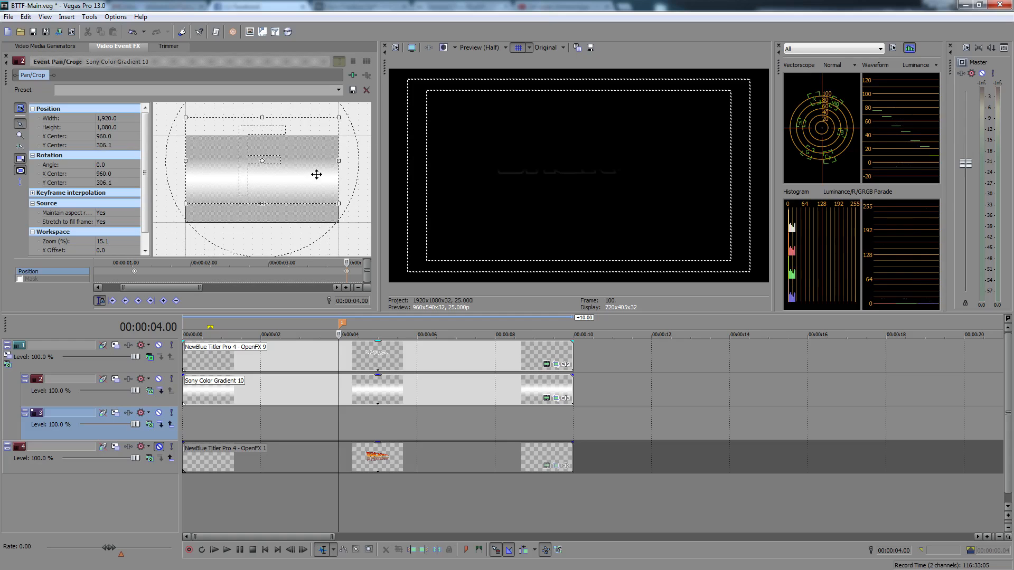
pyautogui.moveTo(317, 174); pyautogui.dragTo(317, 162)
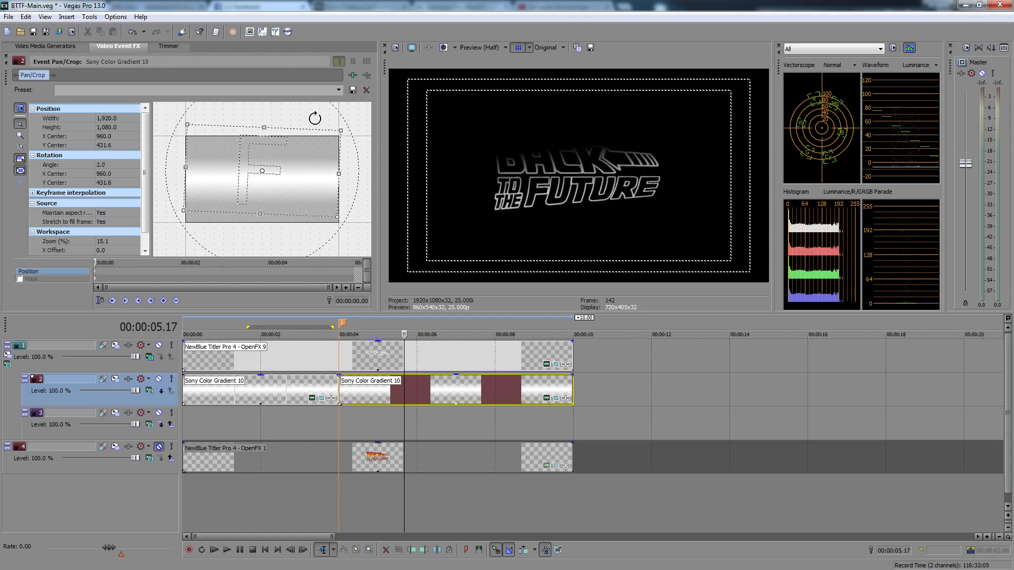
# Tilt the second sweep about 11° the other way, raise it to Y Center 544, and scrub
pyautogui.moveTo(315, 118); pyautogui.dragTo(294, 120)
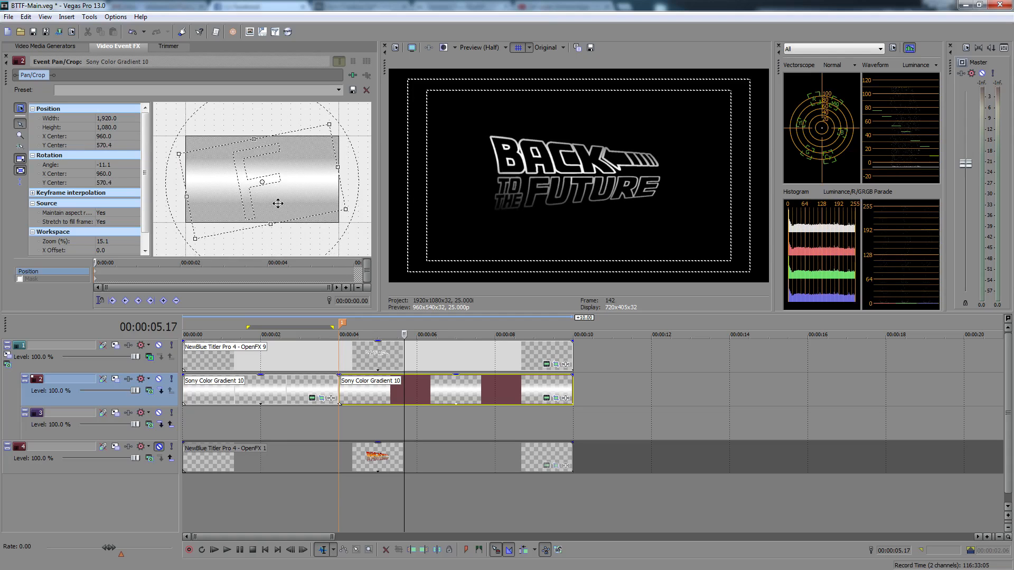
pyautogui.moveTo(278, 204); pyautogui.dragTo(262, 186)
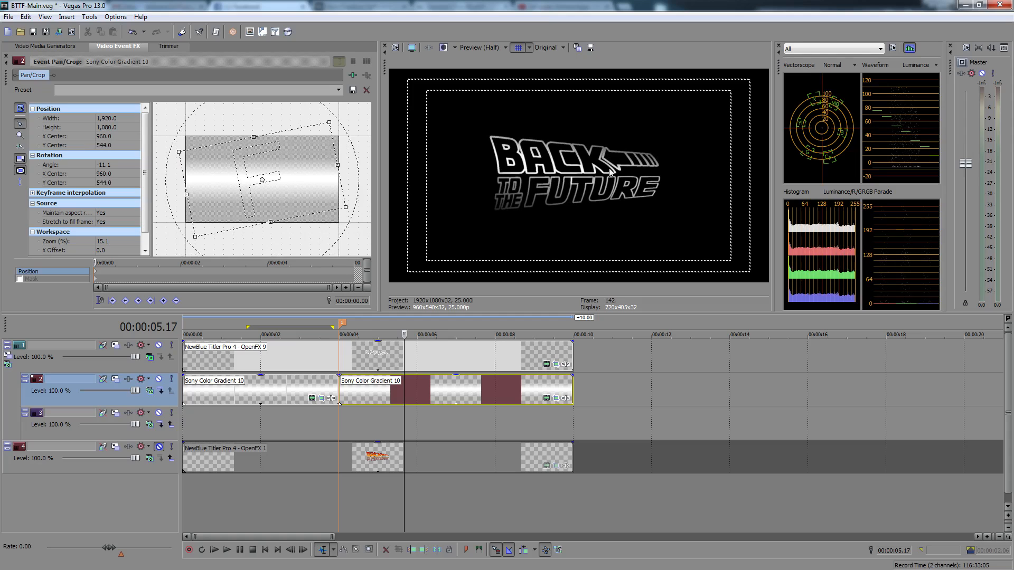
pyautogui.click(330, 334)
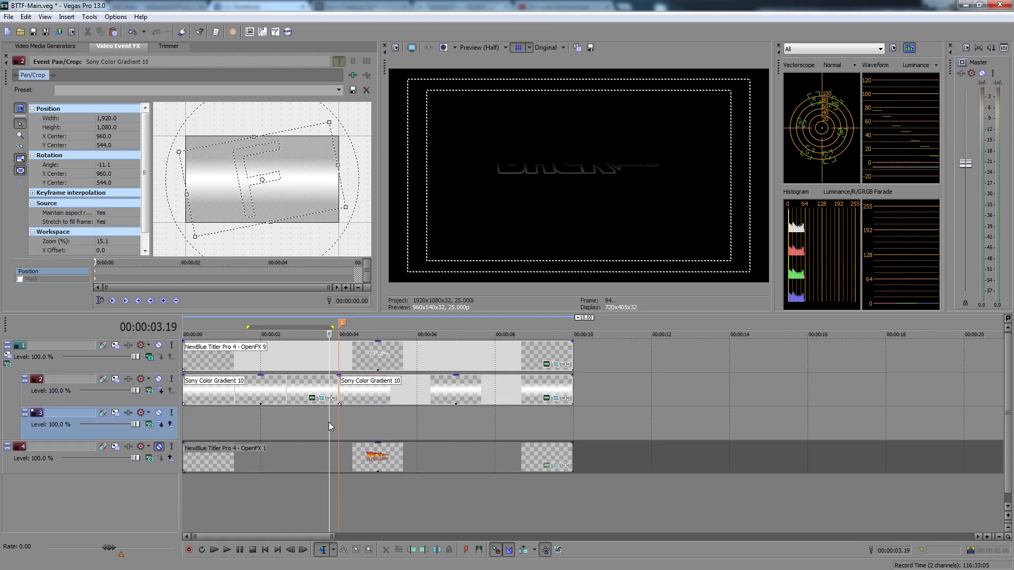
pyautogui.click(305, 334)
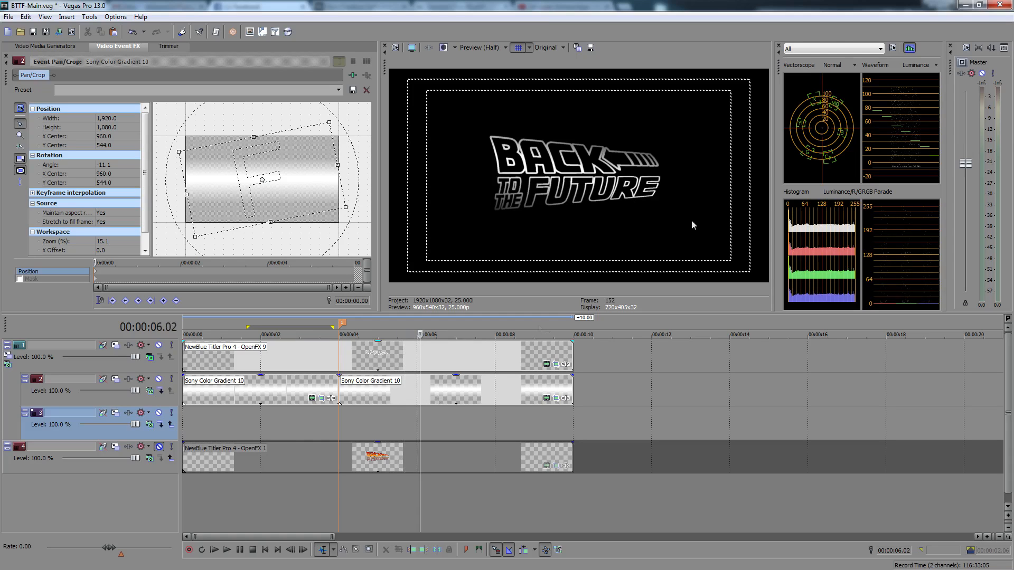
pyautogui.moveTo(190, 414)
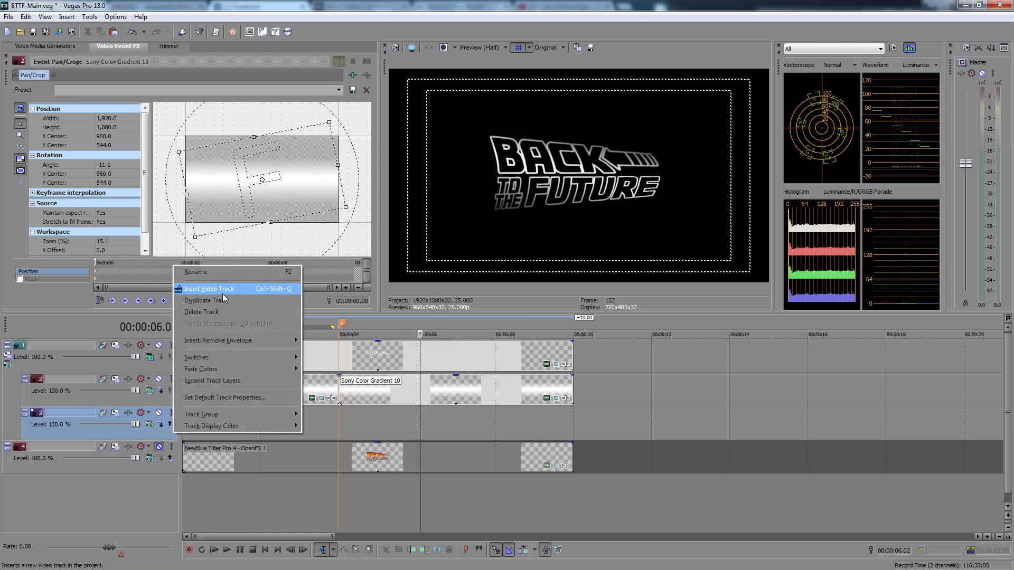
# Insert a new video track above the second gradient for the white solid
pyautogui.click(209, 288)
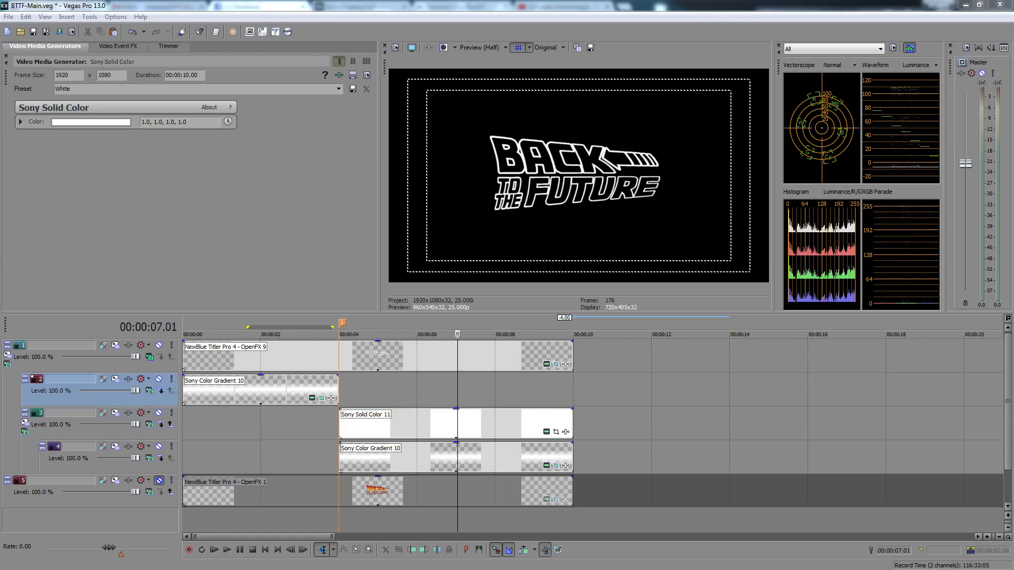
# Mask Solid Color 11 with 'Default - Select ALL' and drag its top edge down to mid-frame
pyautogui.click(469, 426)
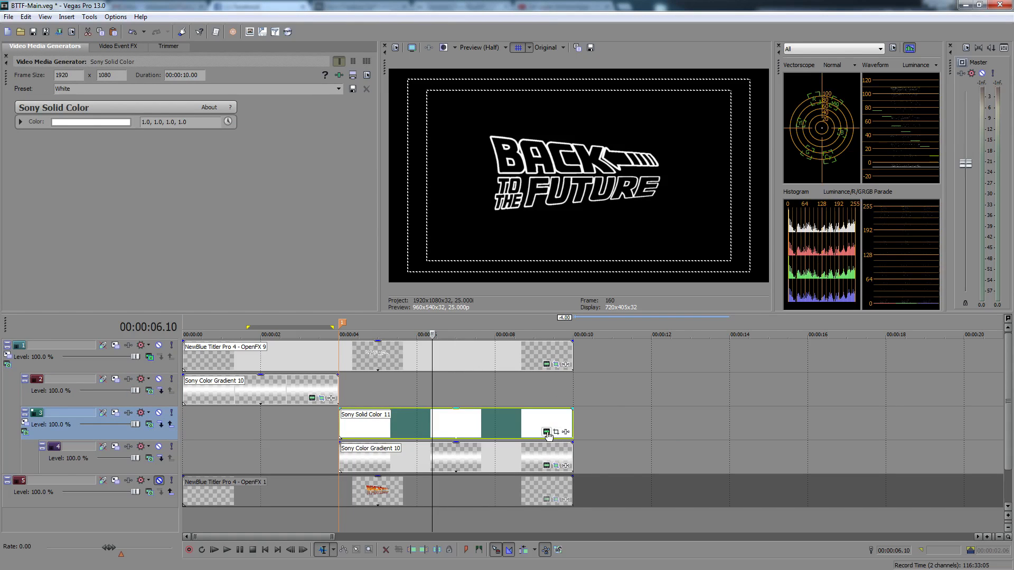
pyautogui.click(546, 432)
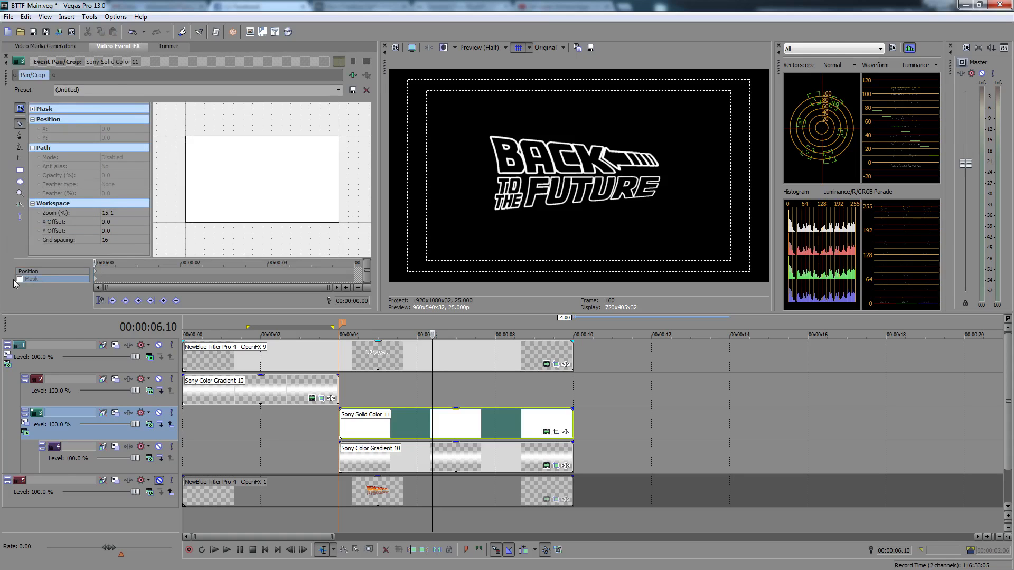
pyautogui.click(337, 89)
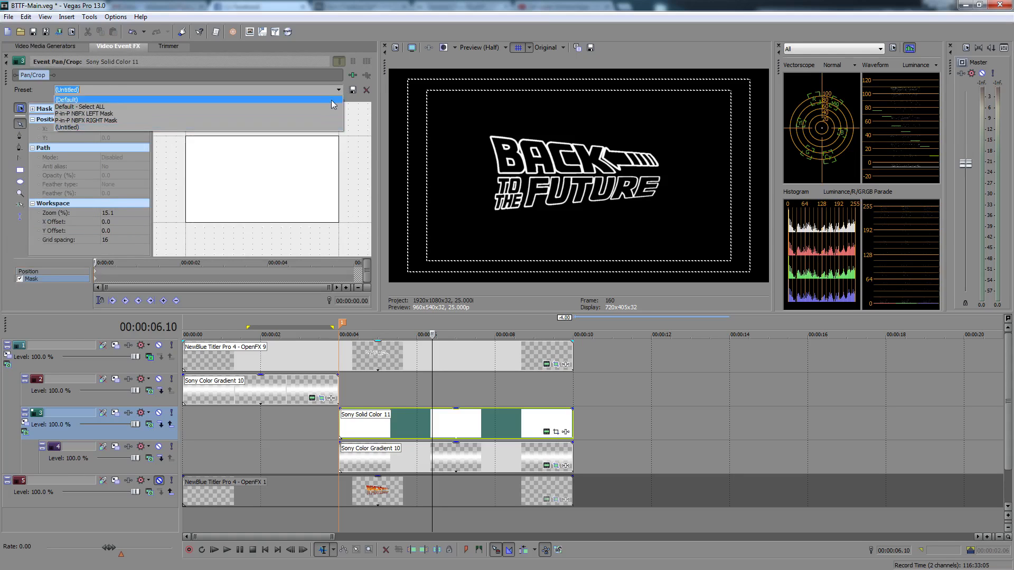
pyautogui.click(79, 107)
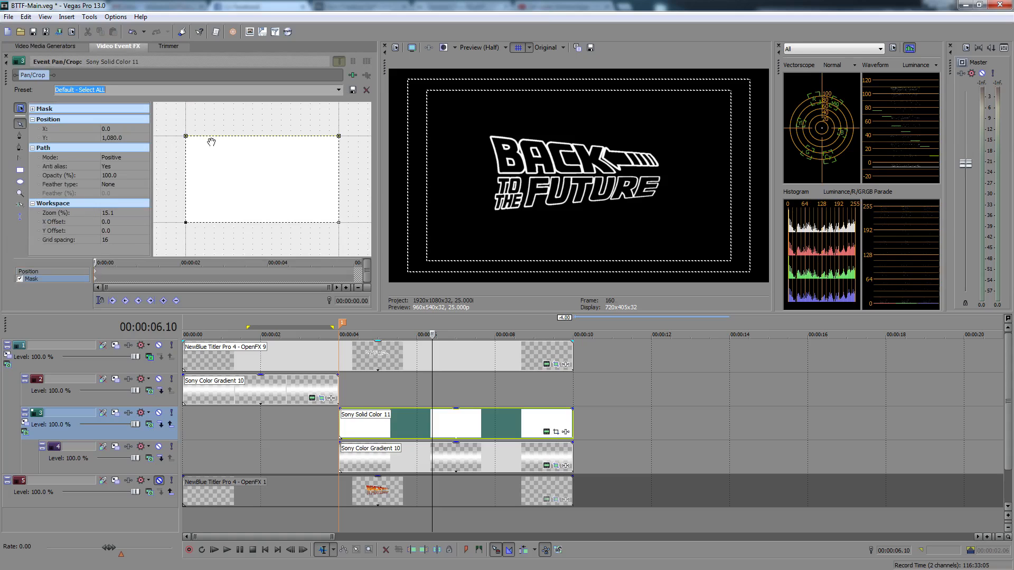
pyautogui.moveTo(261, 135); pyautogui.dragTo(261, 141)
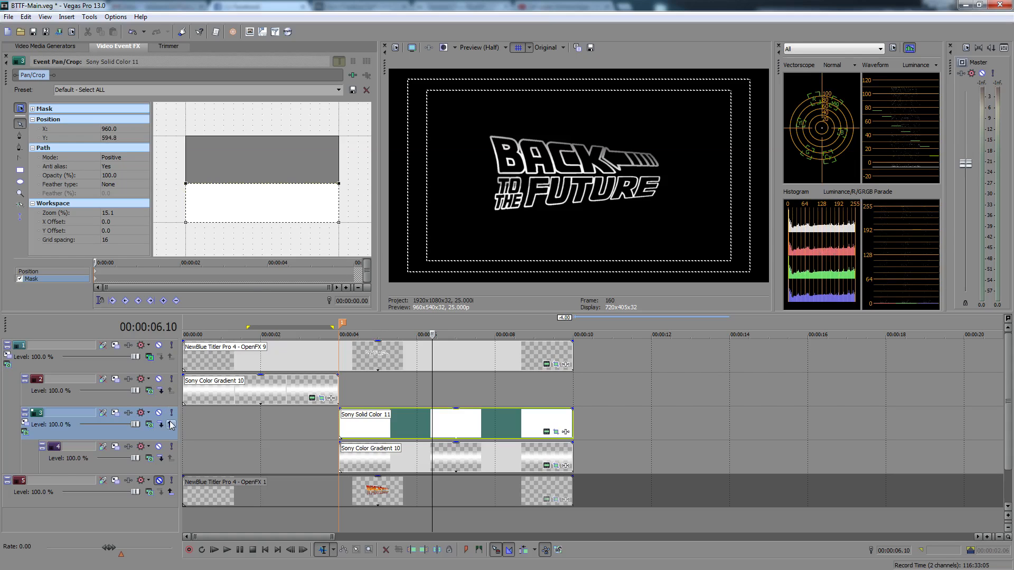
# Set the white solid track's compositing mode to Multiply (Mask)
pyautogui.click(170, 425)
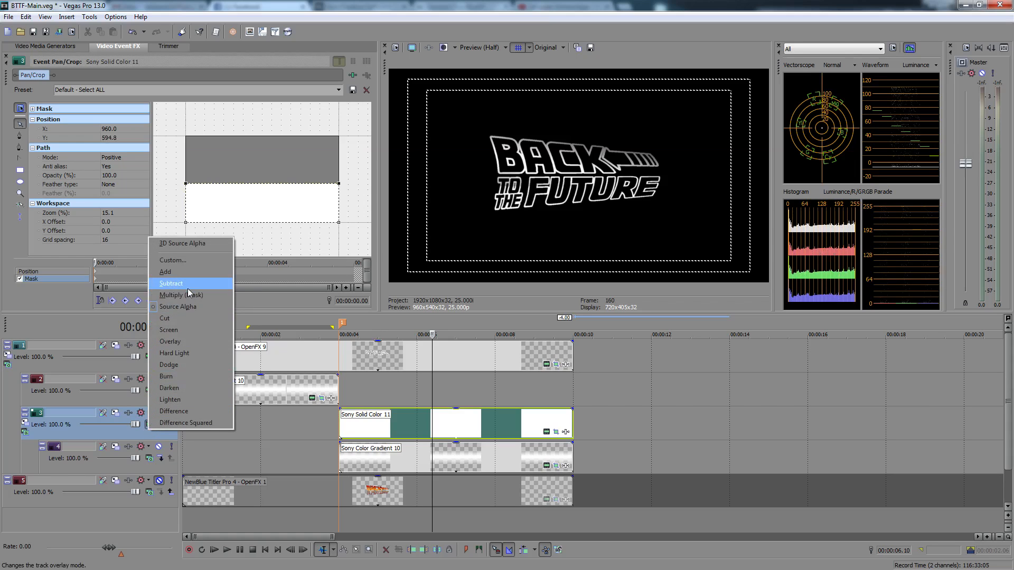
pyautogui.moveTo(168, 330)
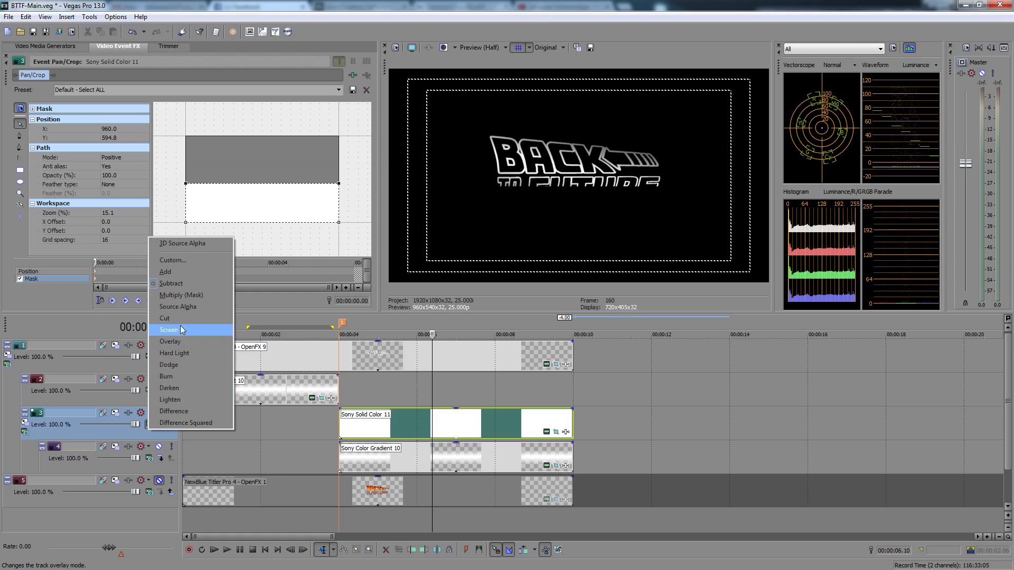
pyautogui.click(168, 330)
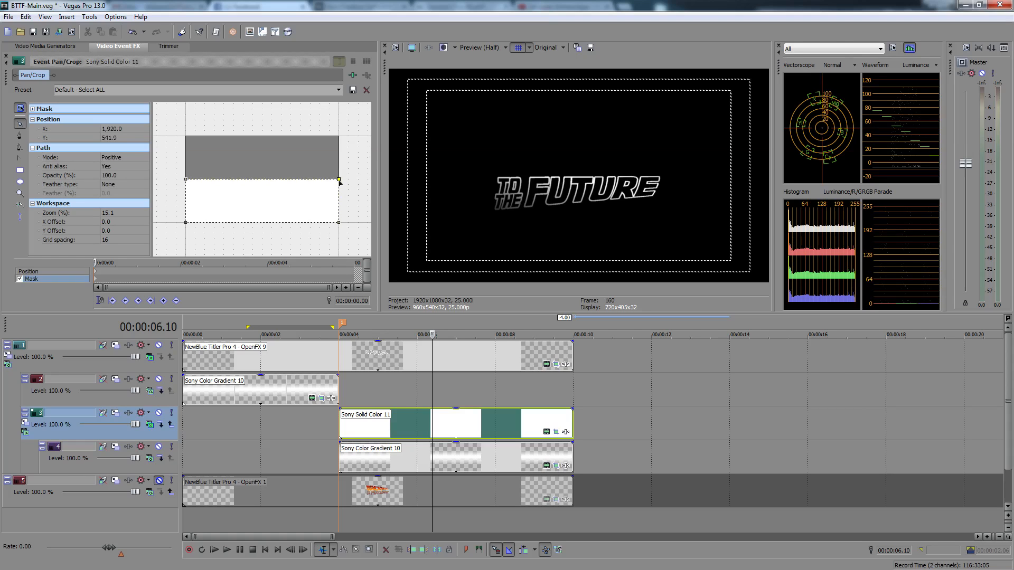
# Level the mask's top edge just above the TO THE FUTURE line by adjusting both corners
pyautogui.moveTo(338, 179); pyautogui.dragTo(336, 183)
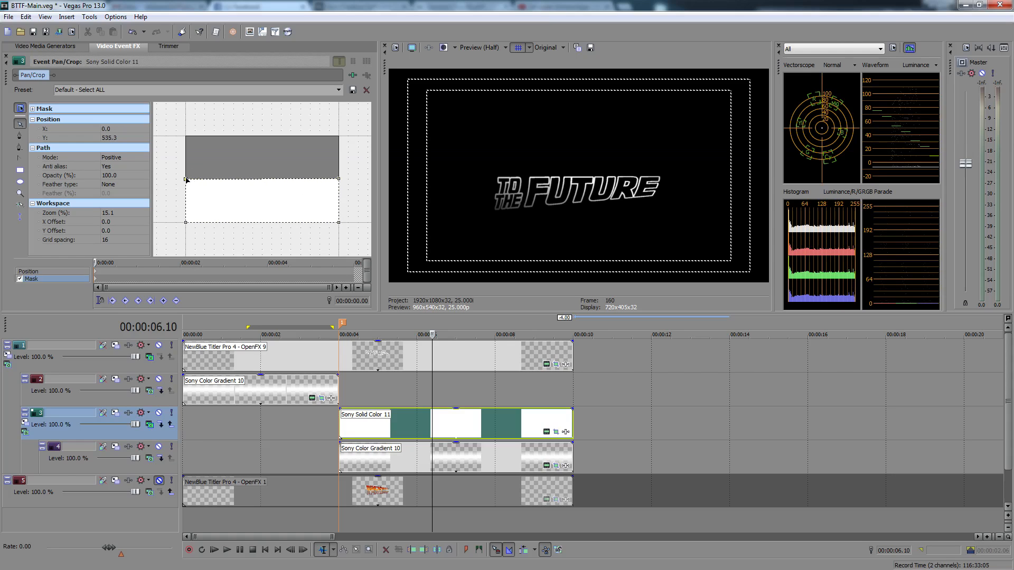
pyautogui.moveTo(186, 180); pyautogui.dragTo(187, 178)
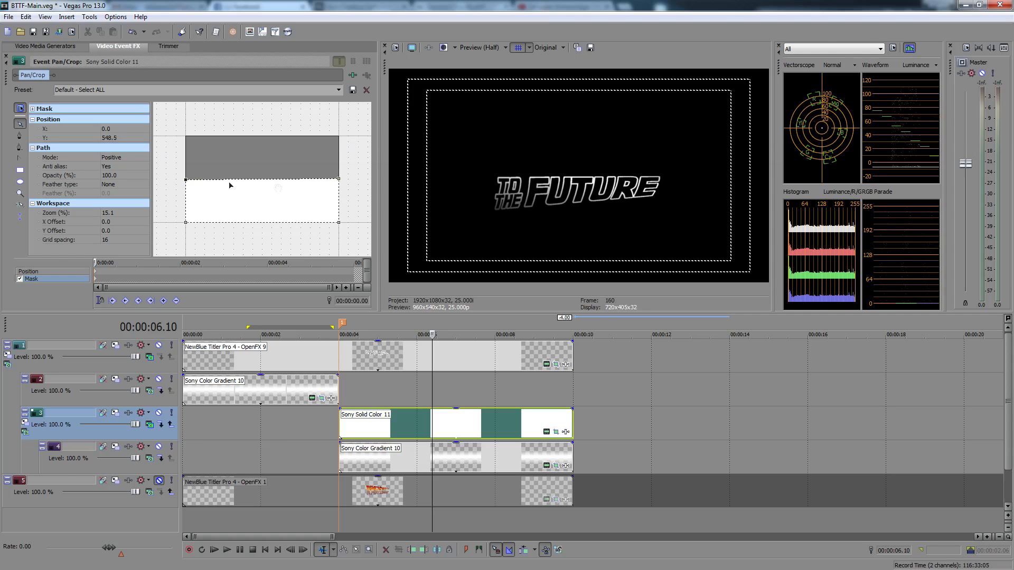
pyautogui.click(351, 334)
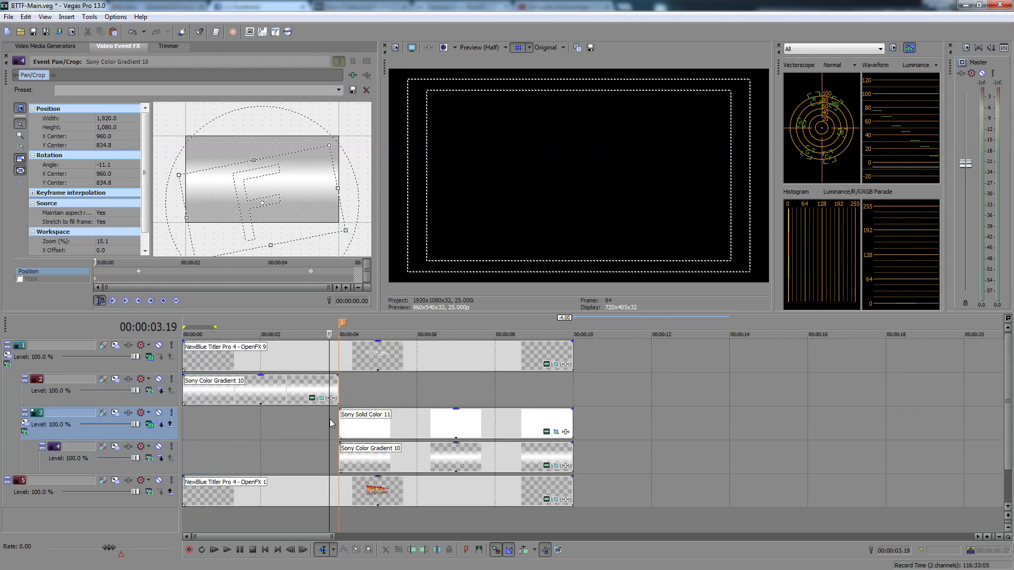
# Extend the first gradient event past 4 seconds and open its Pan/Crop settings
pyautogui.click(226, 550)
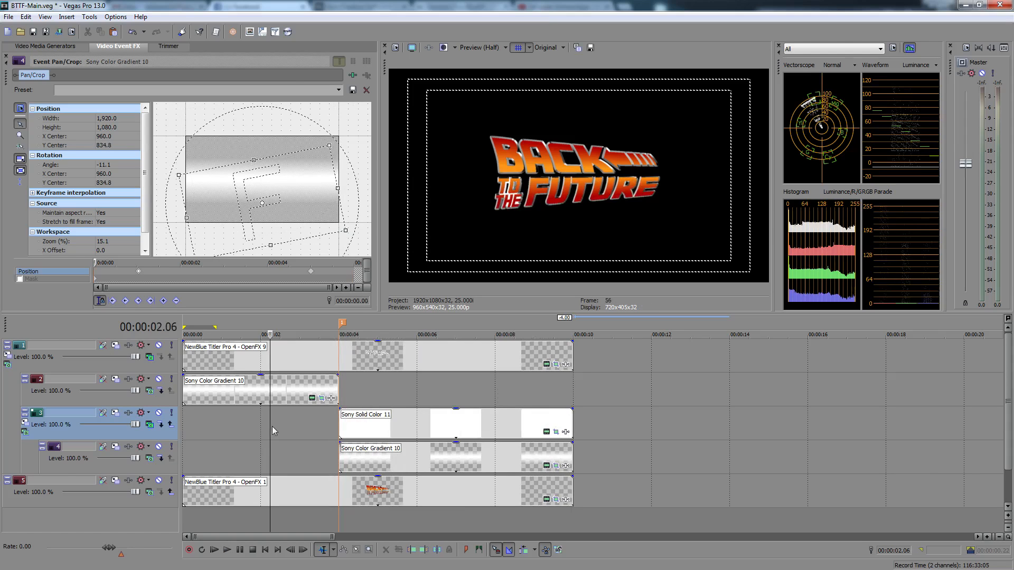
pyautogui.click(227, 550)
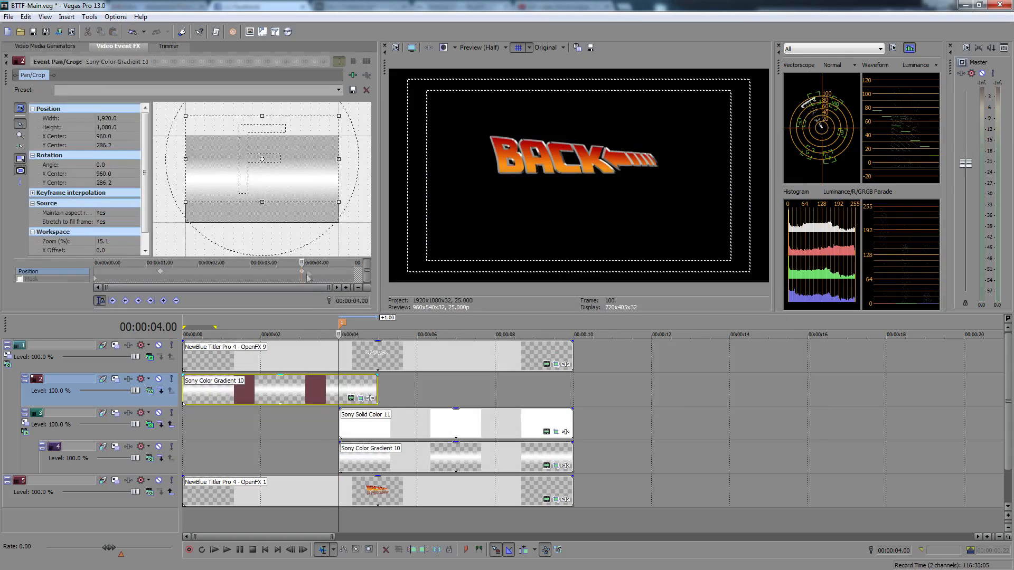
# Add Solid Color 12 over the first gradient and set its mask Mode to Negative
pyautogui.click(227, 550)
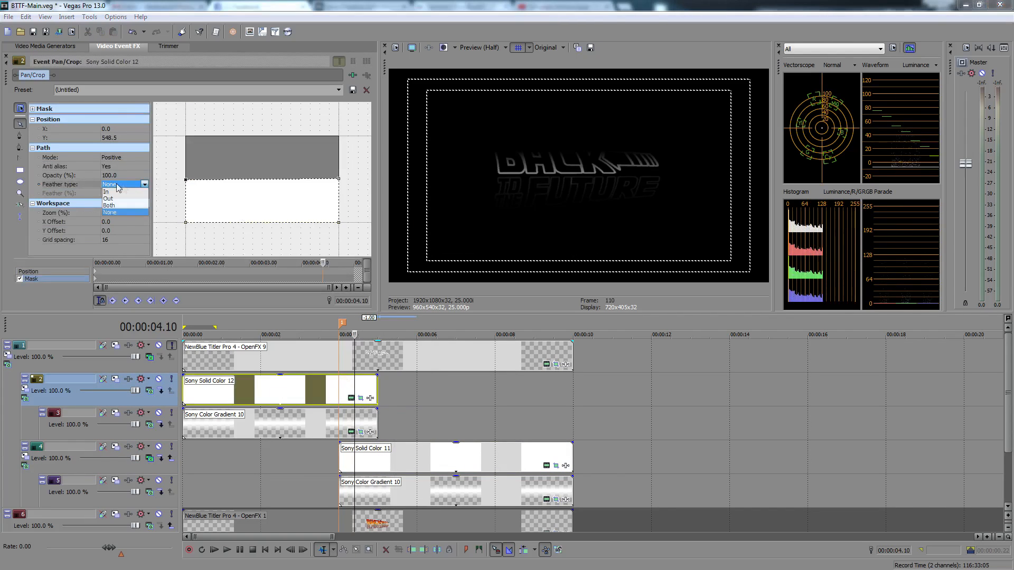
pyautogui.click(110, 213)
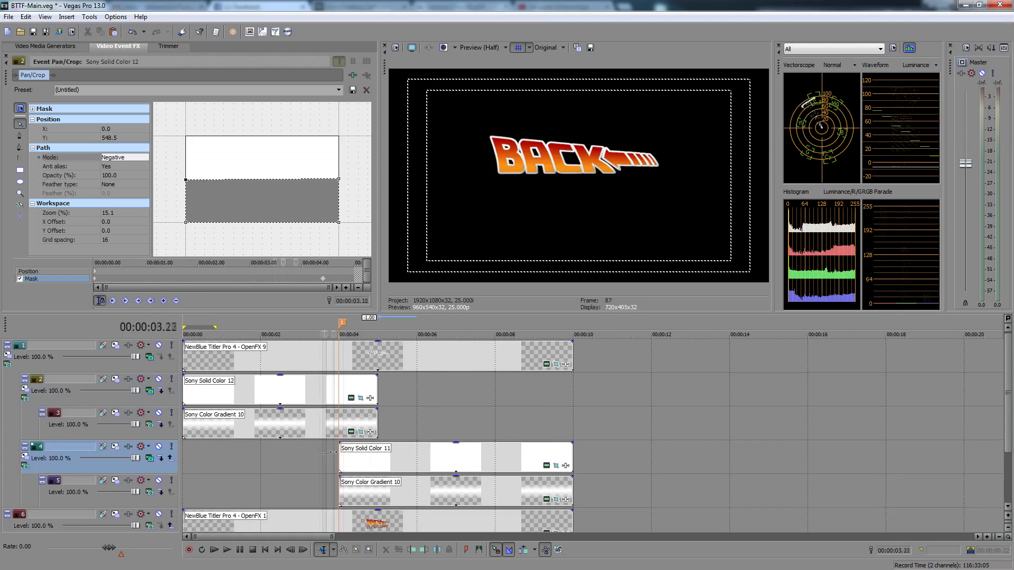
pyautogui.click(7, 358)
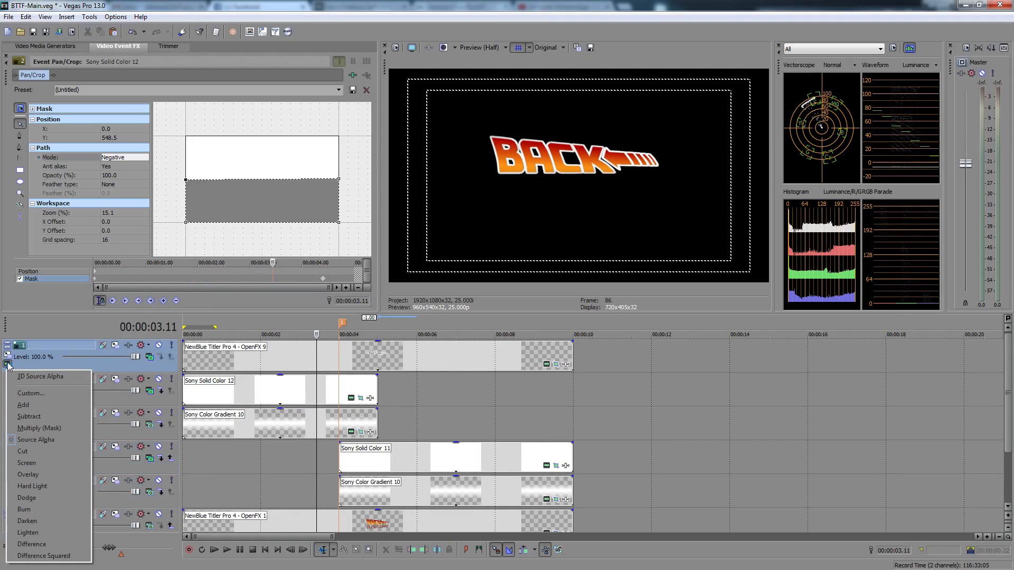
pyautogui.moveTo(26, 463)
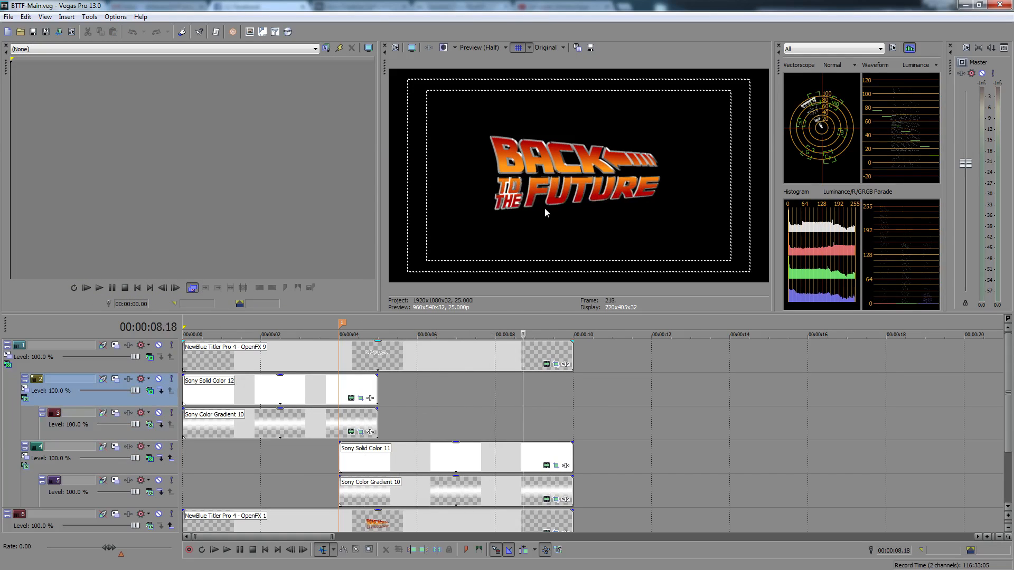
pyautogui.moveTo(481, 149)
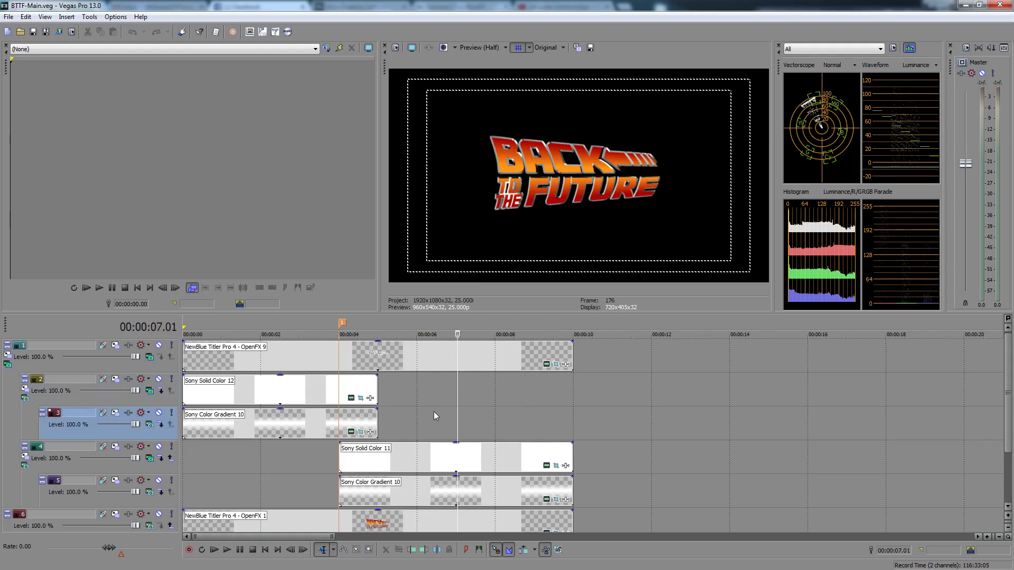
# Scrub the timeline to preview the sweep across the full BACK TO THE FUTURE logo
pyautogui.click(433, 334)
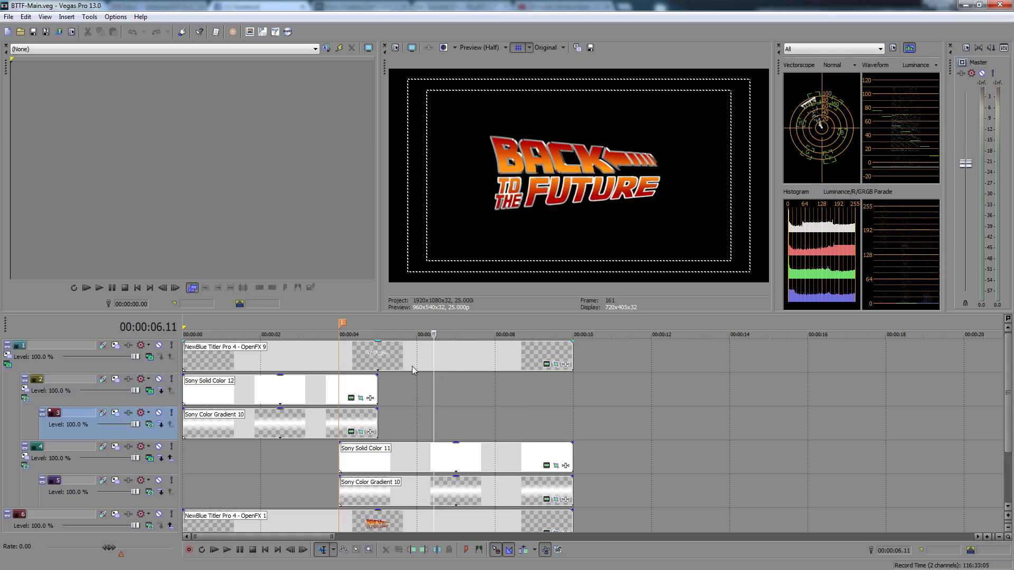
pyautogui.moveTo(31, 365)
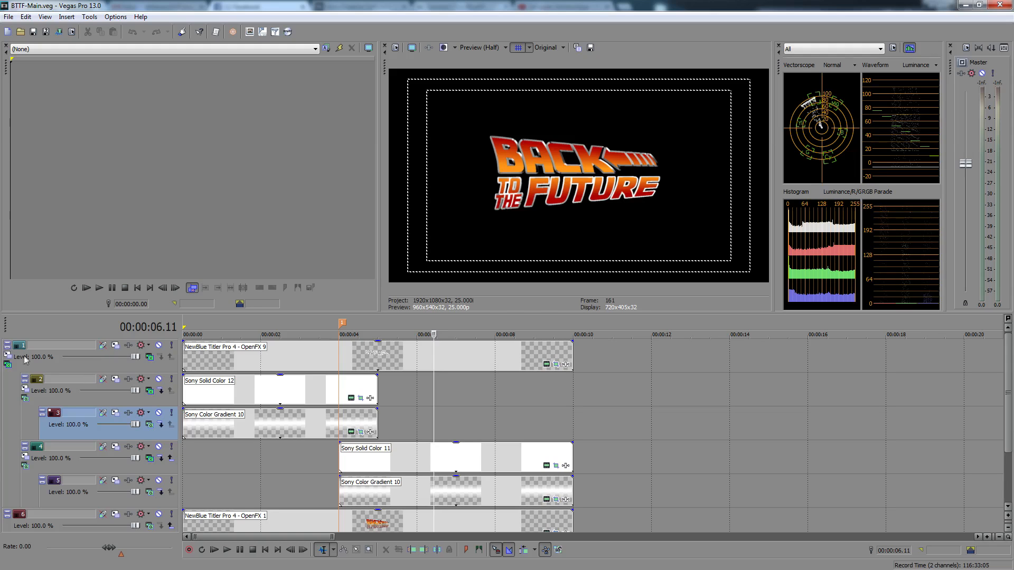
pyautogui.moveTo(248, 137)
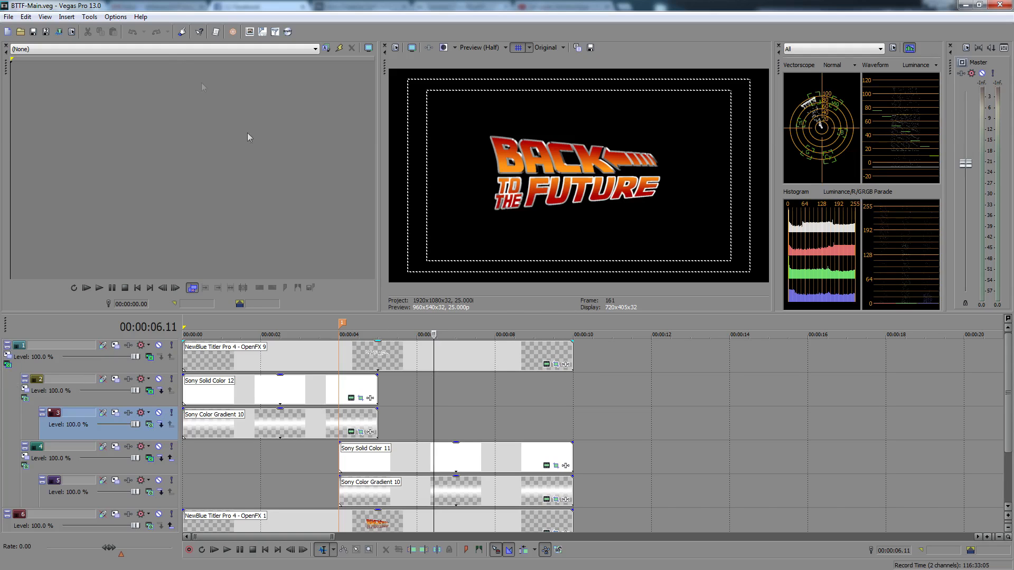
# Save the project as a copy named BTTF-Main_GlowMask.veg
pyautogui.click(9, 16)
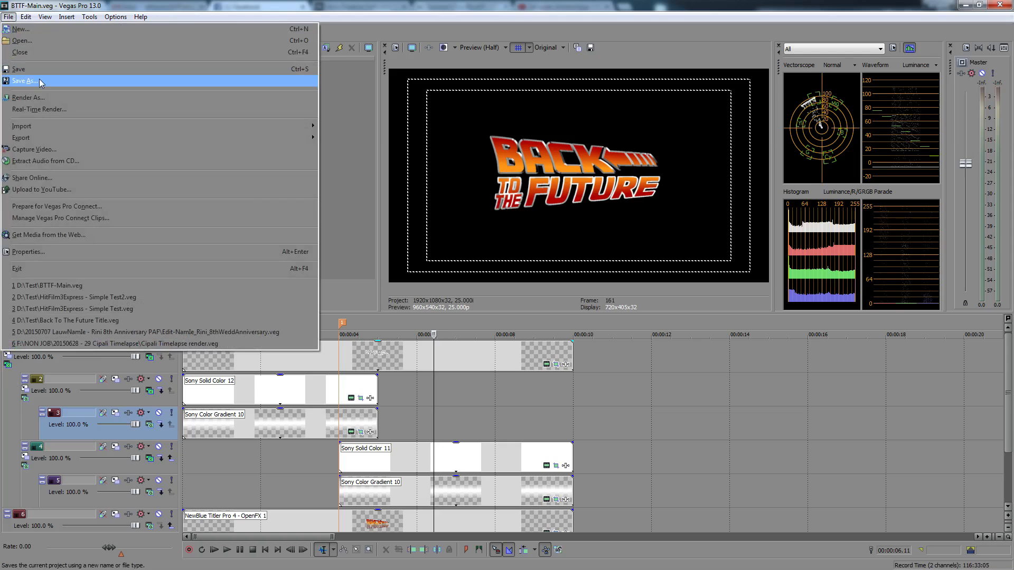
pyautogui.click(25, 80)
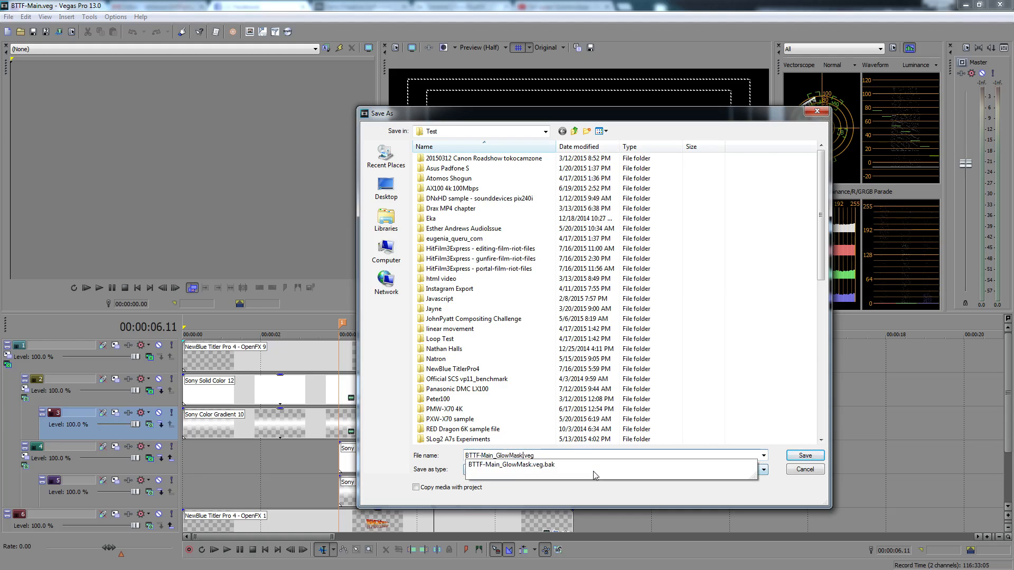
pyautogui.click(804, 455)
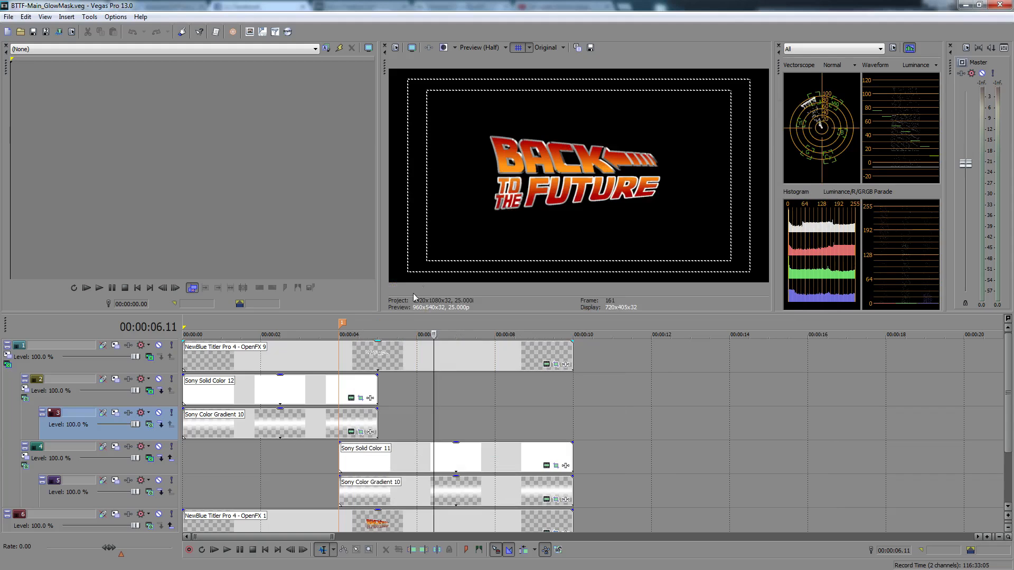
pyautogui.scroll(-3)
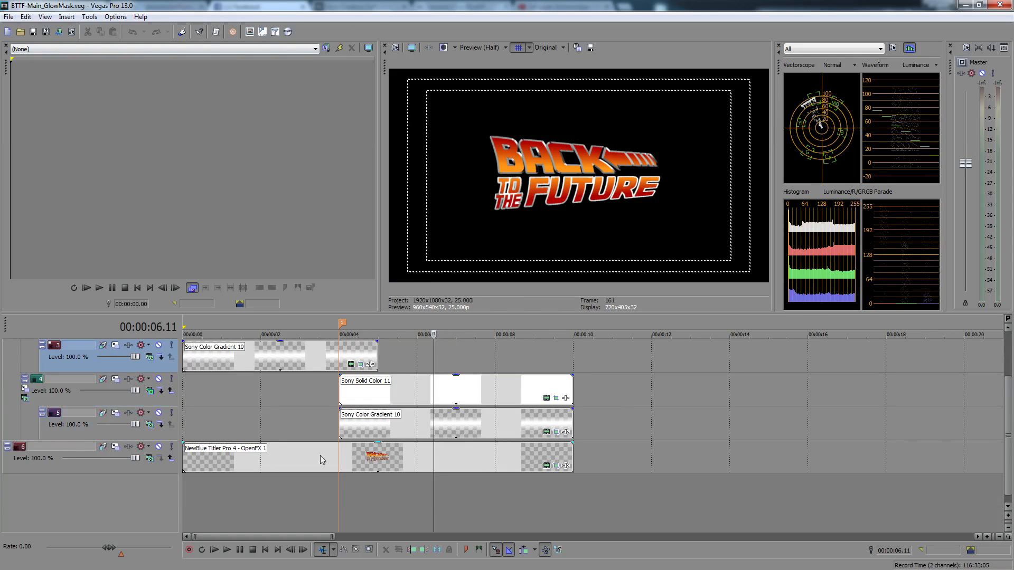
# Reopen BTTF-Main.veg from the recent files list
pyautogui.click(158, 446)
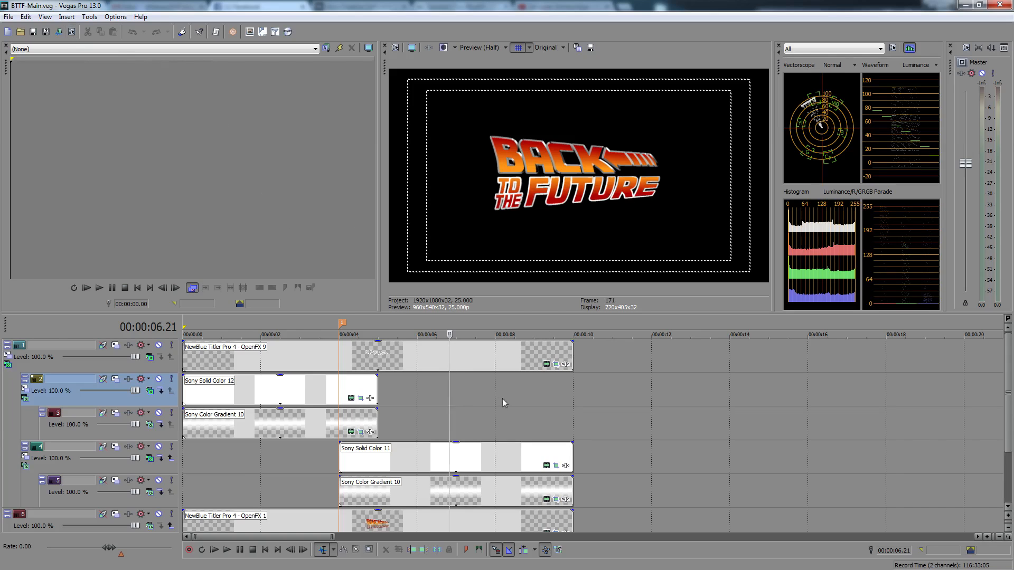
pyautogui.moveTo(9, 17)
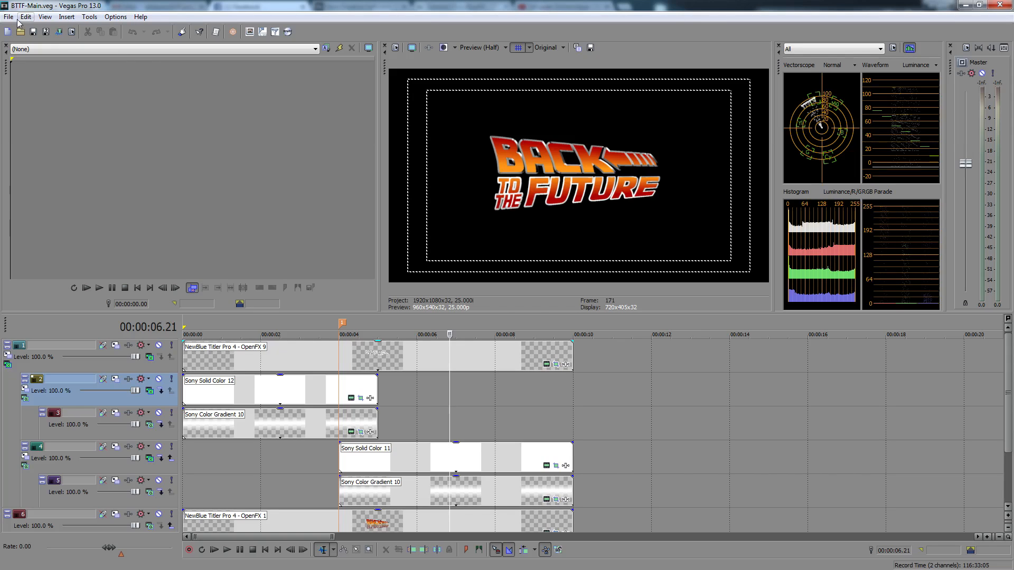
pyautogui.click(9, 16)
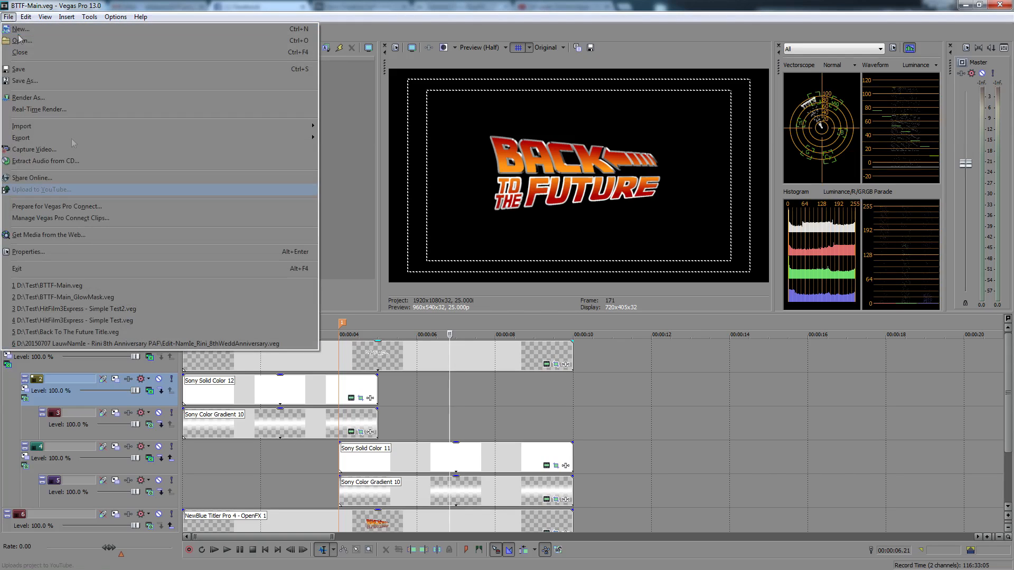
pyautogui.moveTo(585, 5)
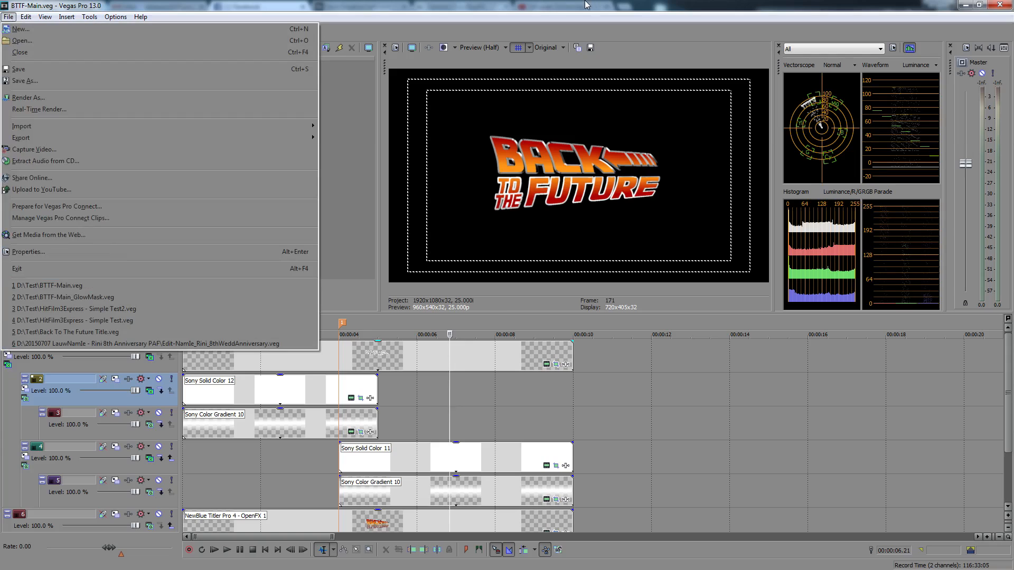
pyautogui.moveTo(187, 297)
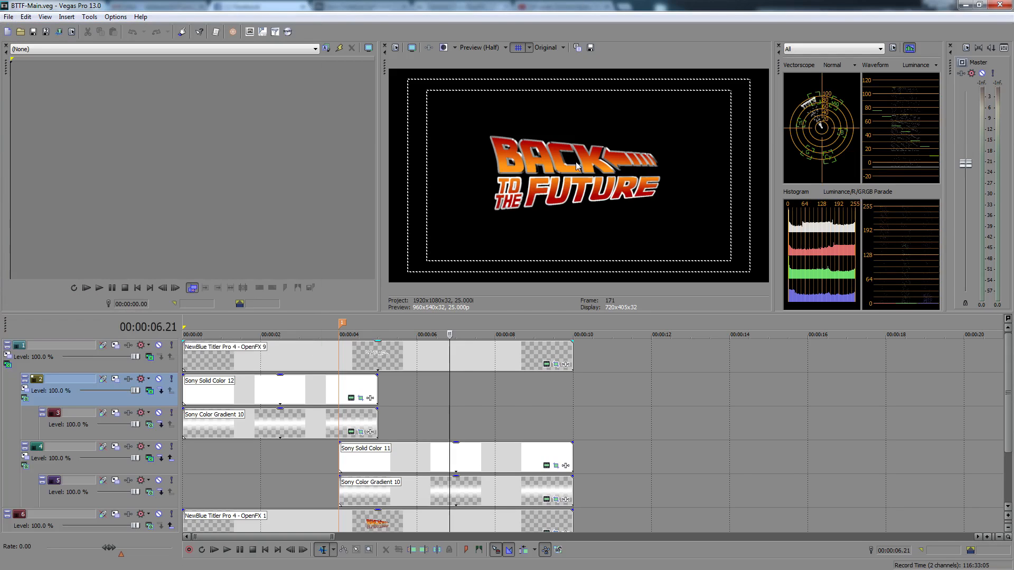
pyautogui.moveTo(584, 158)
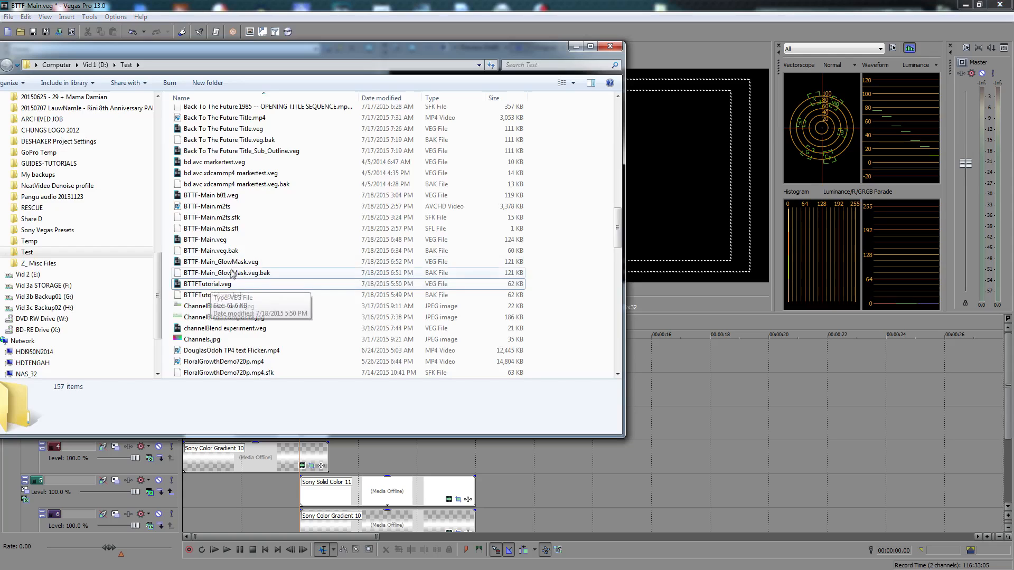
# Drag BTTF-Main_GlowMask.veg from Explorer onto a new top track of the timeline
pyautogui.click(221, 261)
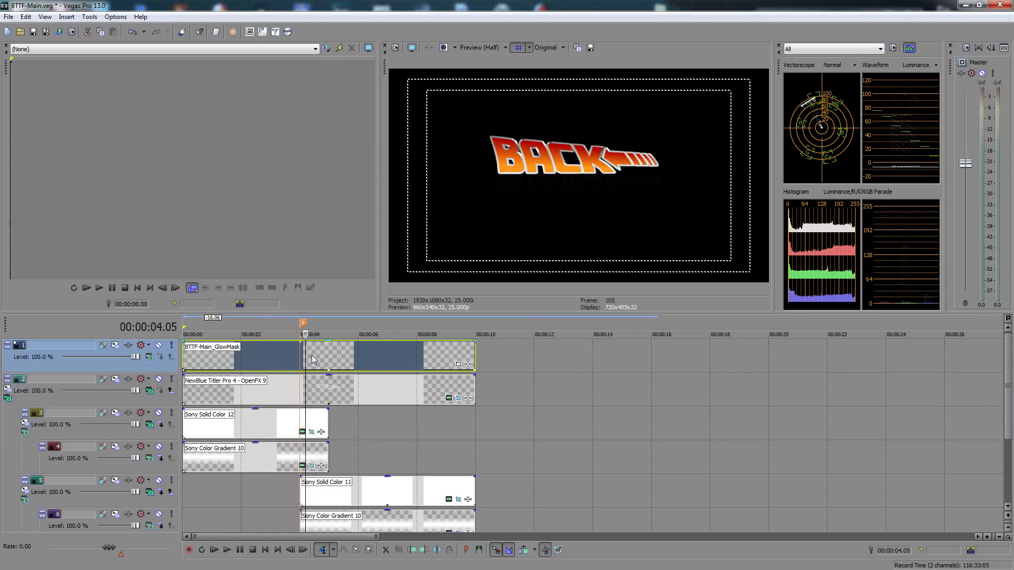
# Open the Video FX chooser for the nested BTTF-Main_GlowMask event through its Event FX button
pyautogui.click(220, 335)
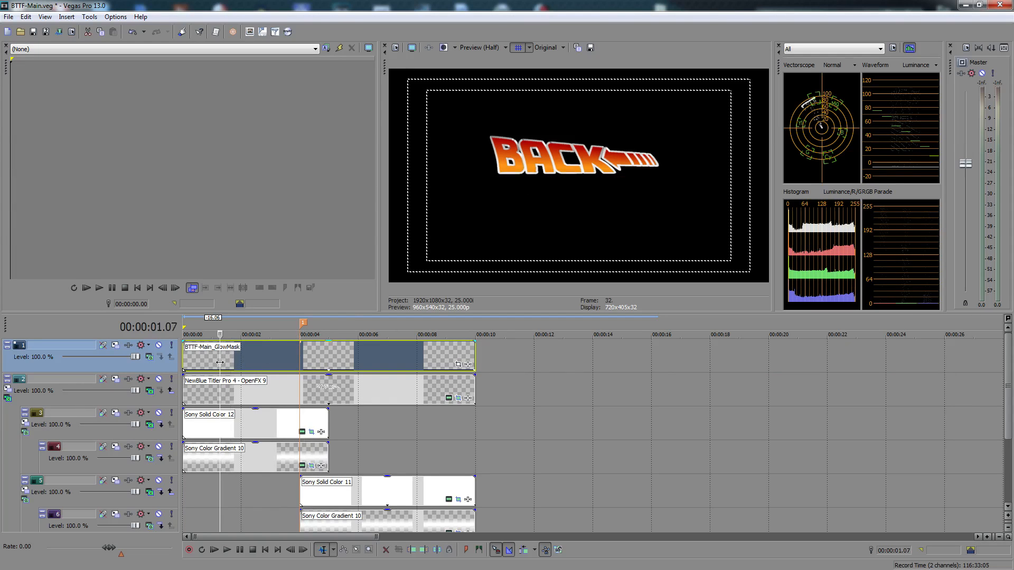
pyautogui.click(334, 334)
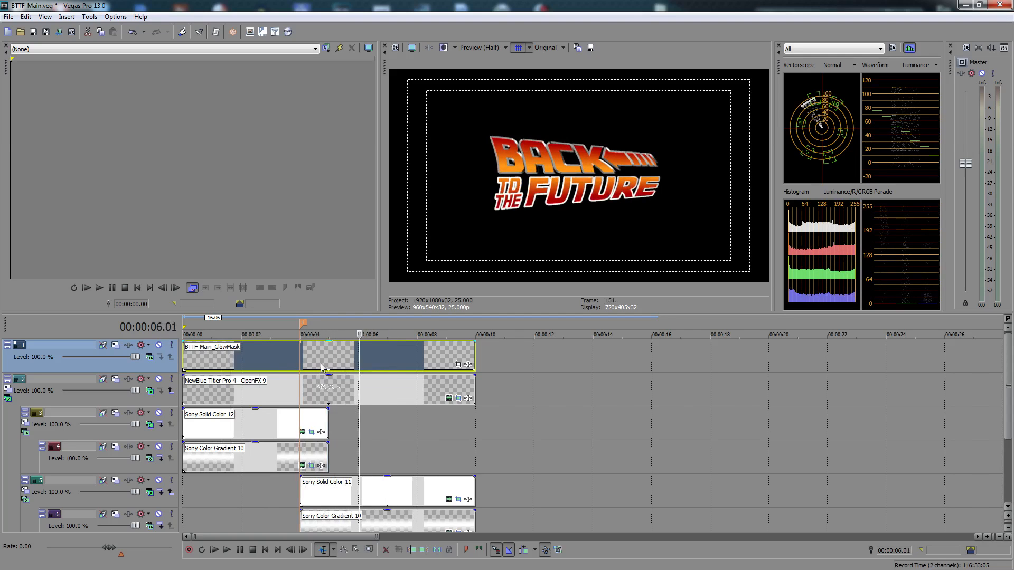
pyautogui.rightClick(323, 366)
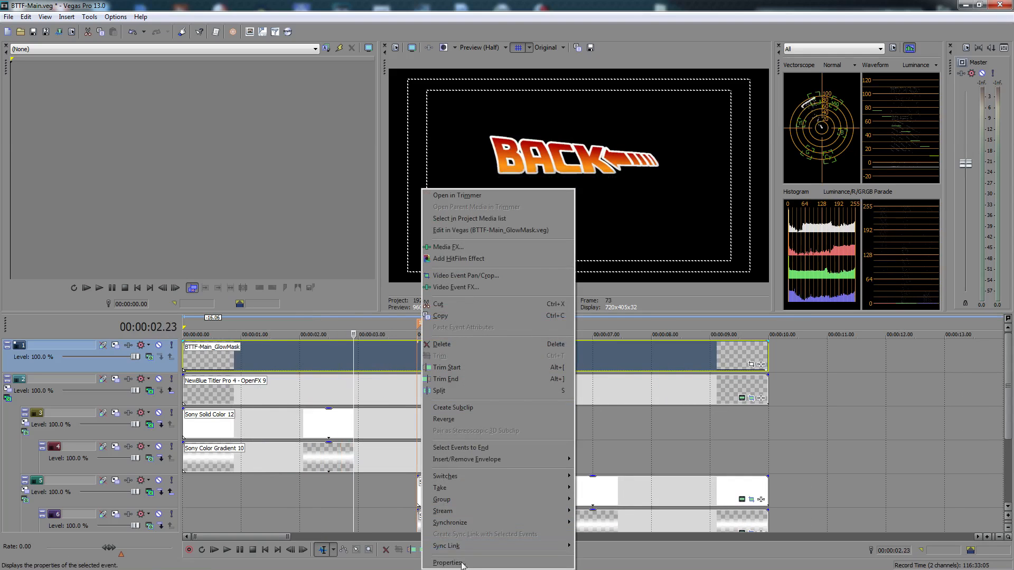
pyautogui.click(447, 562)
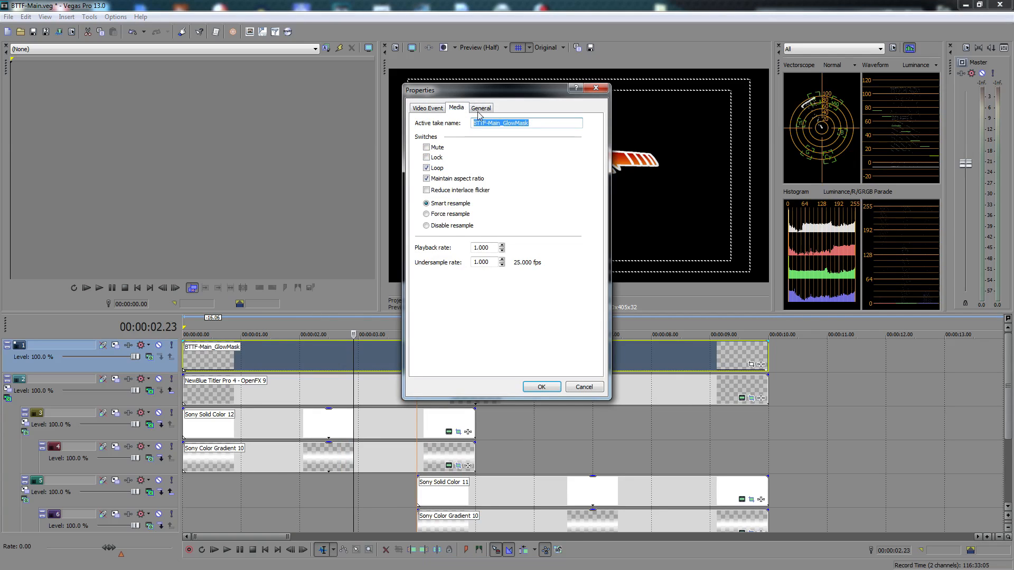
pyautogui.click(540, 386)
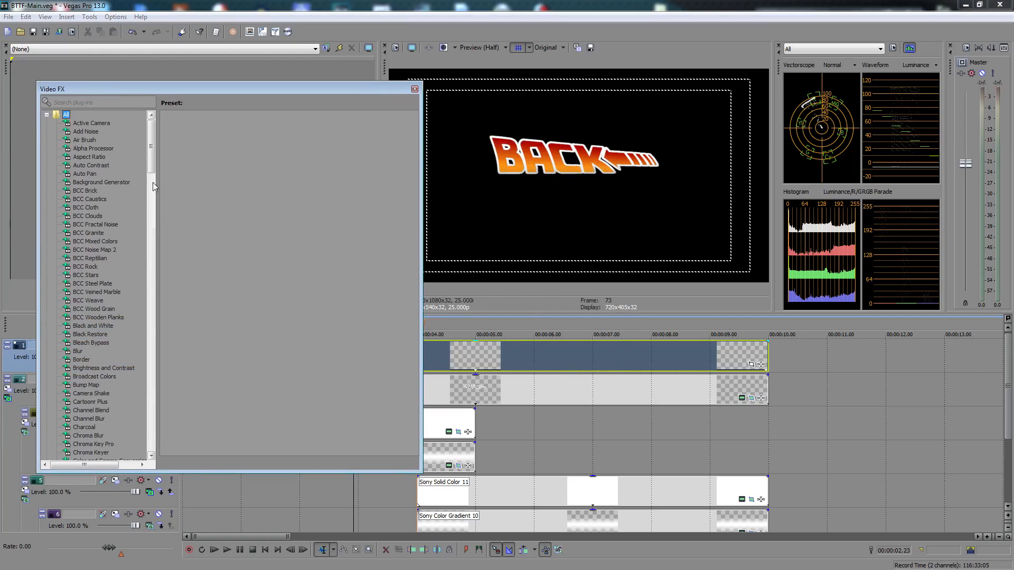
# Apply Sony Glow with the White Highlights preset to the nested event
pyautogui.scroll(-3)
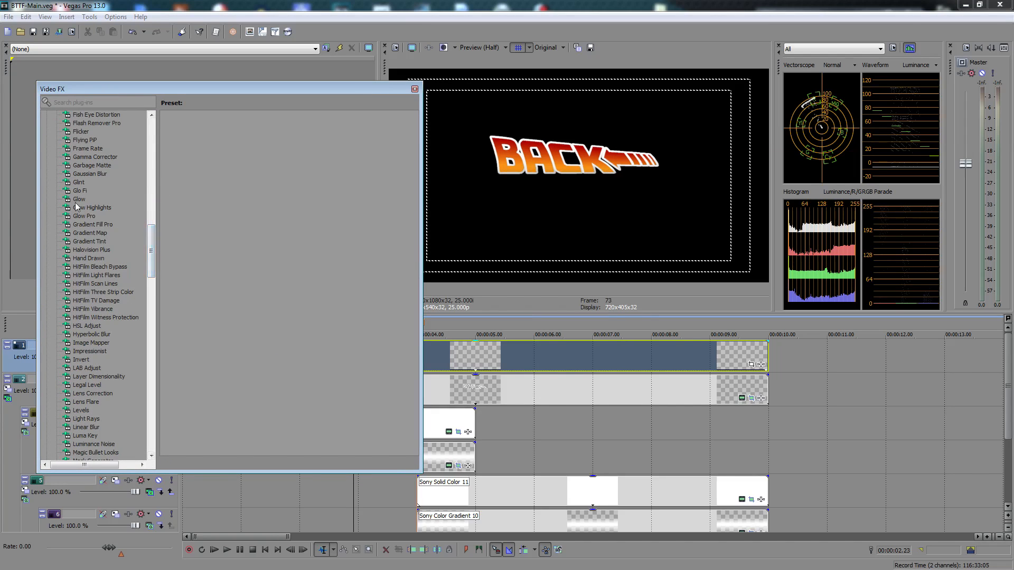
pyautogui.click(78, 199)
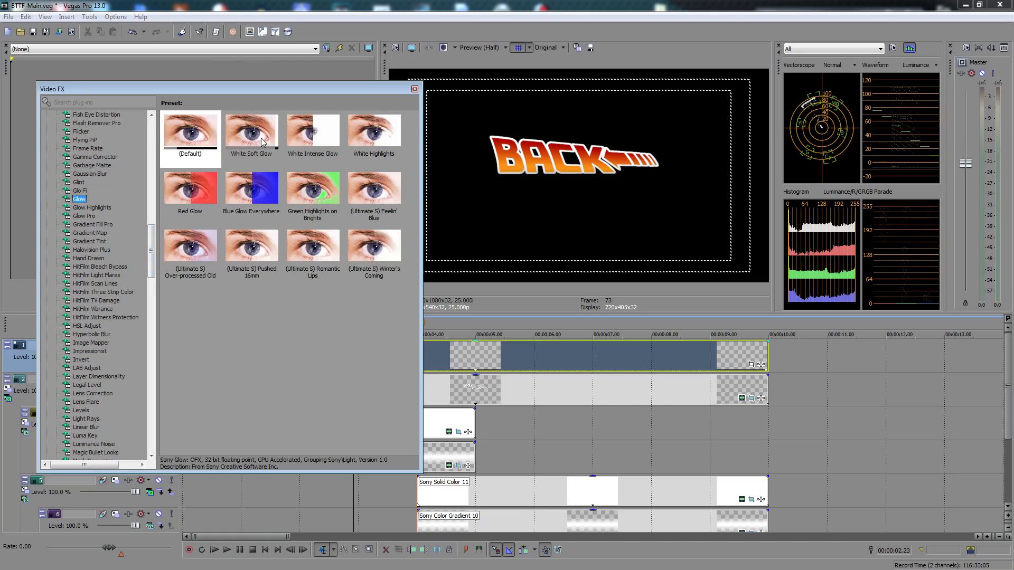
pyautogui.click(373, 130)
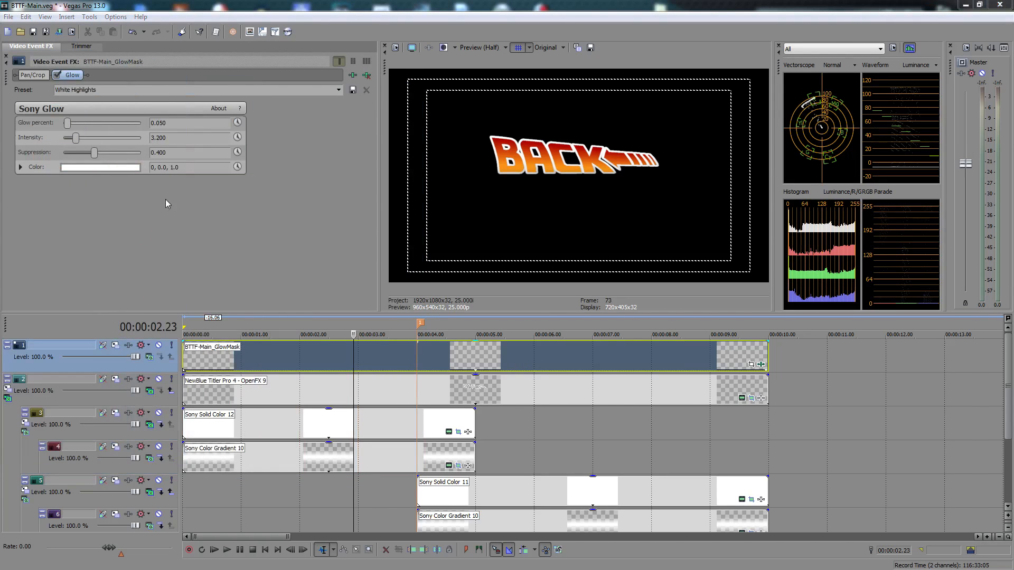
# Set Sony Glow suppression to 0.000 and glow percent to about 0.088
pyautogui.moveTo(95, 152); pyautogui.dragTo(63, 152)
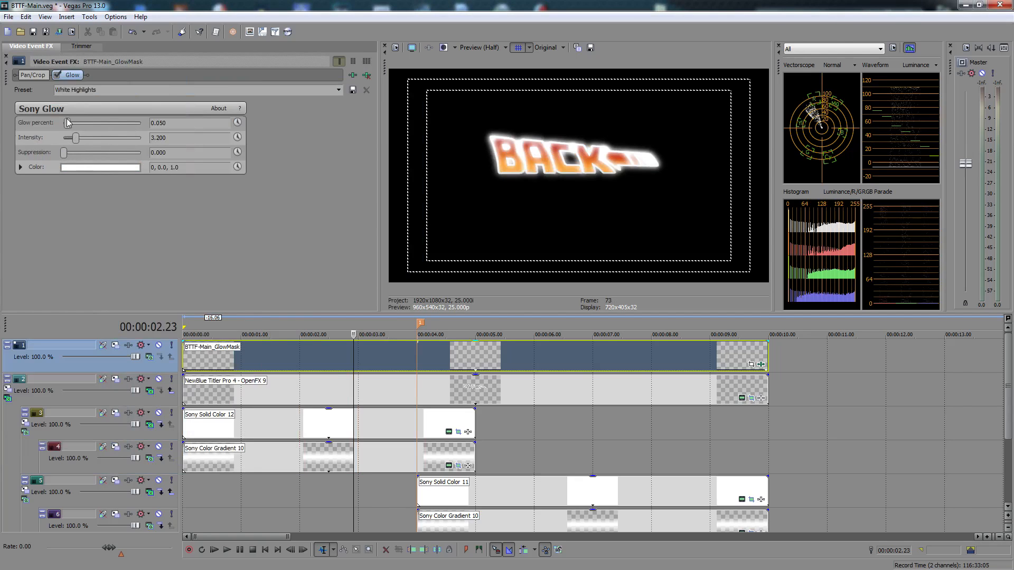
pyautogui.moveTo(68, 123); pyautogui.dragTo(76, 123)
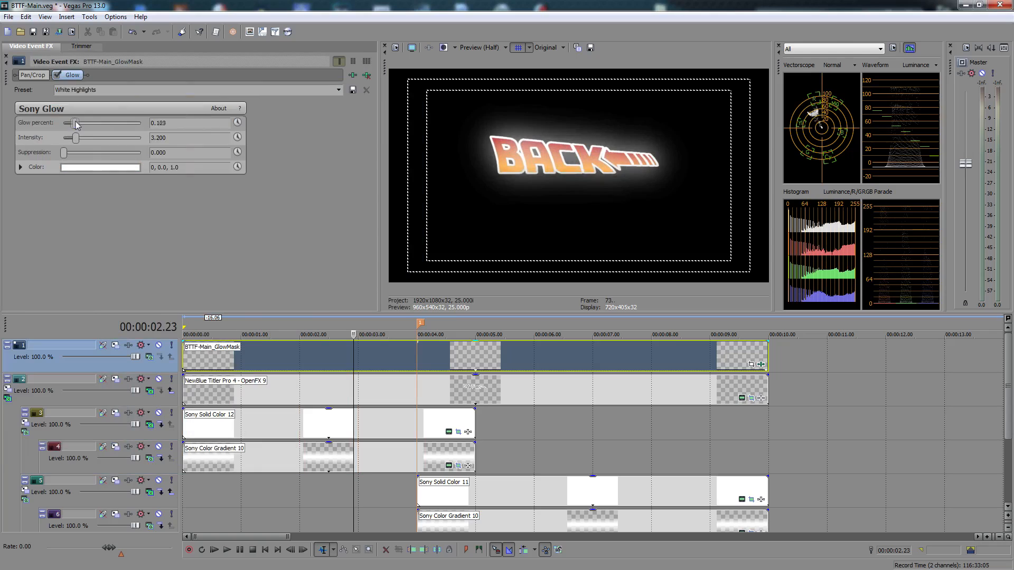
pyautogui.moveTo(76, 123); pyautogui.dragTo(70, 123)
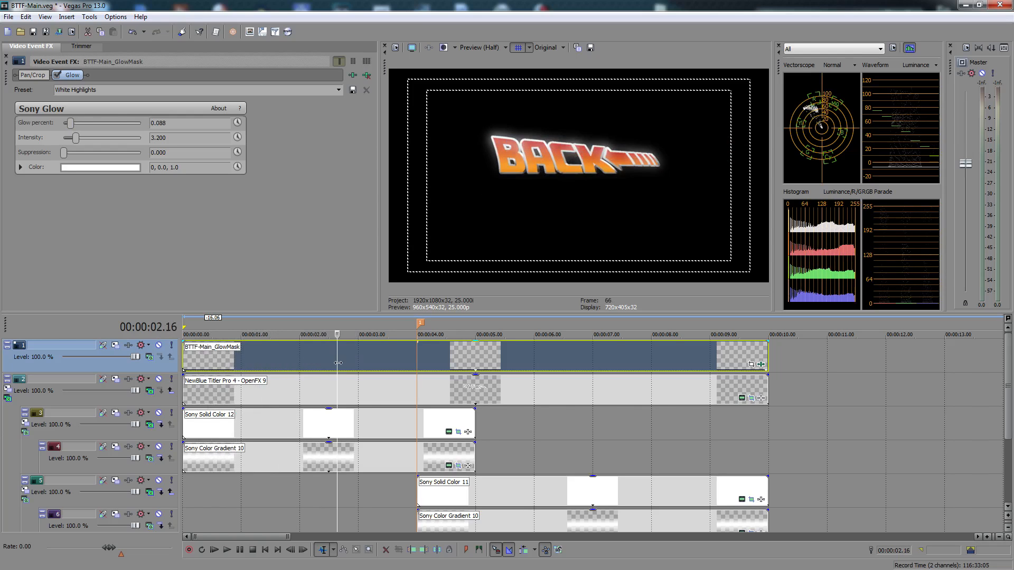
pyautogui.click(395, 326)
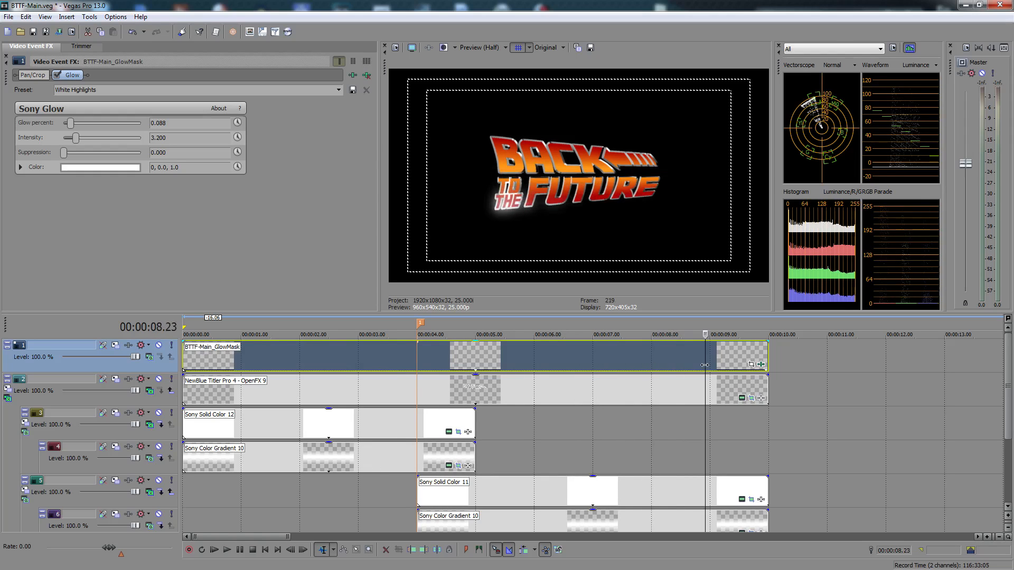
pyautogui.click(527, 334)
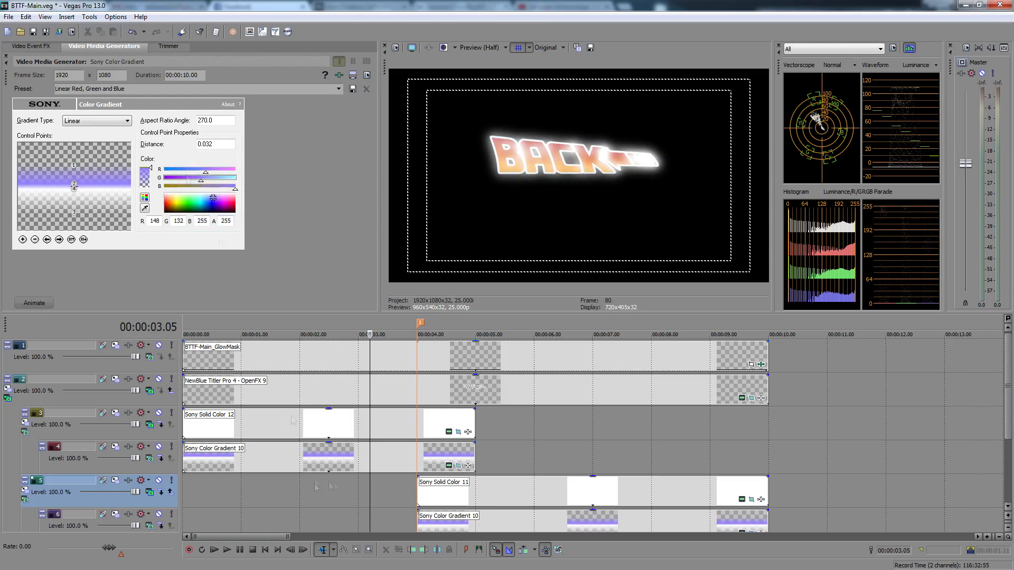
# Give the gradient control points a light blue colour and close Titler Quick Edit
pyautogui.click(210, 201)
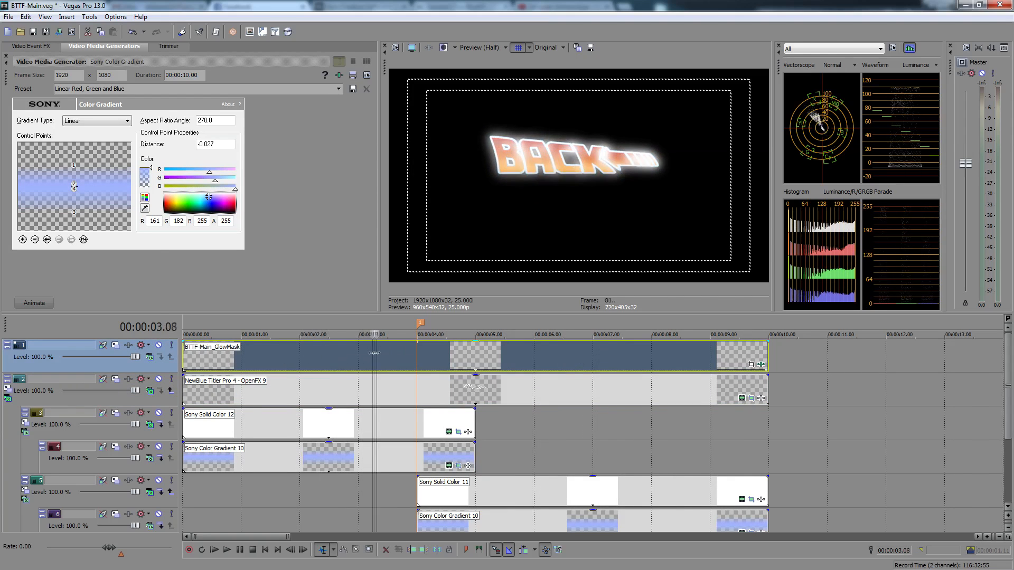
pyautogui.click(30, 46)
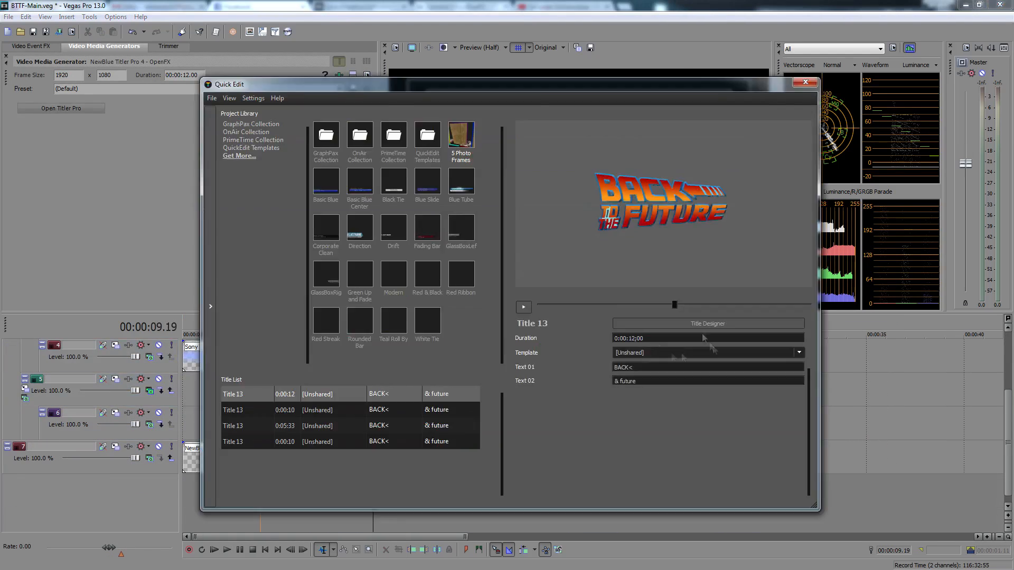
pyautogui.click(804, 82)
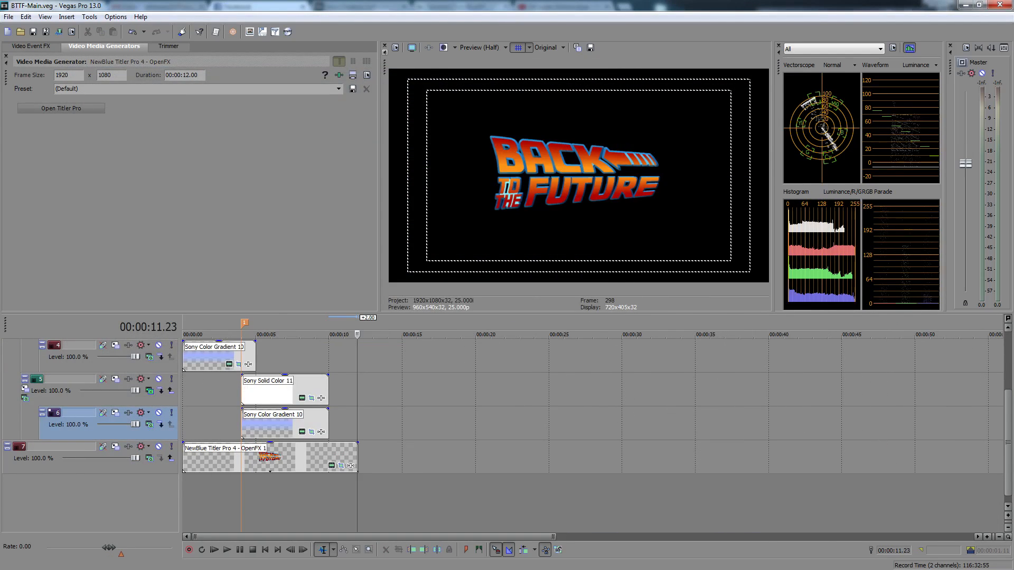